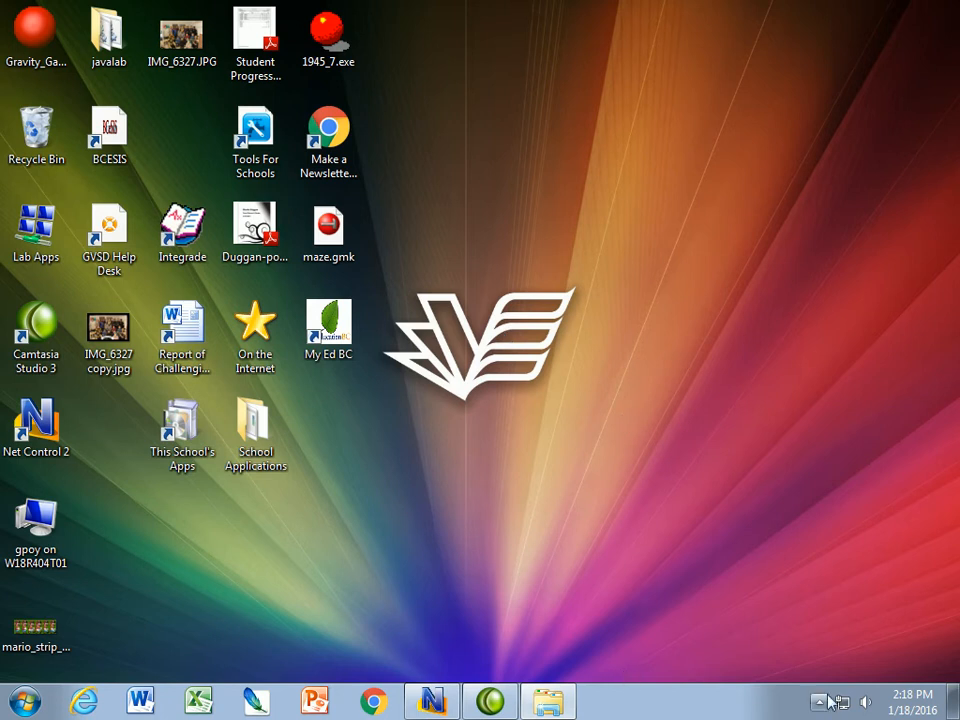
# Browse back to Digital Media 11 > flipbook and play poy_flipbook.swf in Flash Player
pyautogui.click(820, 701)
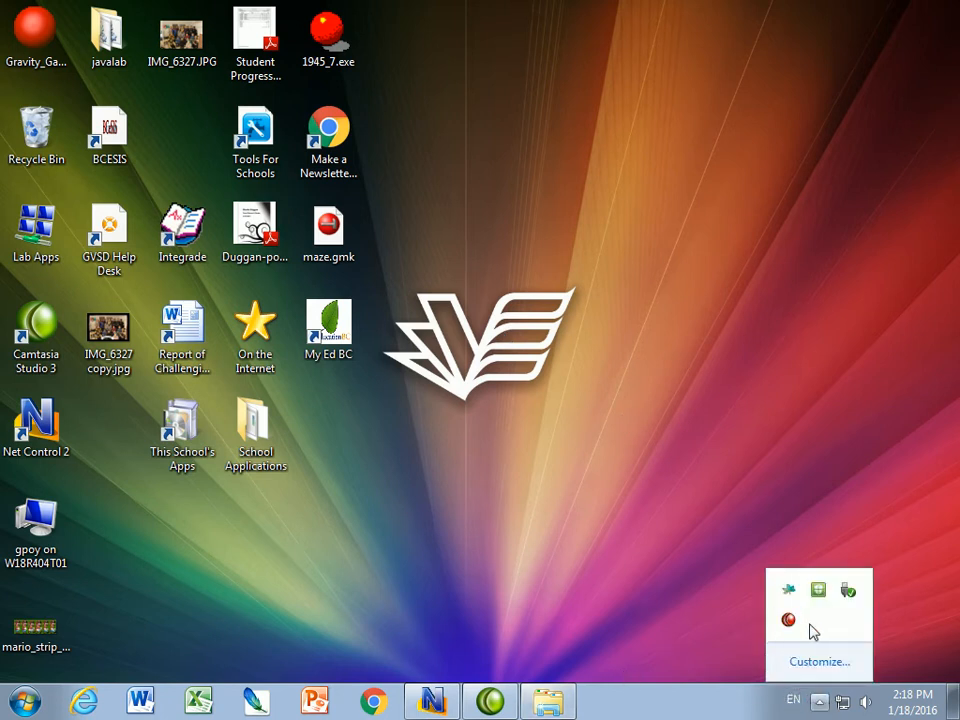
pyautogui.moveTo(550, 650)
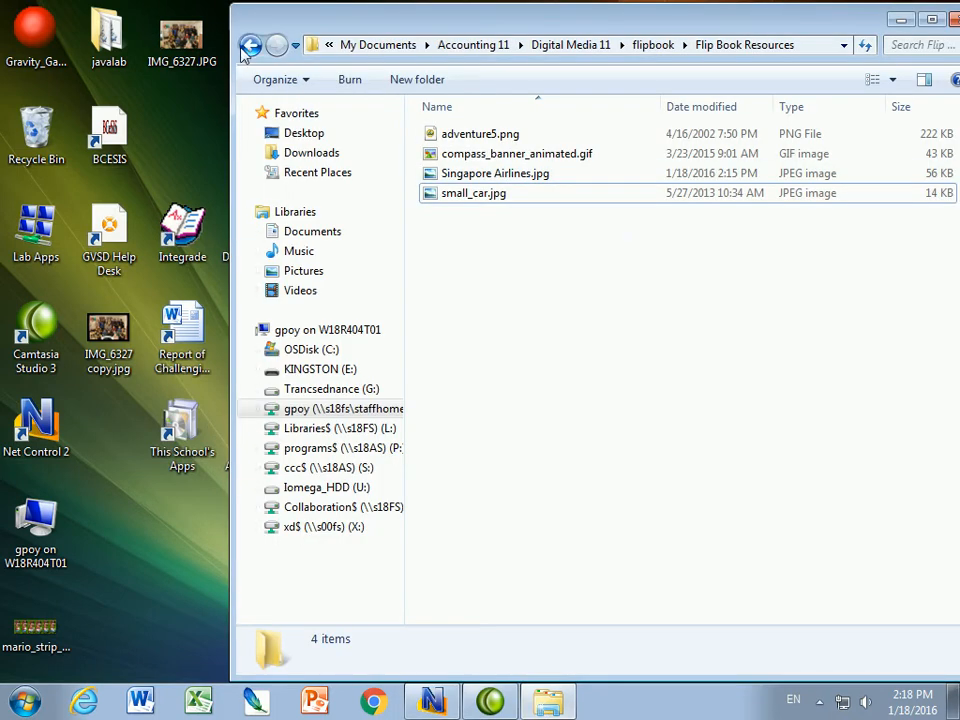
pyautogui.click(251, 45)
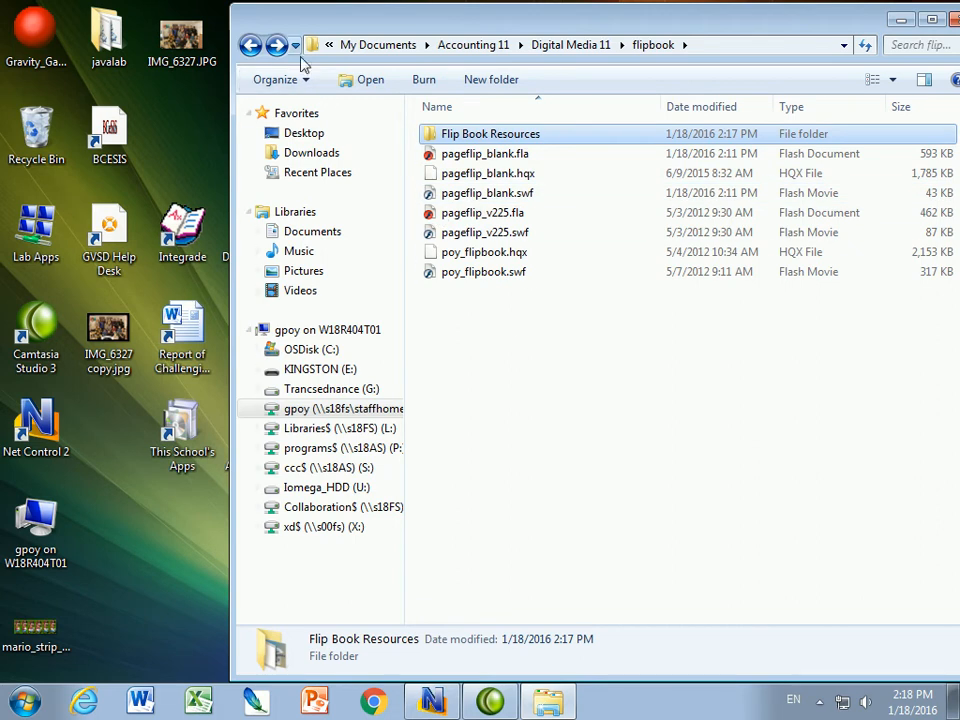
pyautogui.click(250, 45)
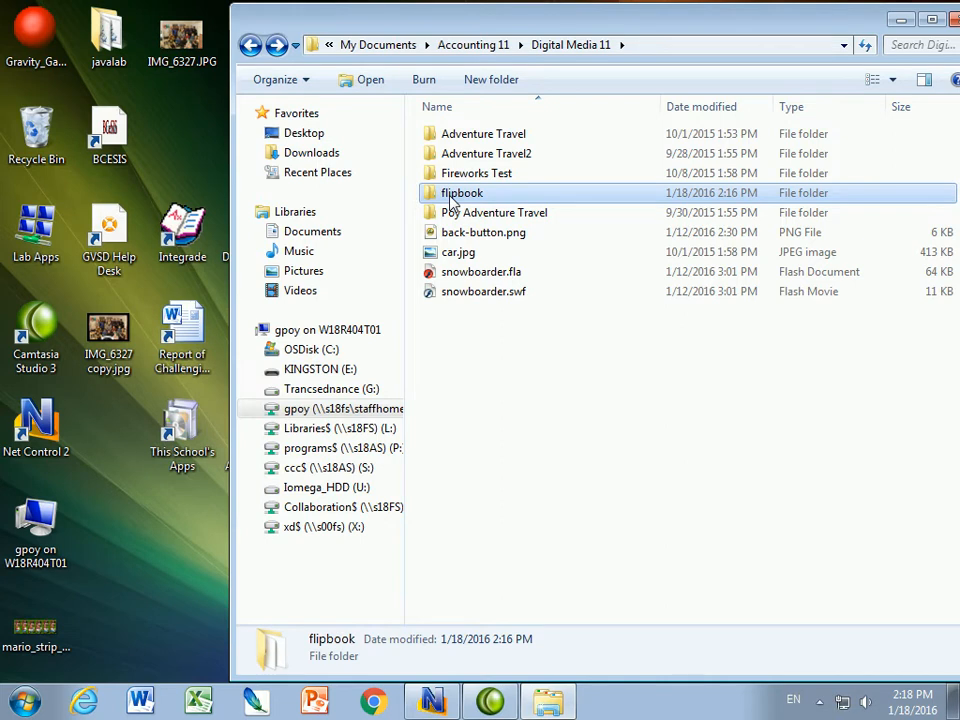
pyautogui.doubleClick(461, 192)
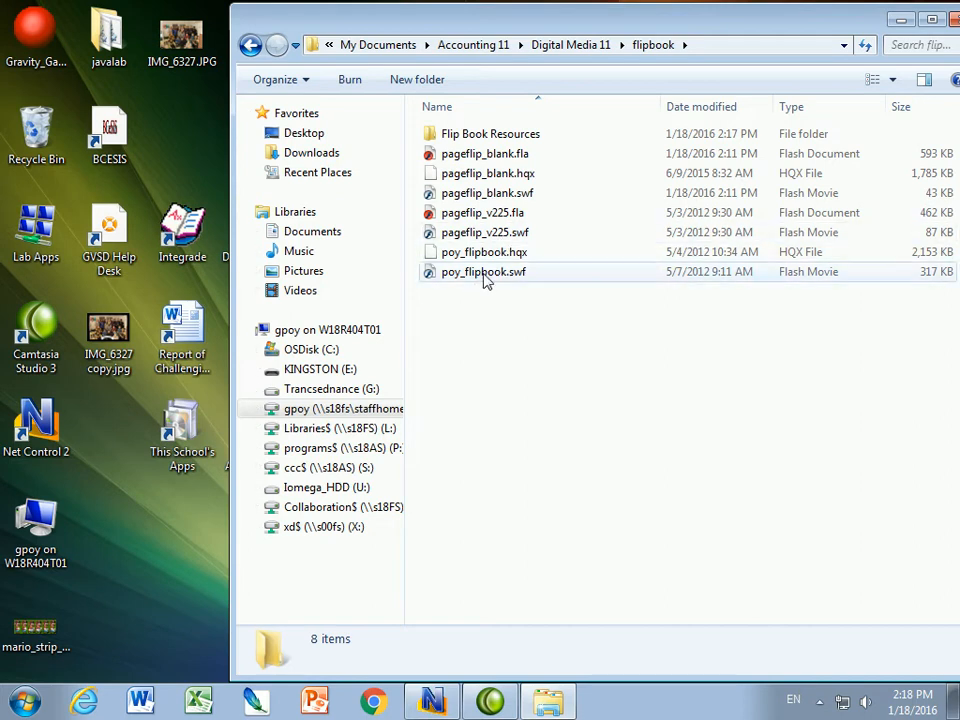
pyautogui.doubleClick(483, 271)
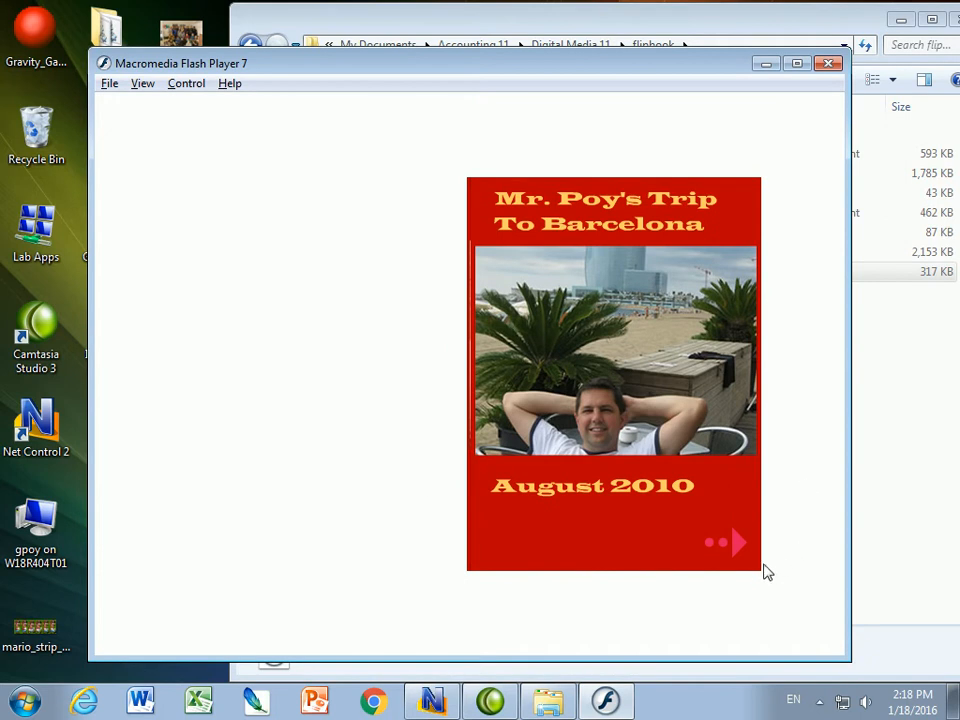
# Flip the Barcelona example book from its cover to The End, then close Flash Player
pyautogui.click(725, 542)
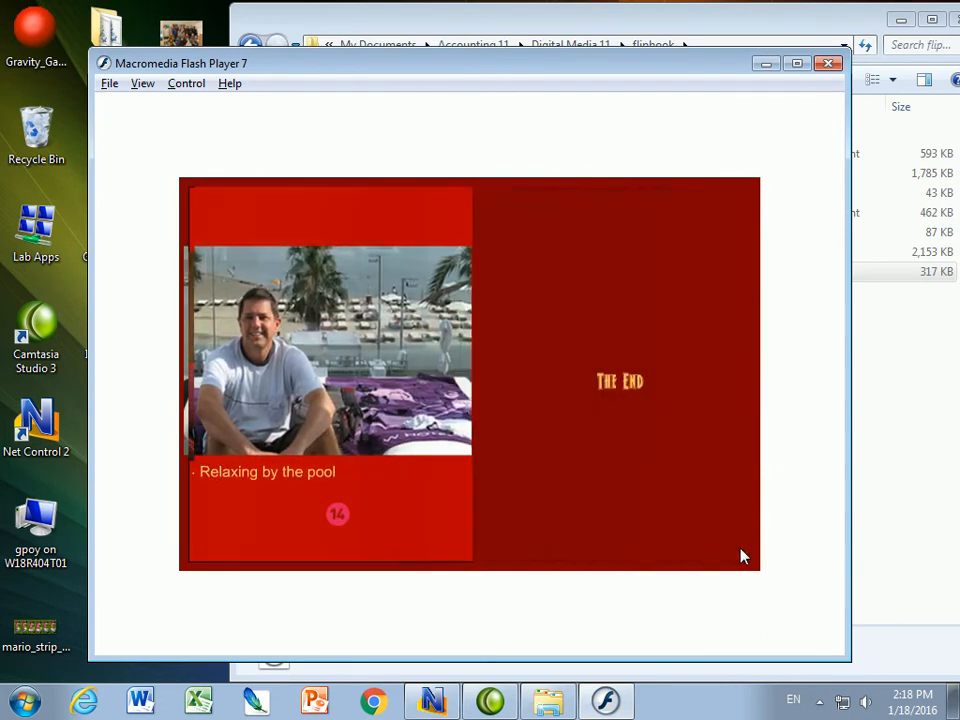
pyautogui.click(828, 63)
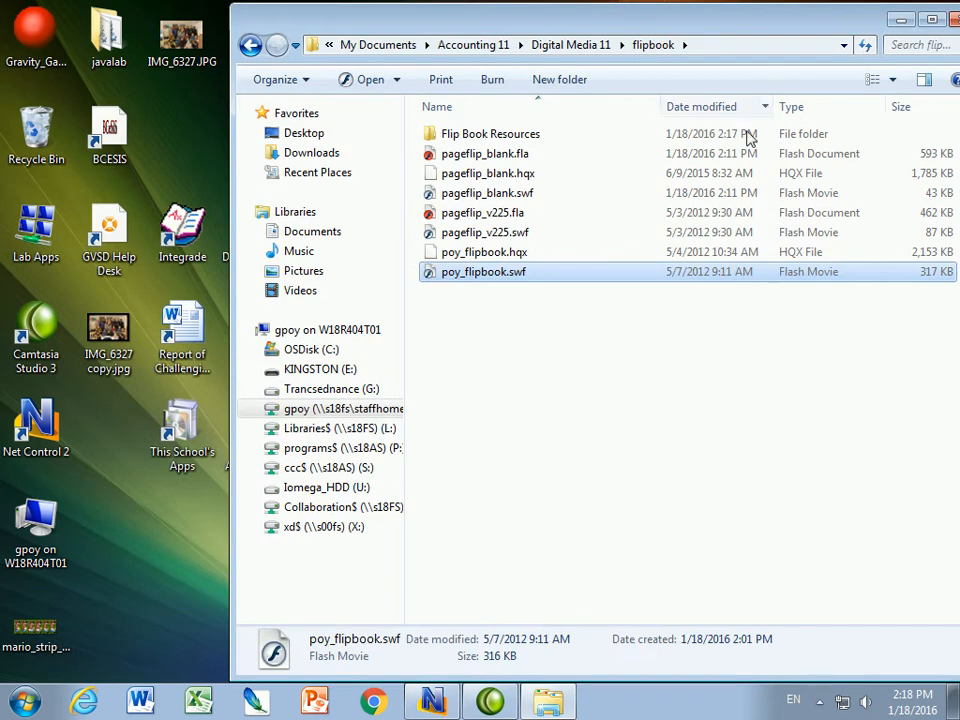
# Open pageflip_blank.fla from the flipbook folder in Flash MX 2004
pyautogui.click(485, 153)
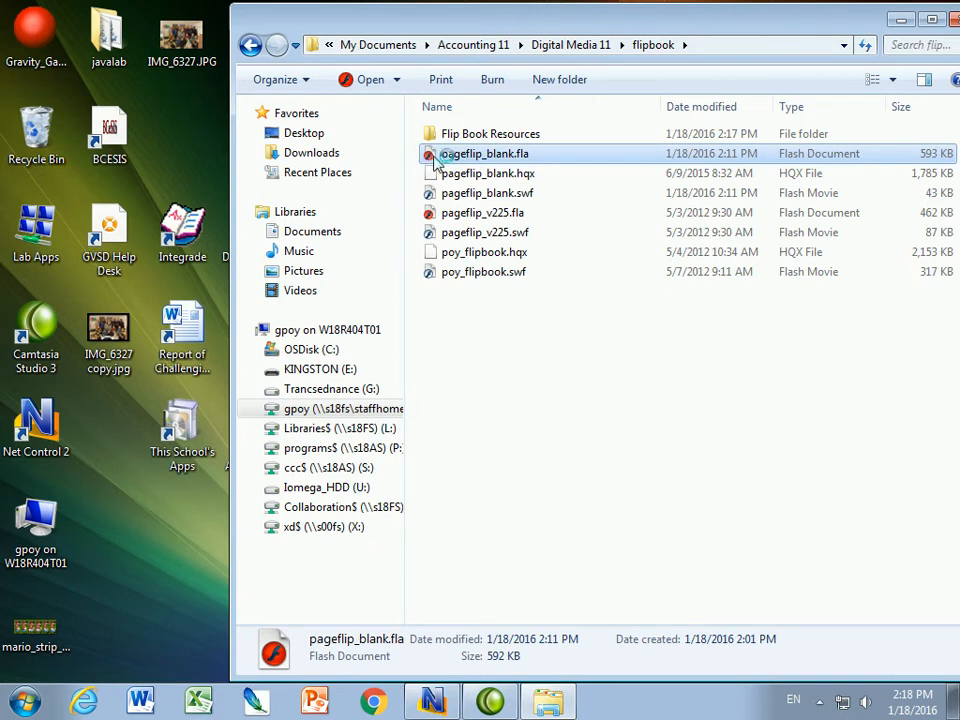
pyautogui.doubleClick(485, 153)
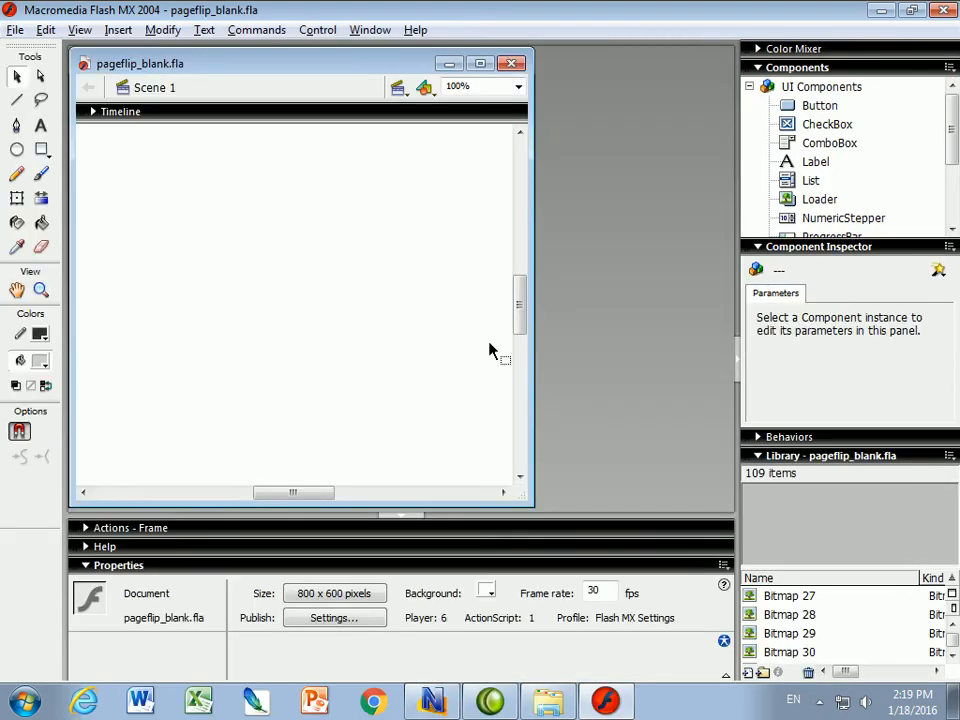
pyautogui.moveTo(490, 365)
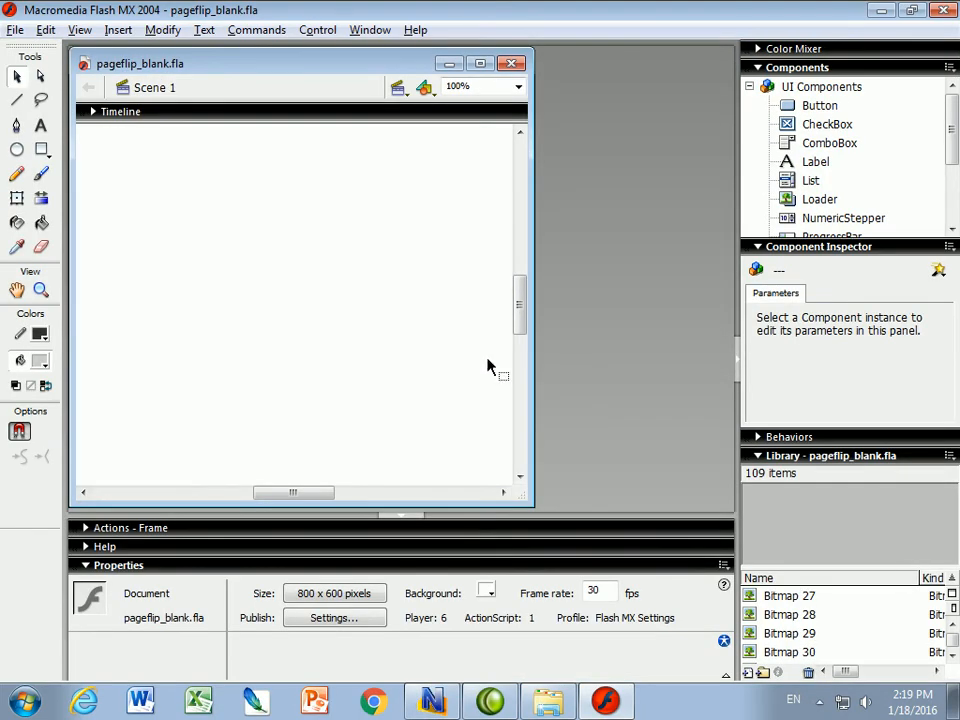
pyautogui.moveTo(407, 160)
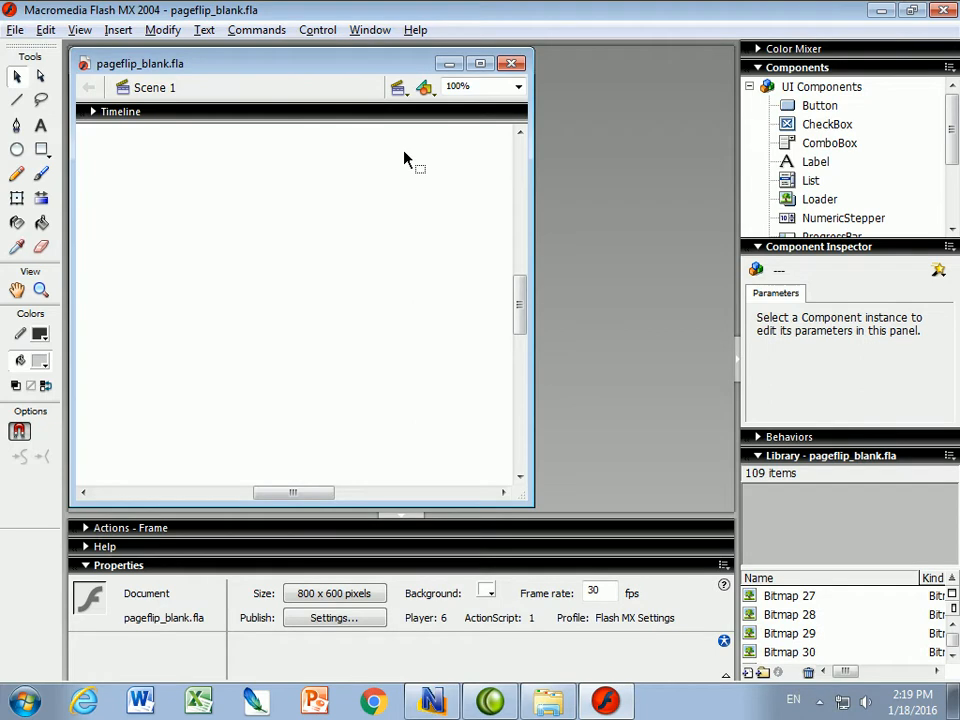
pyautogui.moveTo(585, 423)
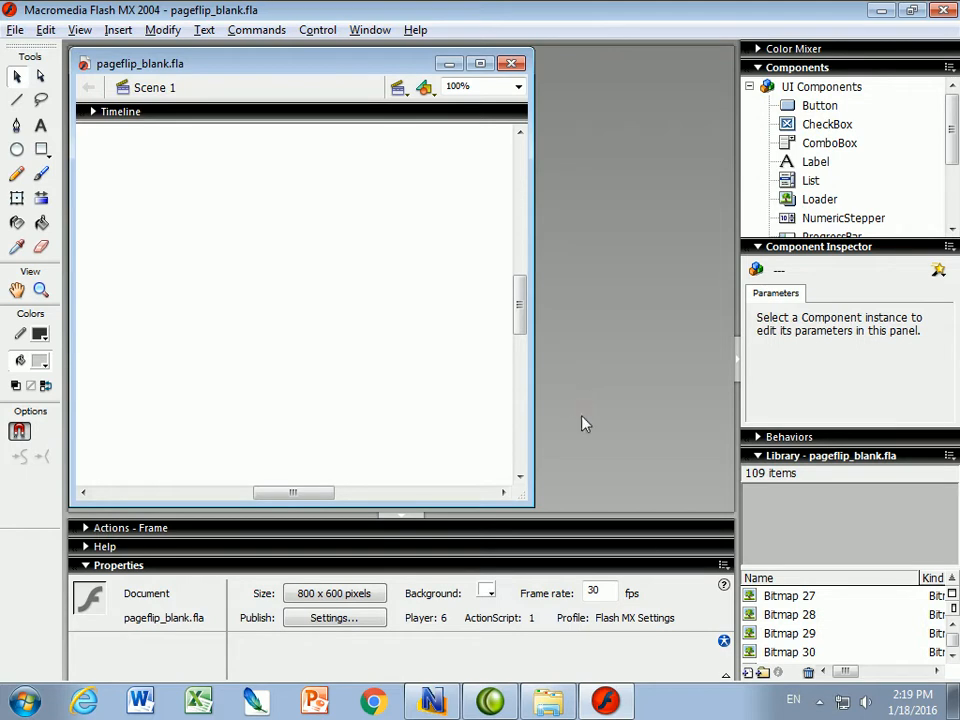
# Bring up the Window menu to reach the Library panel option
pyautogui.click(370, 29)
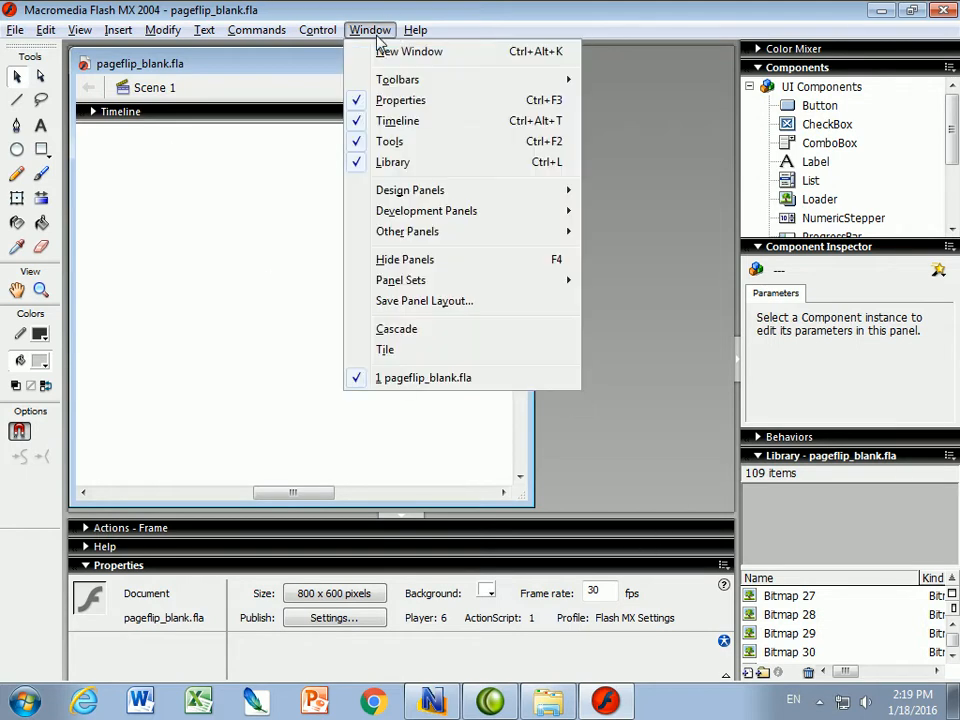
pyautogui.moveTo(393, 162)
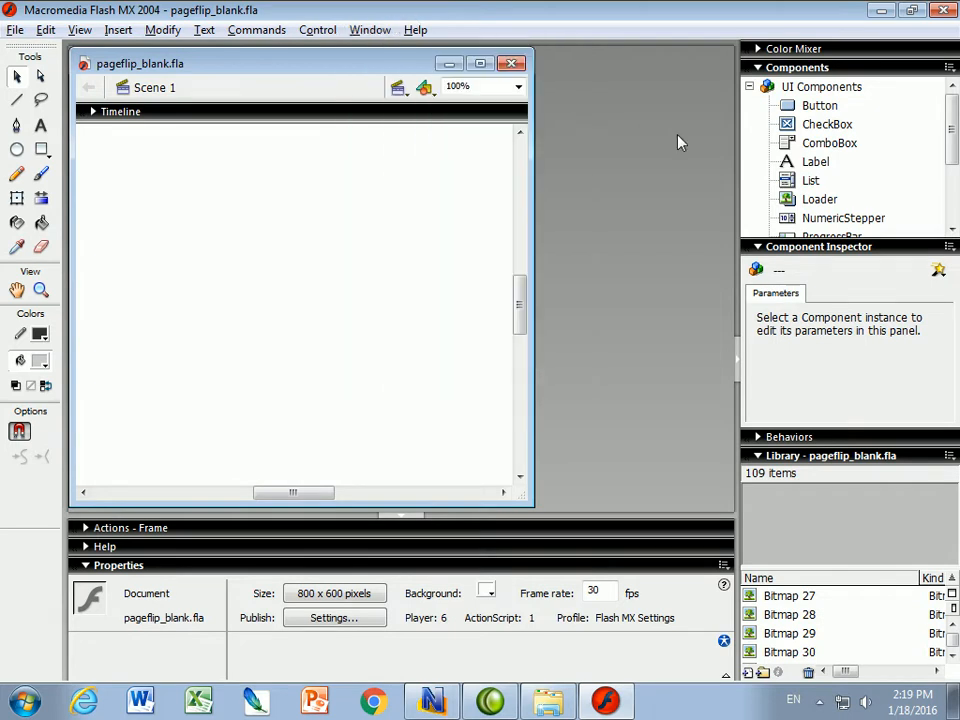
pyautogui.moveTo(915, 458)
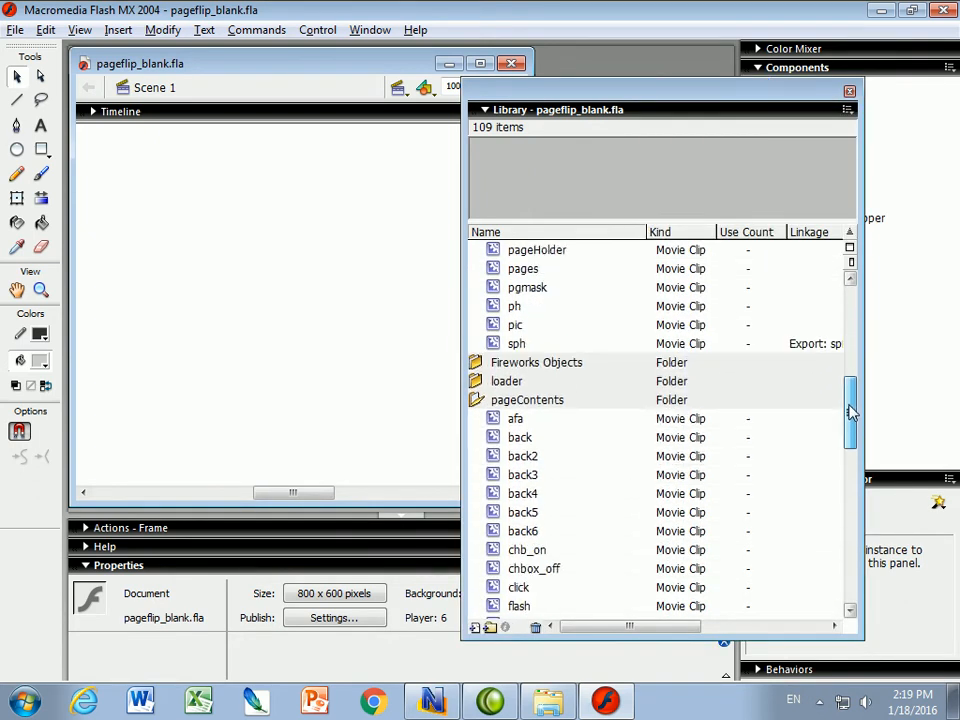
# Scroll to and expand the Library's PageElements folder, previewing page1 and page2
pyautogui.scroll(-3)
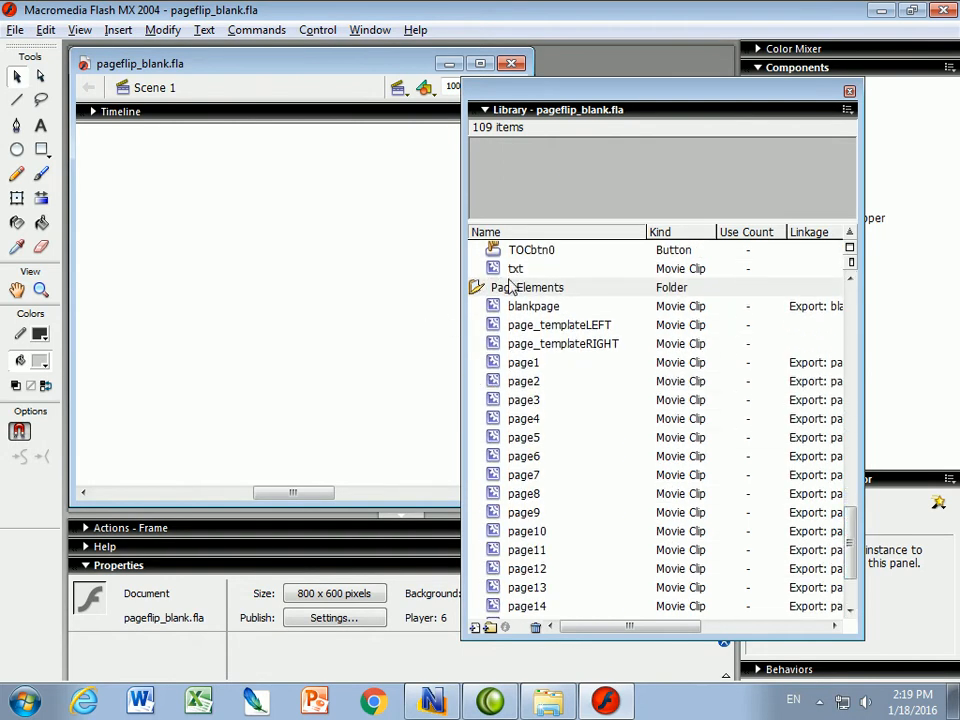
pyautogui.click(523, 362)
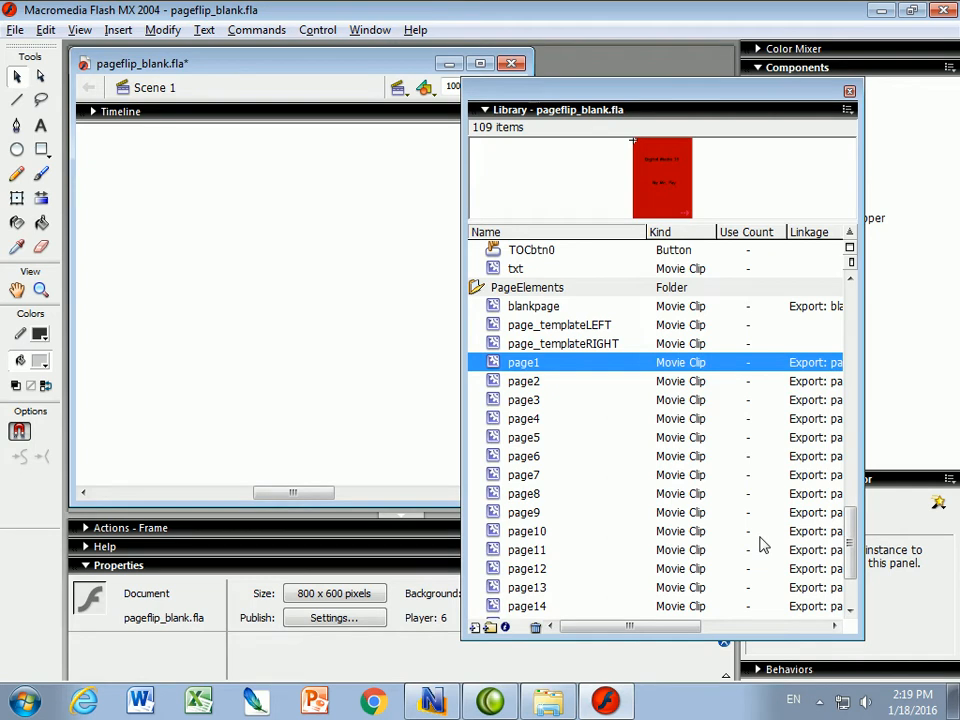
pyautogui.click(524, 381)
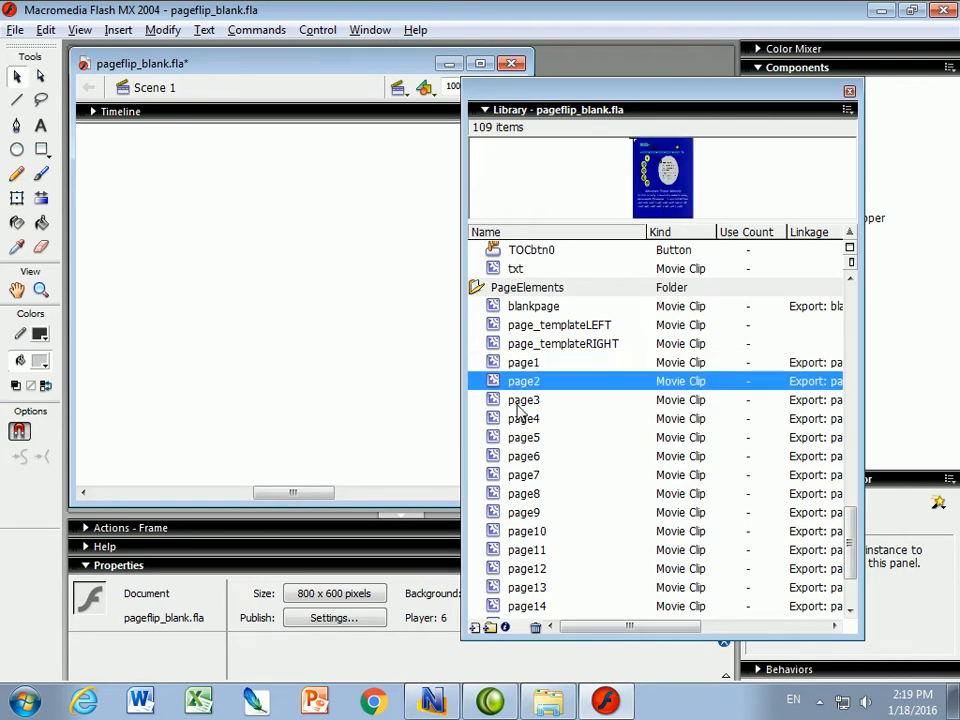
pyautogui.click(523, 362)
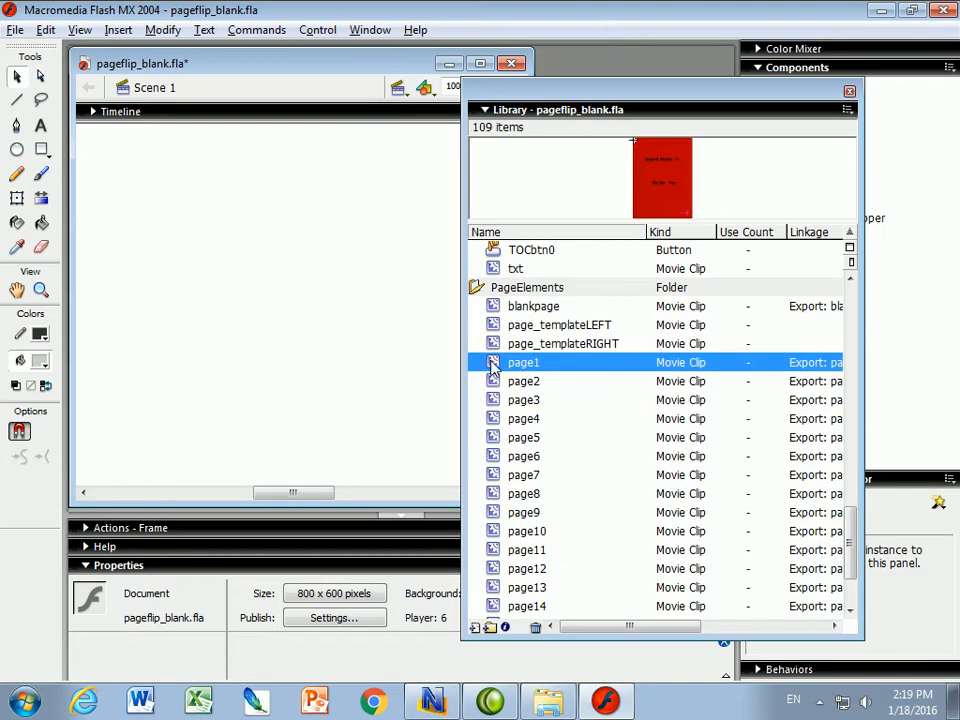
# Edit page1 with the Library closed and select its 'Digital Media 11' and 'By Mr. Poy' titles
pyautogui.doubleClick(523, 362)
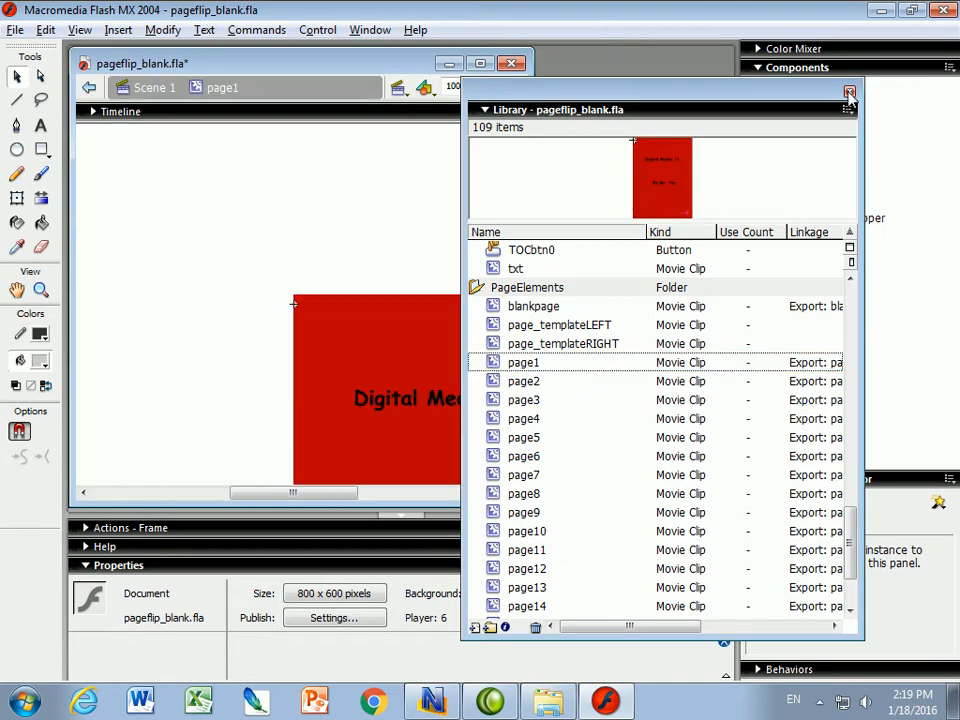
pyautogui.click(849, 92)
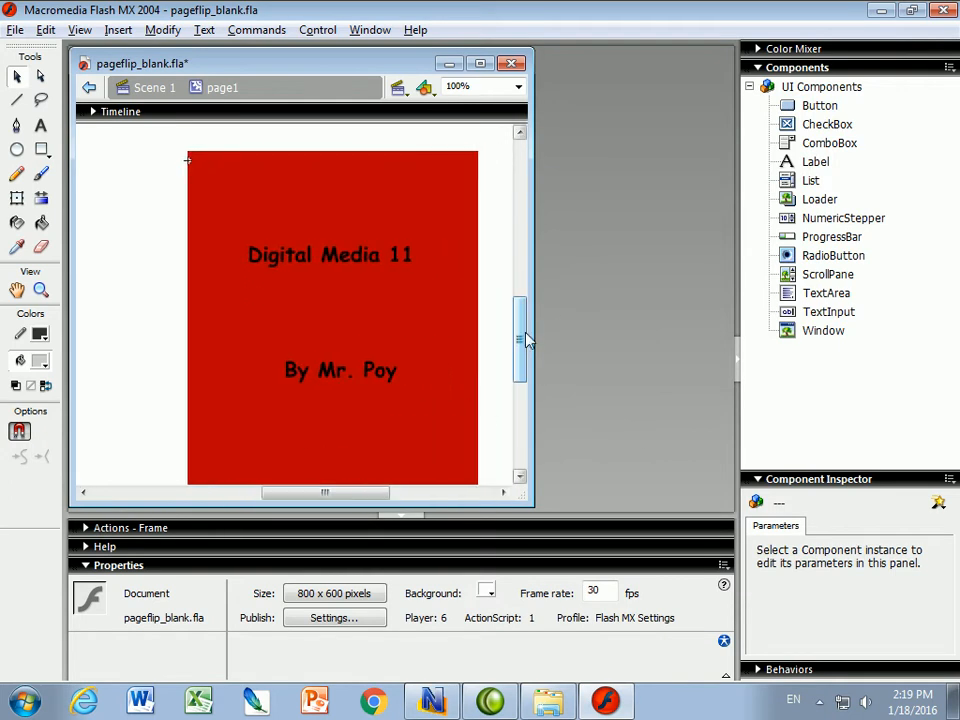
pyautogui.click(41, 124)
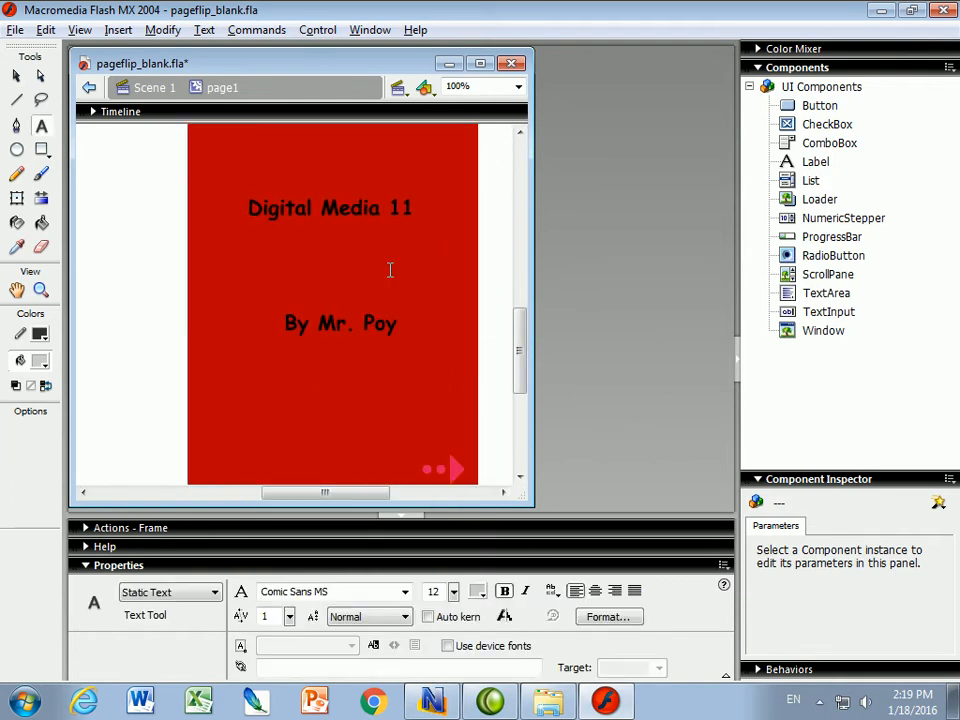
pyautogui.click(330, 208)
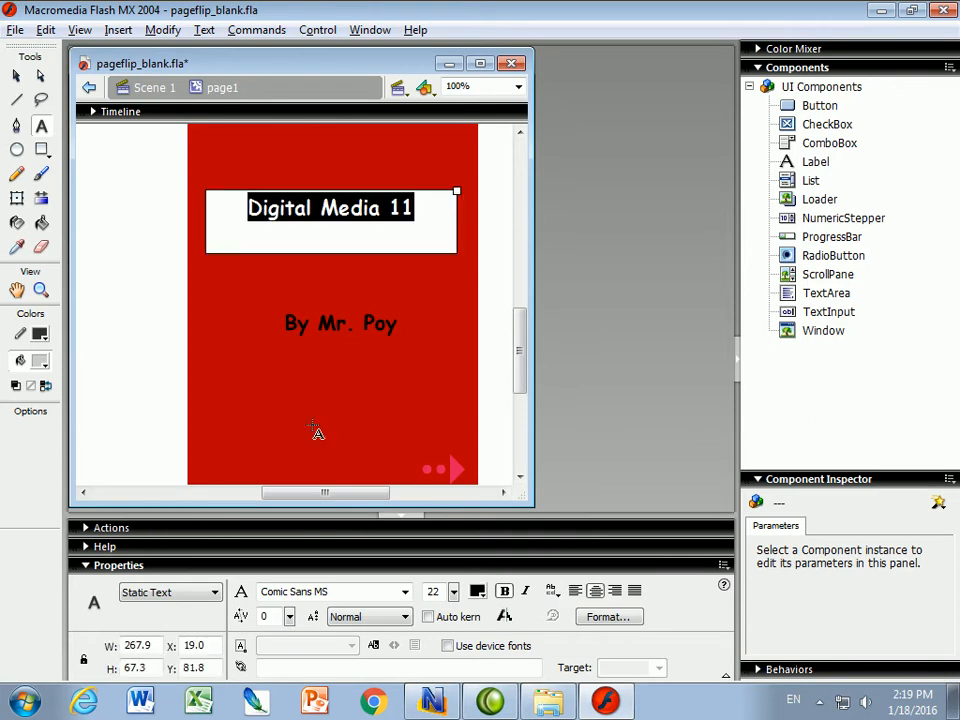
pyautogui.click(340, 322)
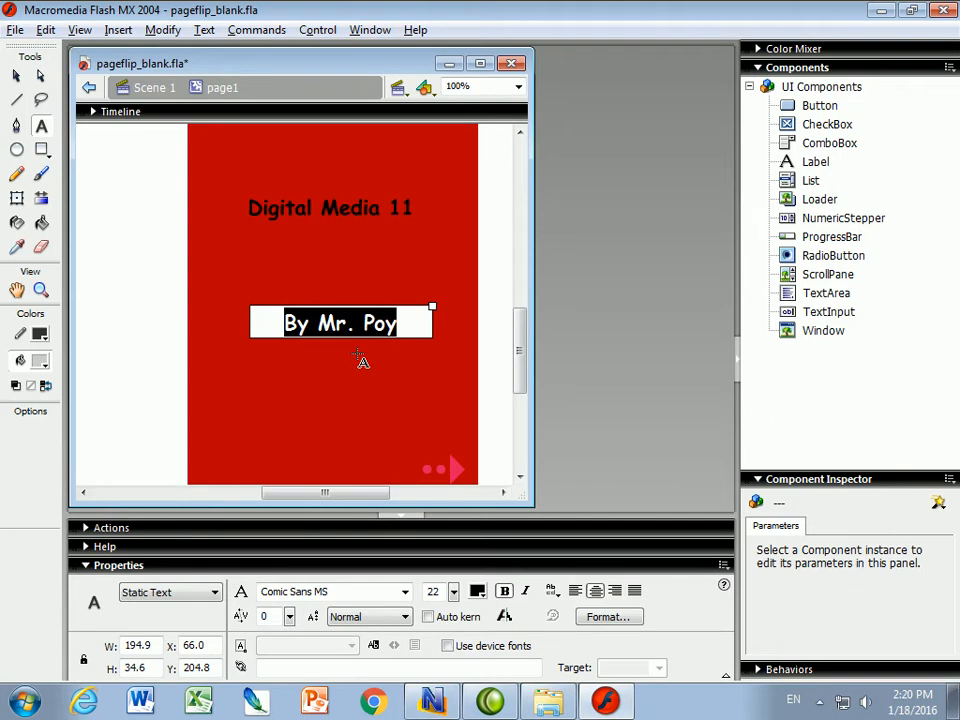
pyautogui.moveTo(360, 362)
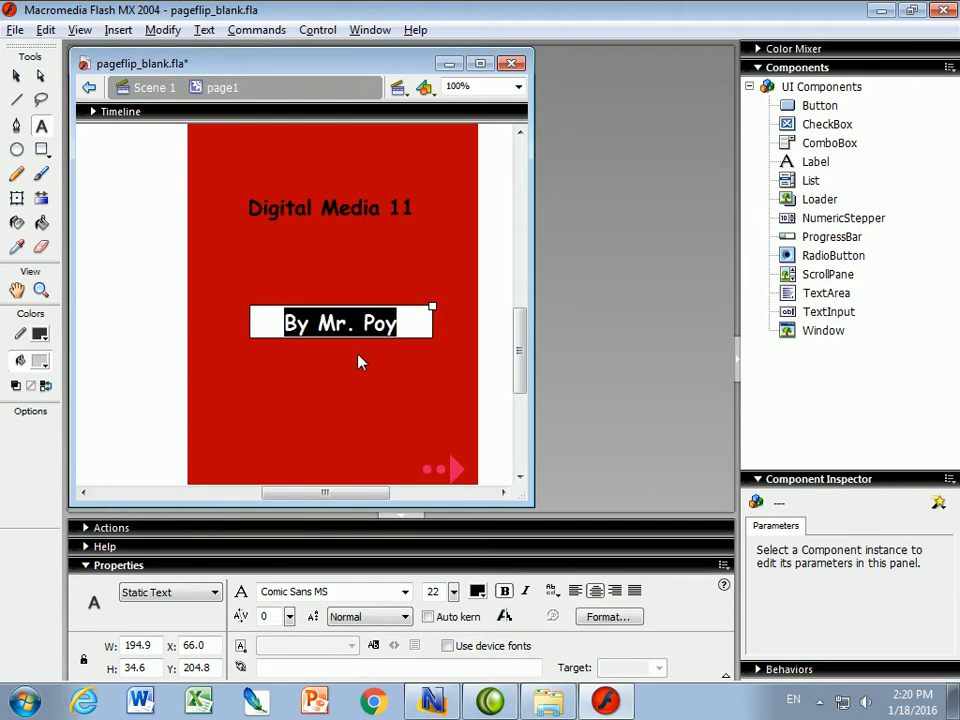
pyautogui.moveTo(446, 235)
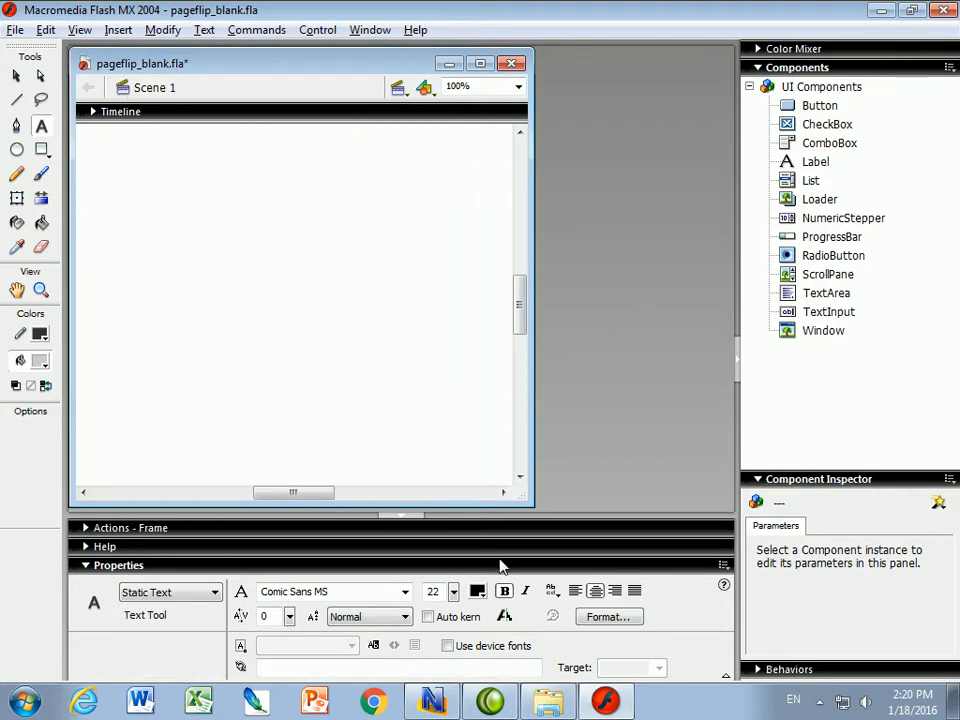
# Reopen the Library from the Window menu and enter symbol-editing mode on page2
pyautogui.click(370, 29)
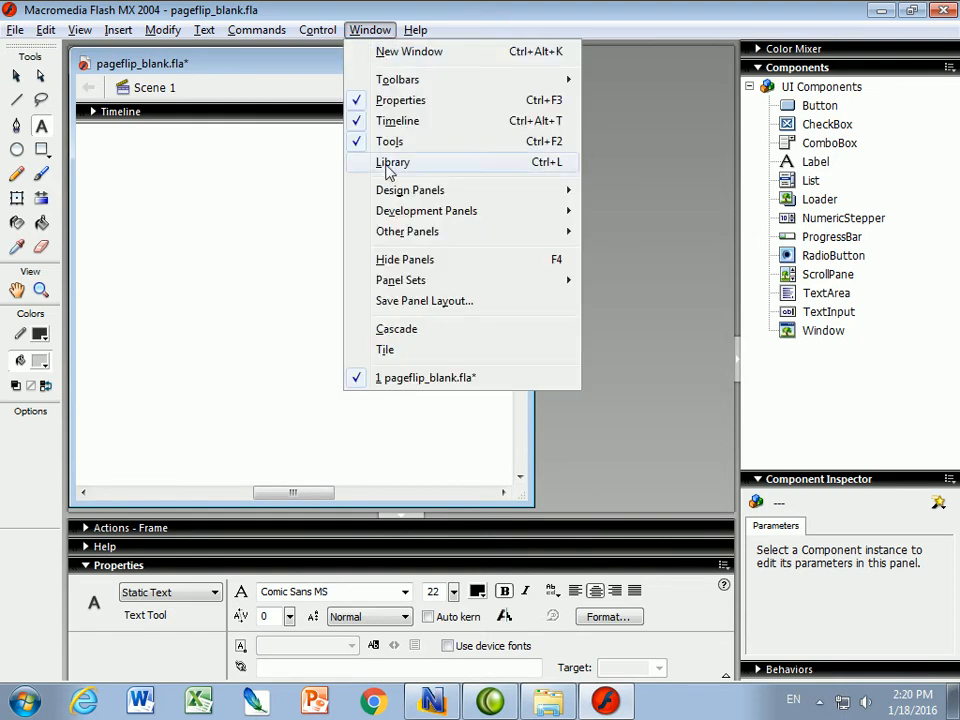
pyautogui.click(392, 162)
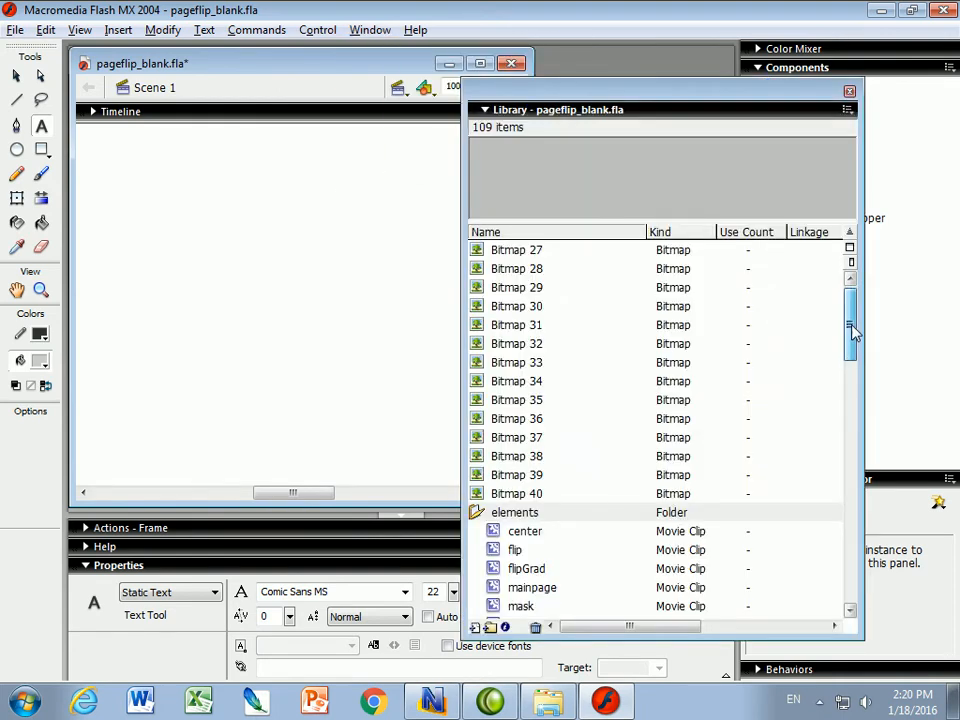
pyautogui.scroll(-3)
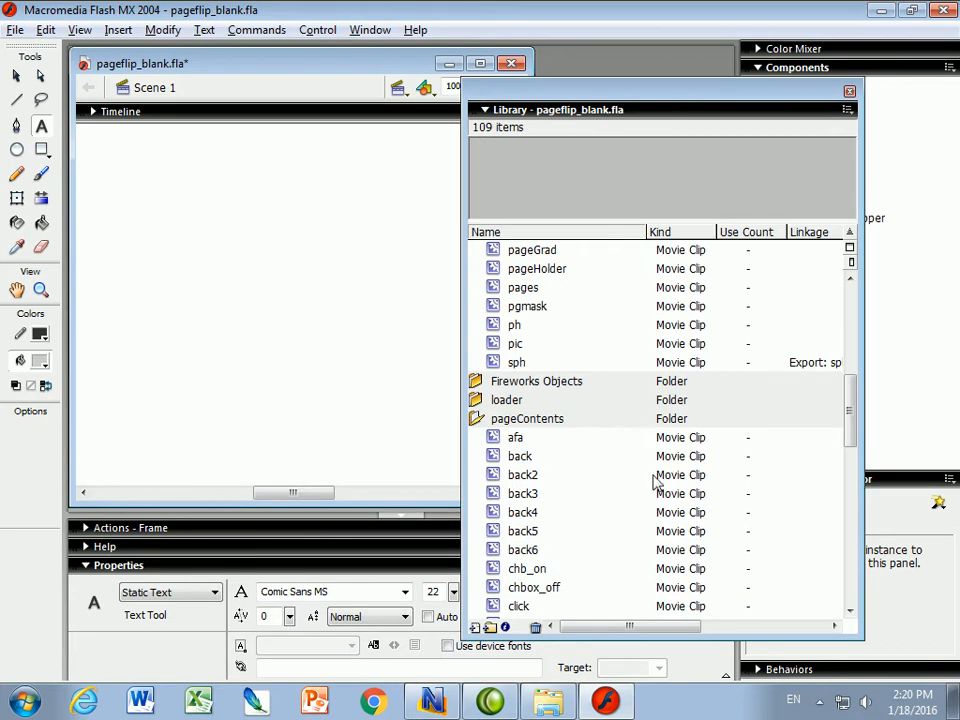
pyautogui.scroll(-3)
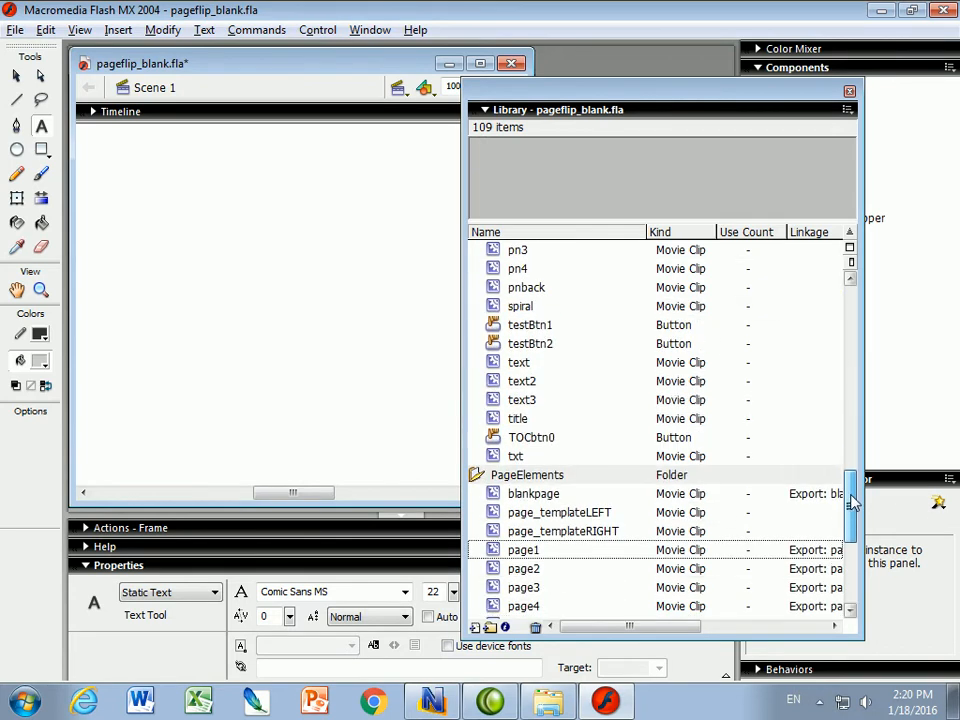
pyautogui.click(523, 474)
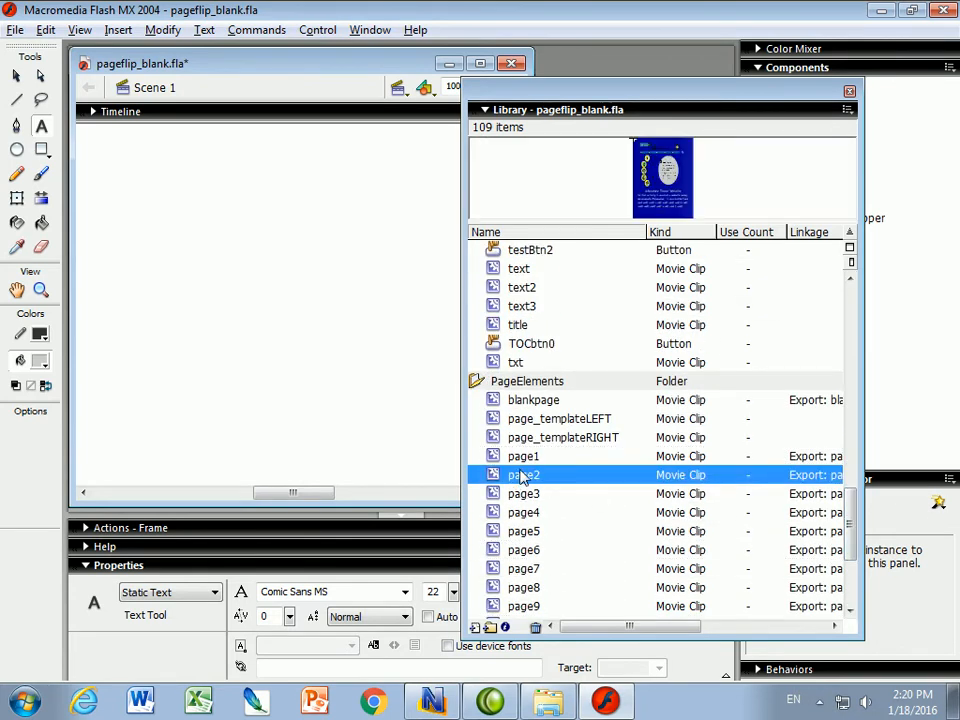
pyautogui.doubleClick(524, 474)
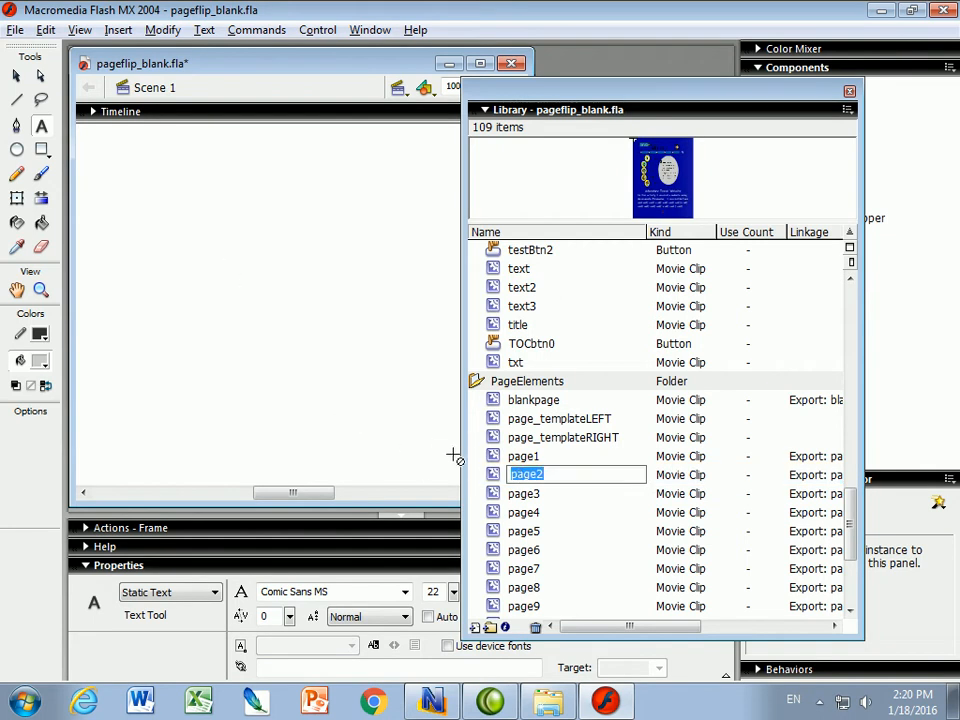
pyautogui.doubleClick(524, 474)
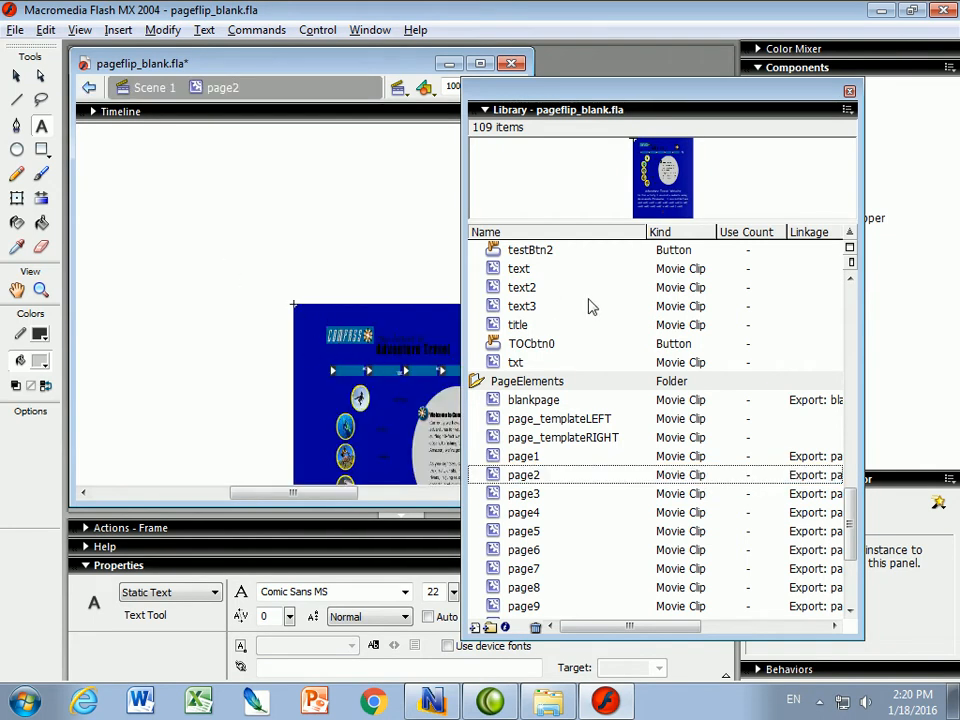
# Close the Library, Select All on page2, and delete the Compass website bitmap
pyautogui.click(849, 91)
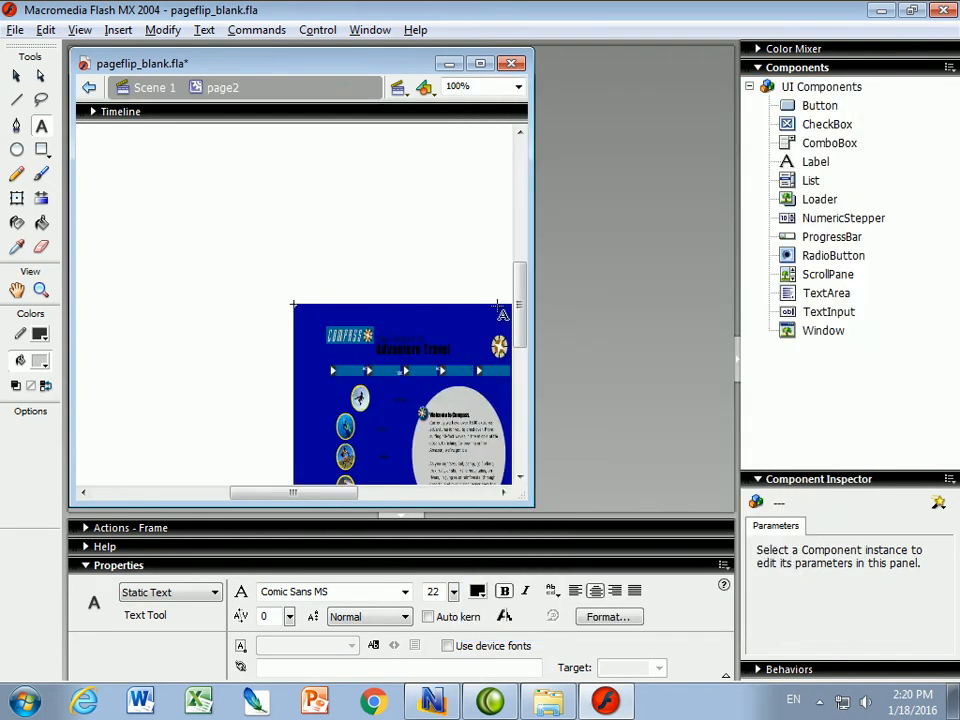
pyautogui.scroll(-3)
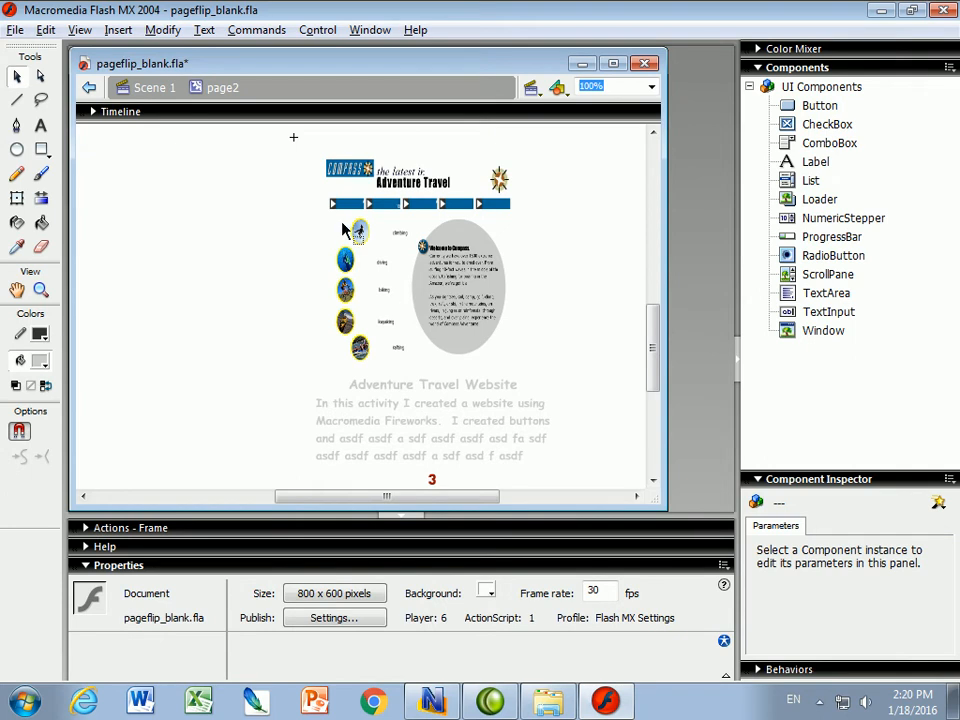
pyautogui.click(46, 29)
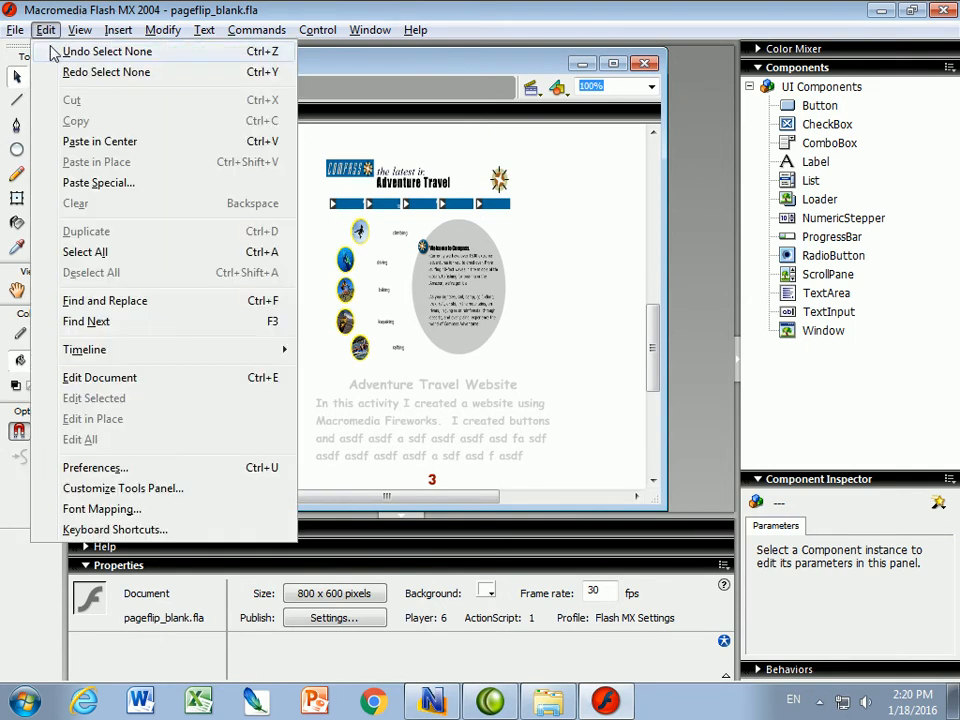
pyautogui.click(85, 251)
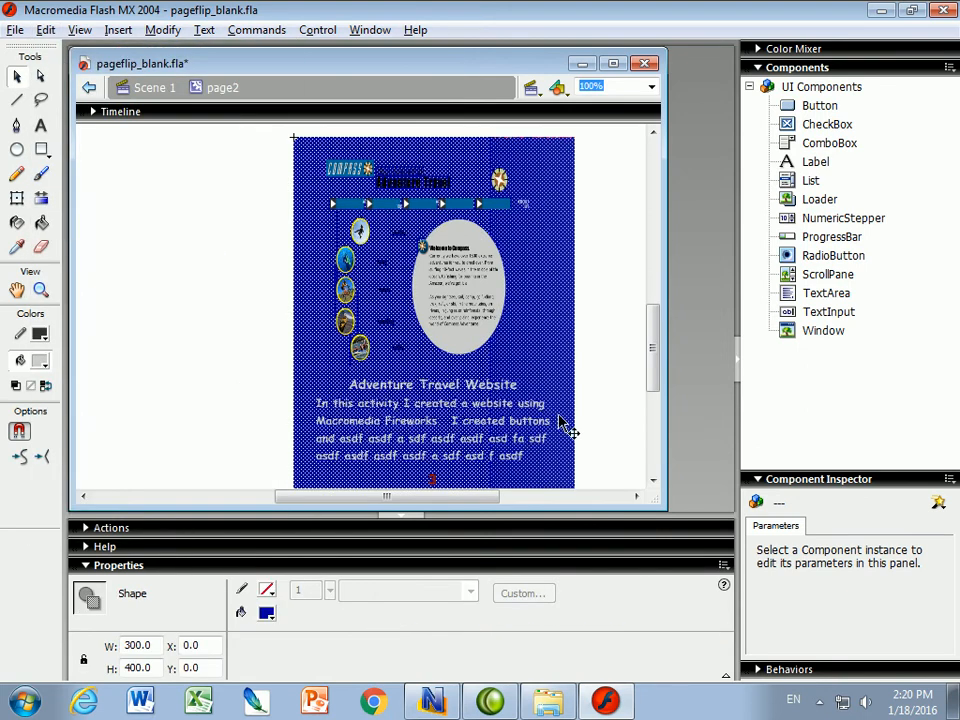
pyautogui.click(460, 300)
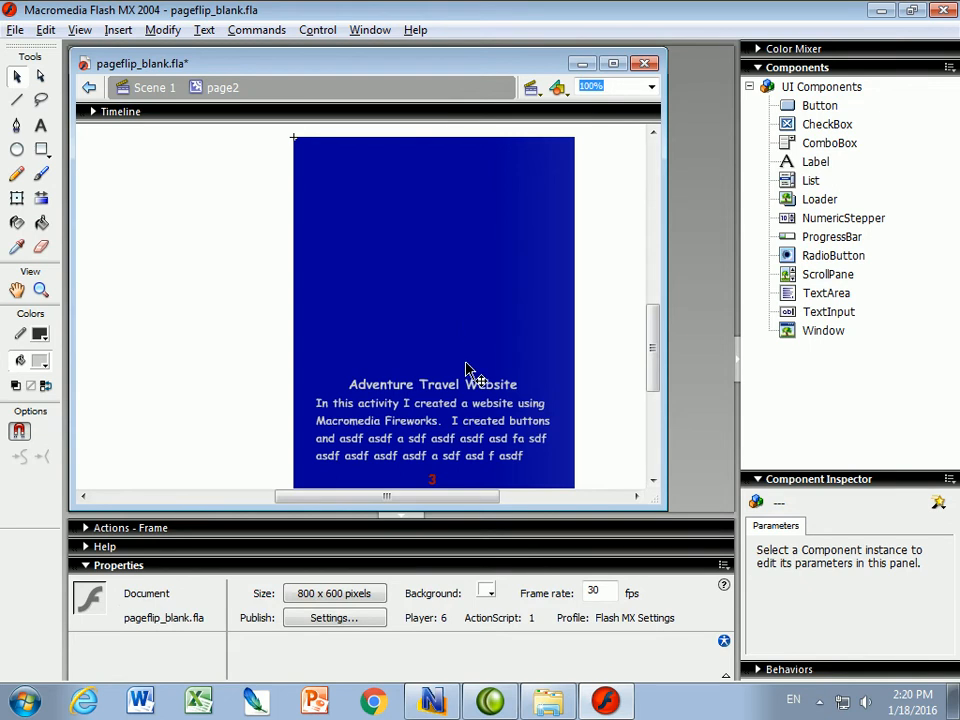
pyautogui.moveTo(65, 145)
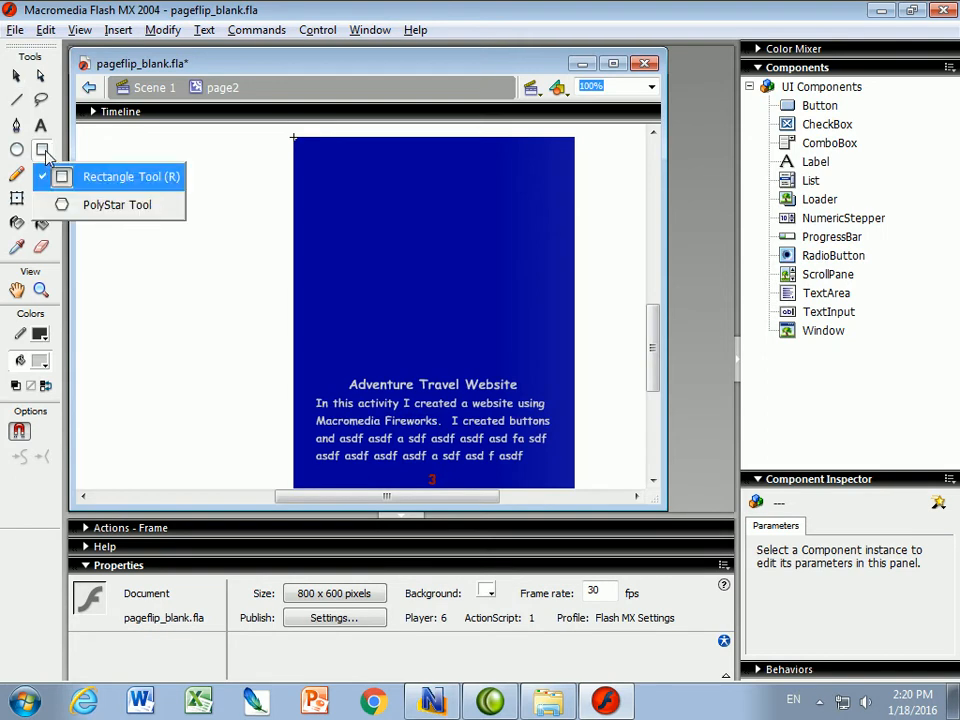
# Draw a grey-filled rectangle covering page2 with the Rectangle Tool
pyautogui.click(130, 176)
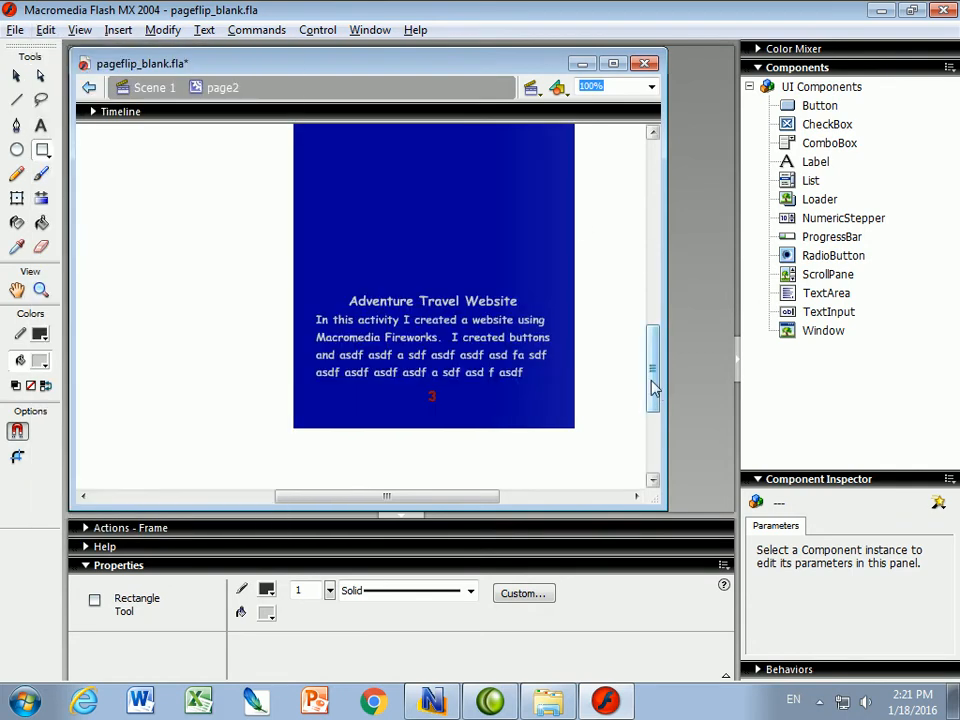
pyautogui.scroll(-3)
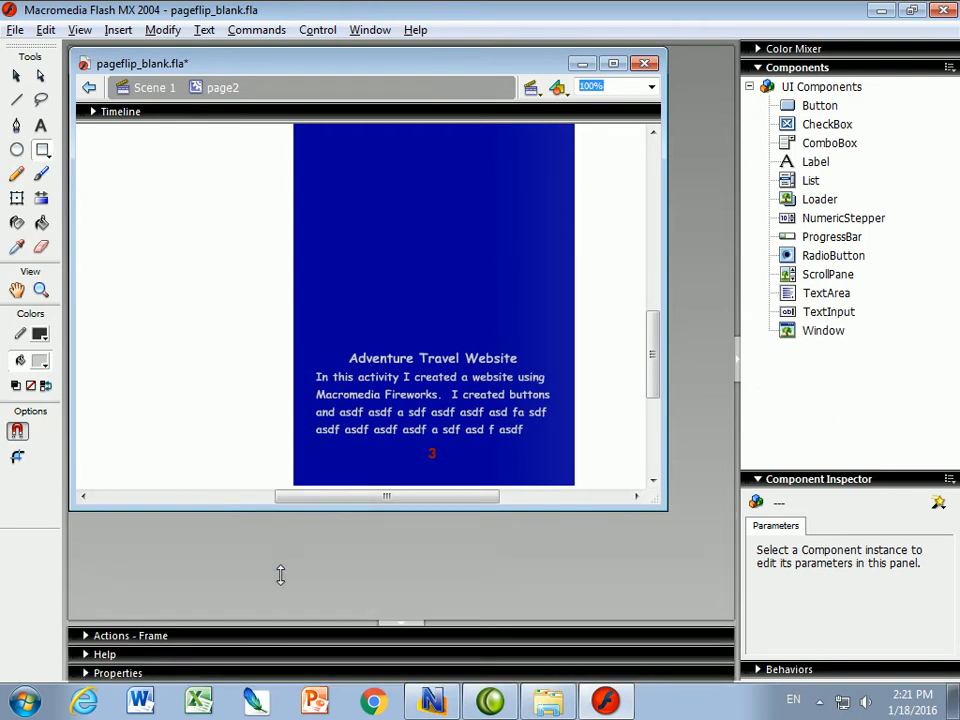
pyautogui.scroll(-3)
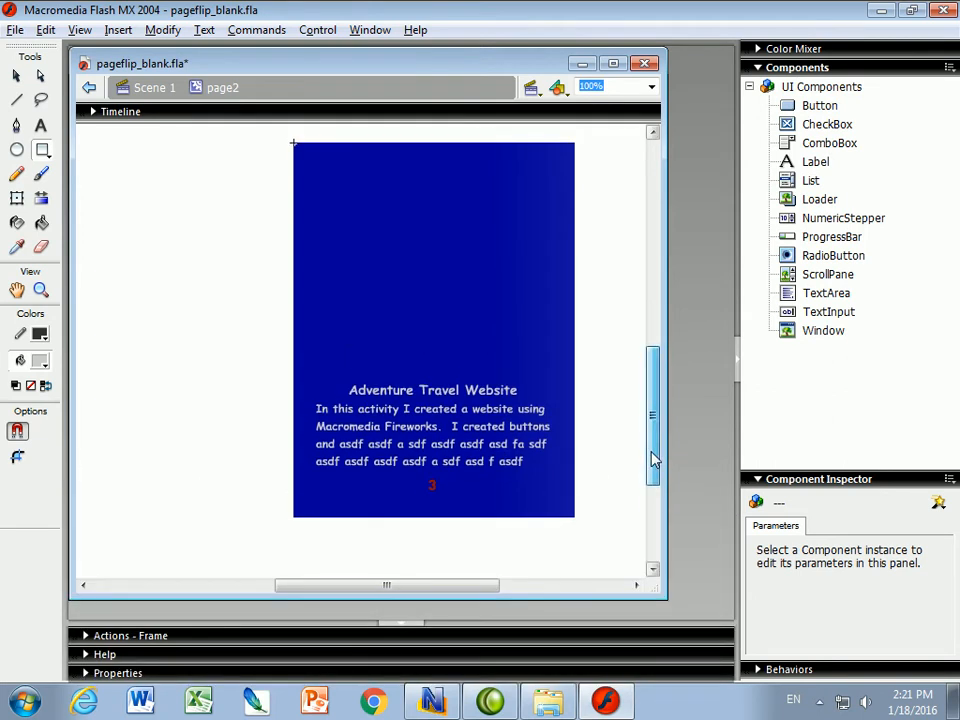
pyautogui.scroll(3)
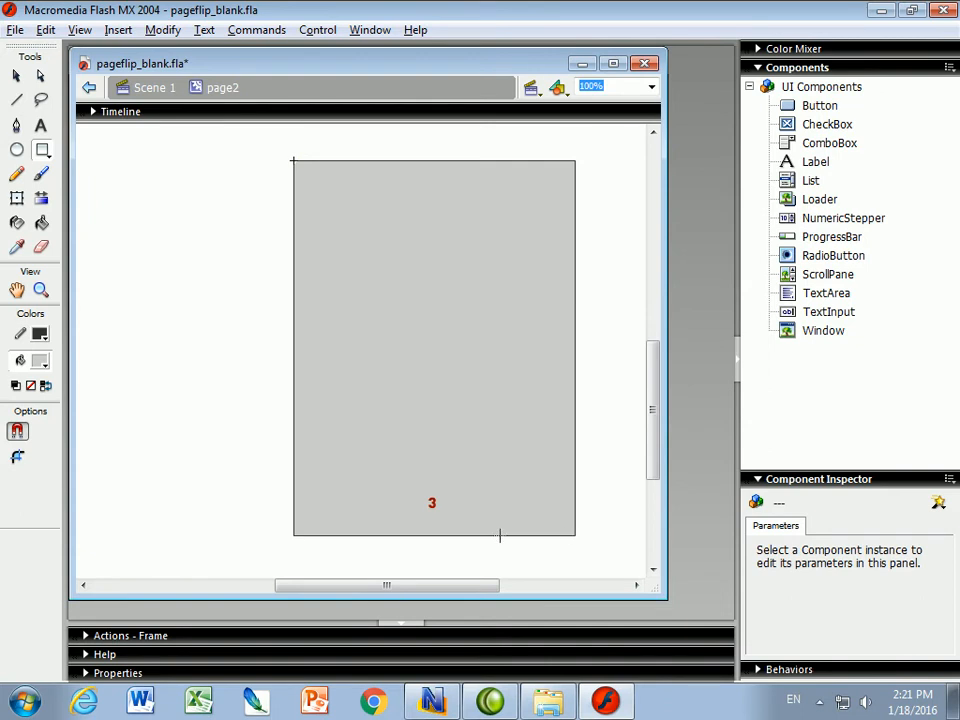
pyautogui.moveTo(425, 458)
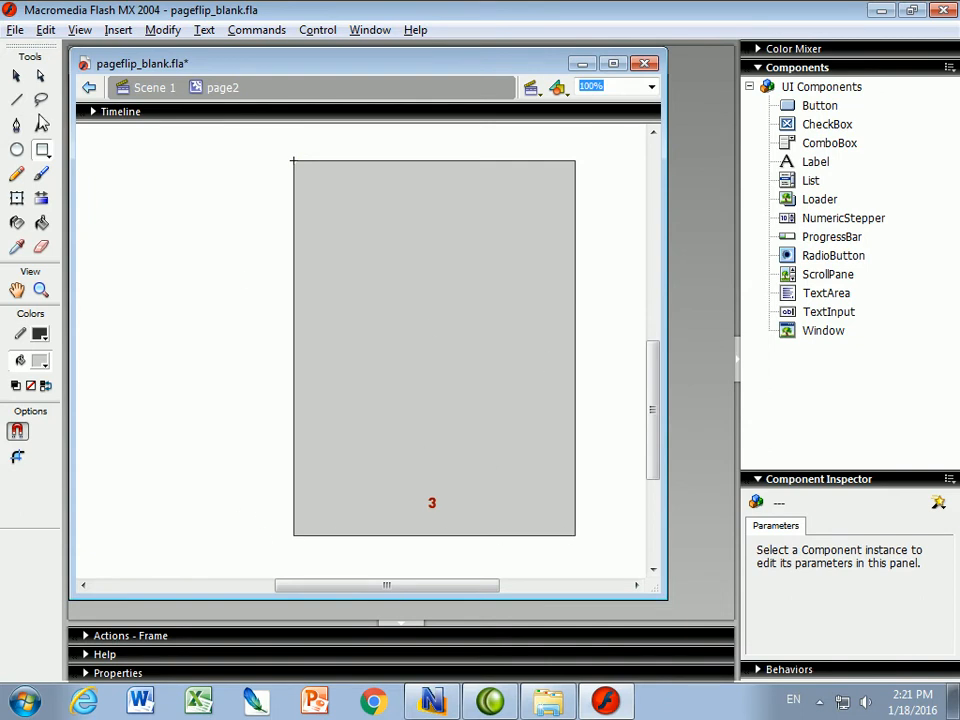
# Drag out an empty text box across the grey page, then switch to Explorer
pyautogui.click(41, 127)
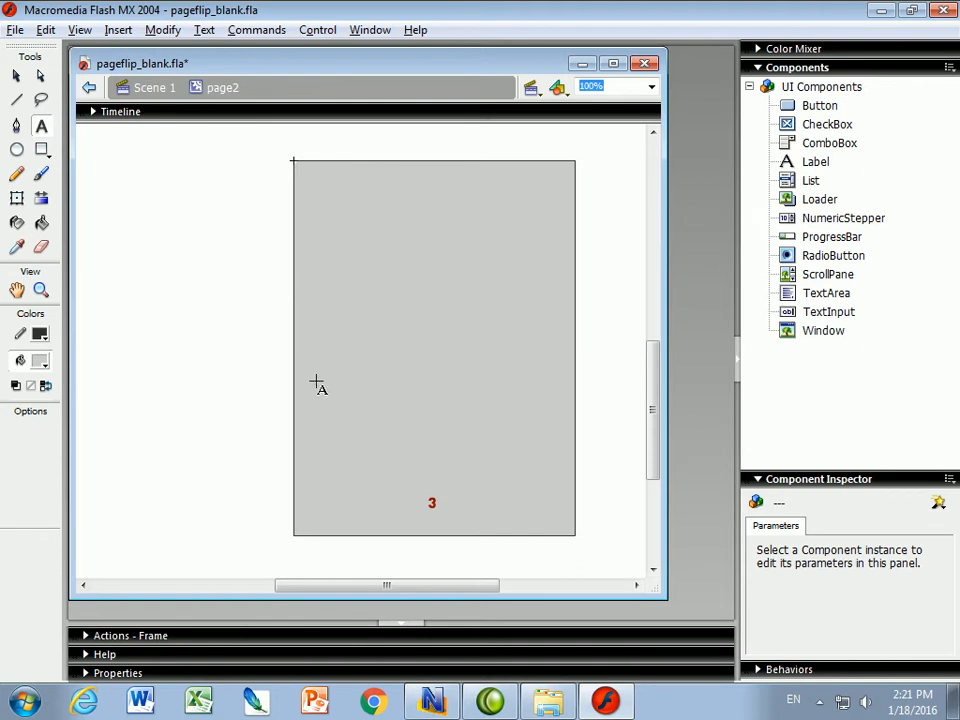
pyautogui.moveTo(315, 358); pyautogui.dragTo(550, 387)
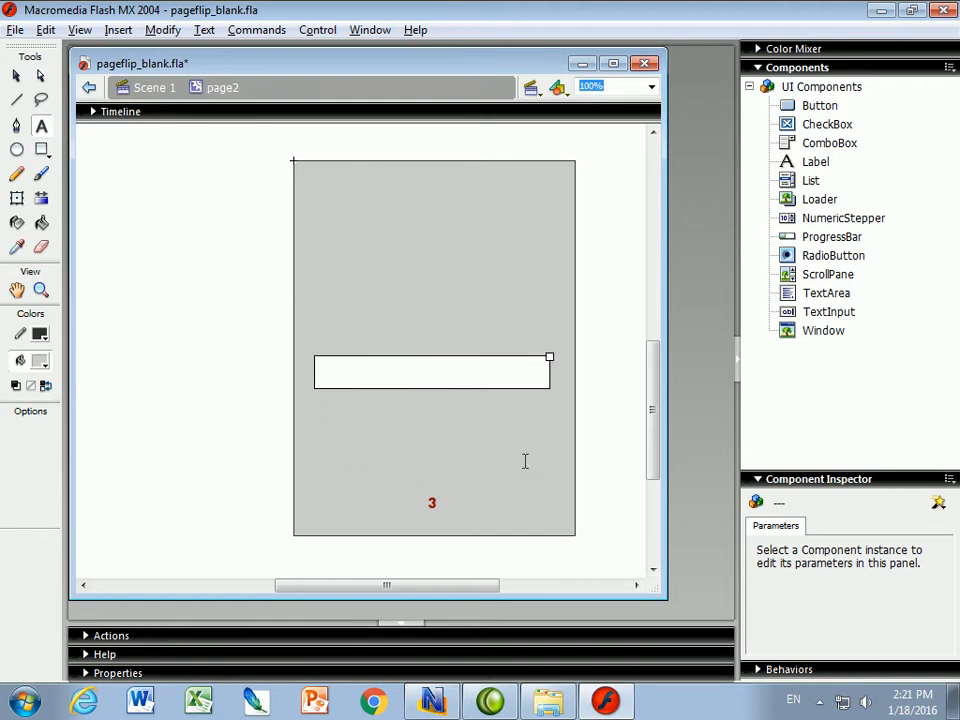
pyautogui.click(548, 700)
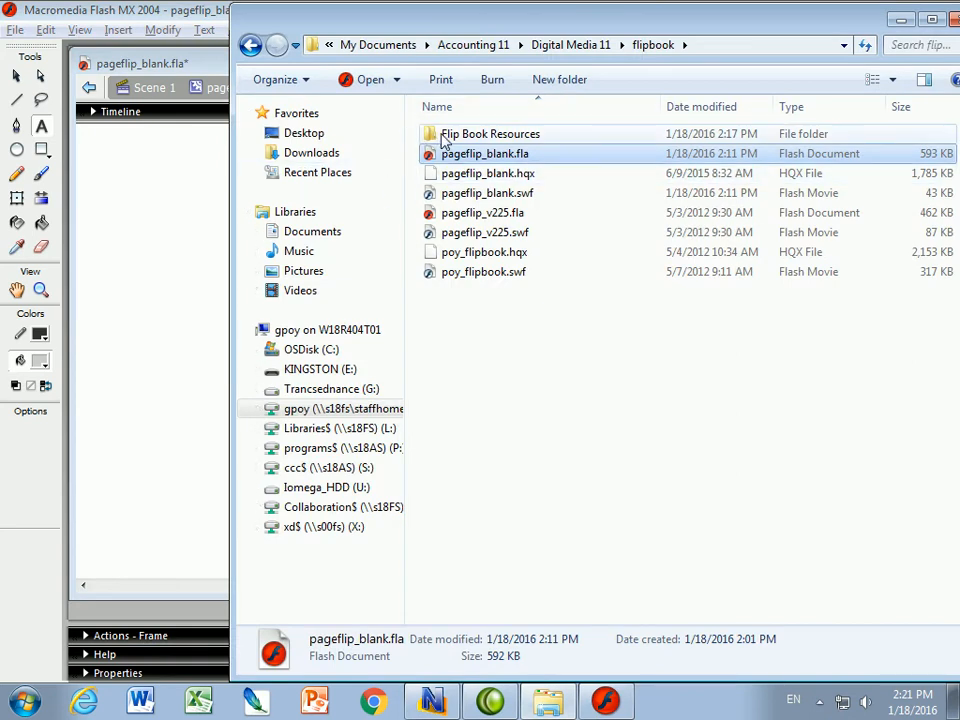
# View the four images in Flip Book Resources, then return to the Flash page
pyautogui.doubleClick(490, 133)
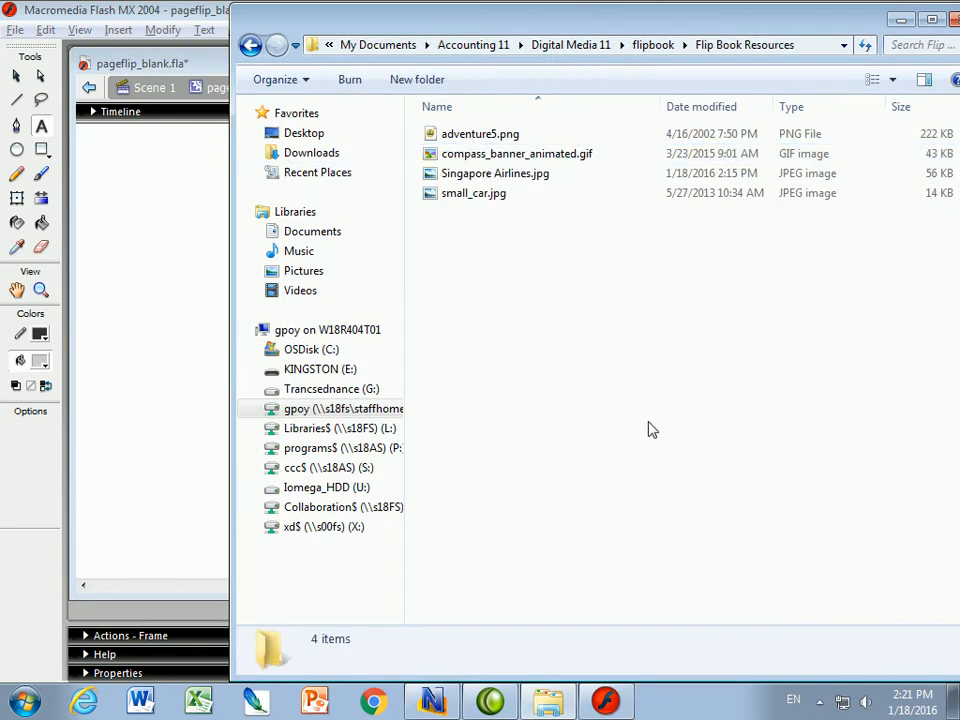
pyautogui.moveTo(538, 258)
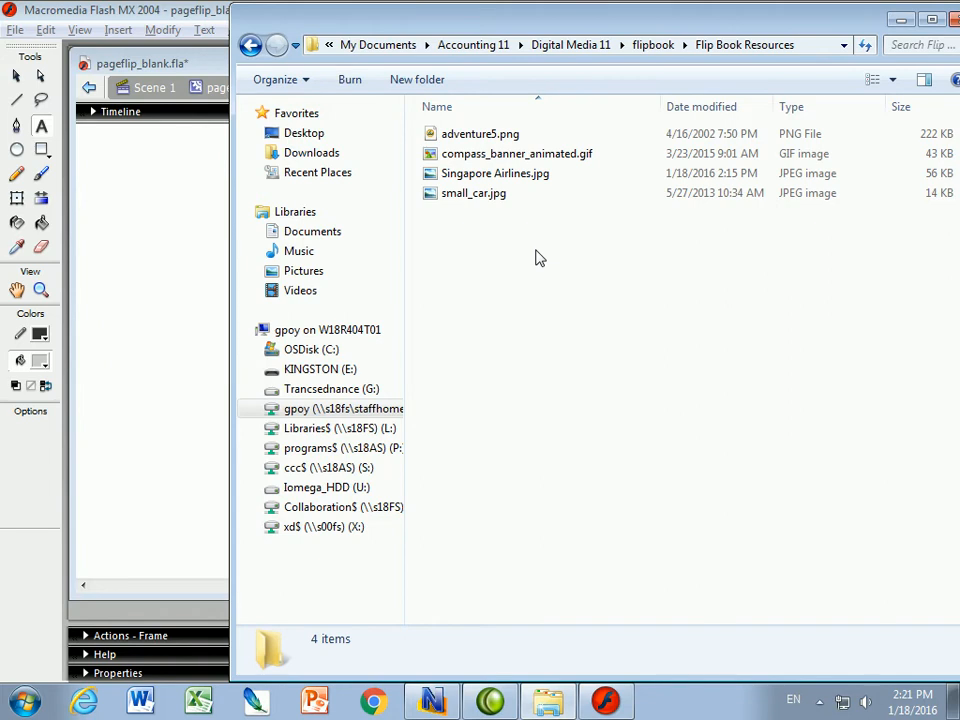
pyautogui.click(473, 193)
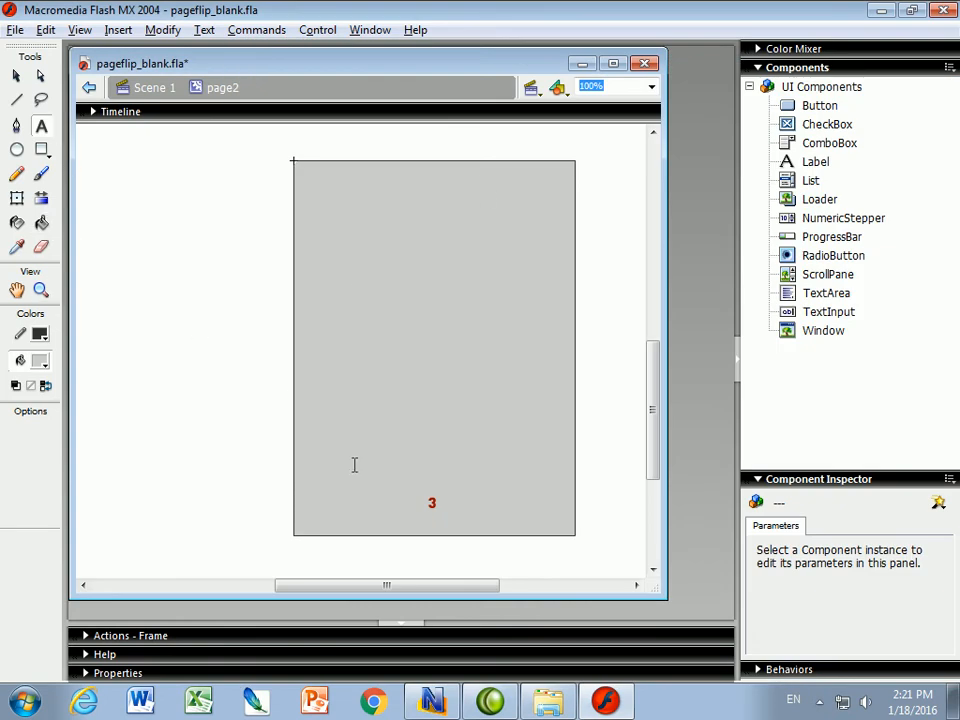
# Type the 'Cartoon Car' heading in a text box and set the font size to 13
pyautogui.moveTo(312, 338); pyautogui.dragTo(552, 372)
pyautogui.write('Ca')
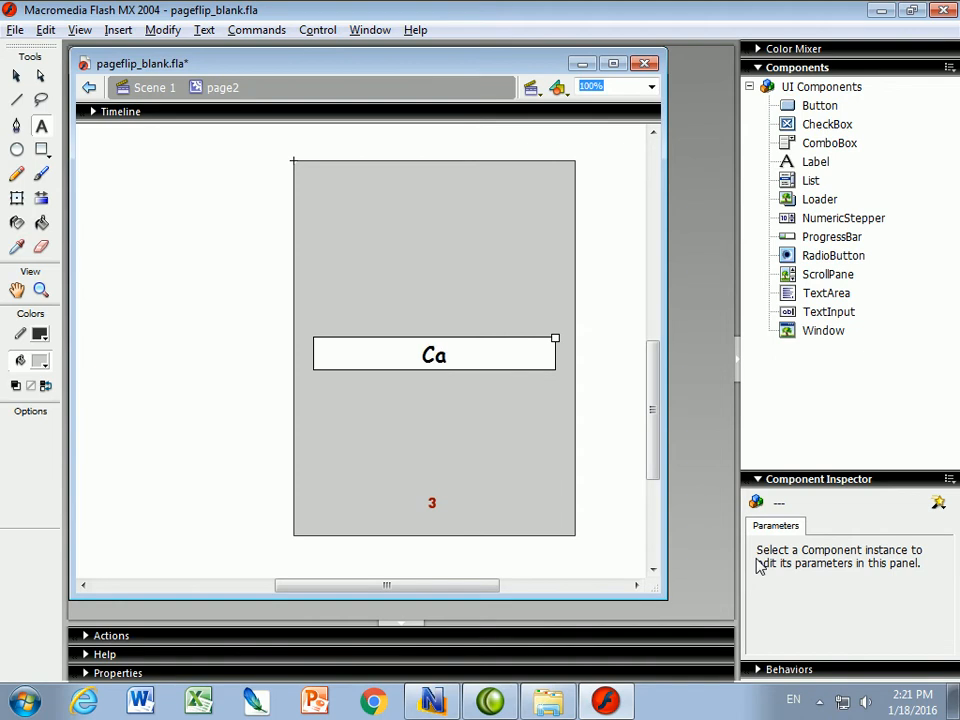
pyautogui.write('rtoon Car')
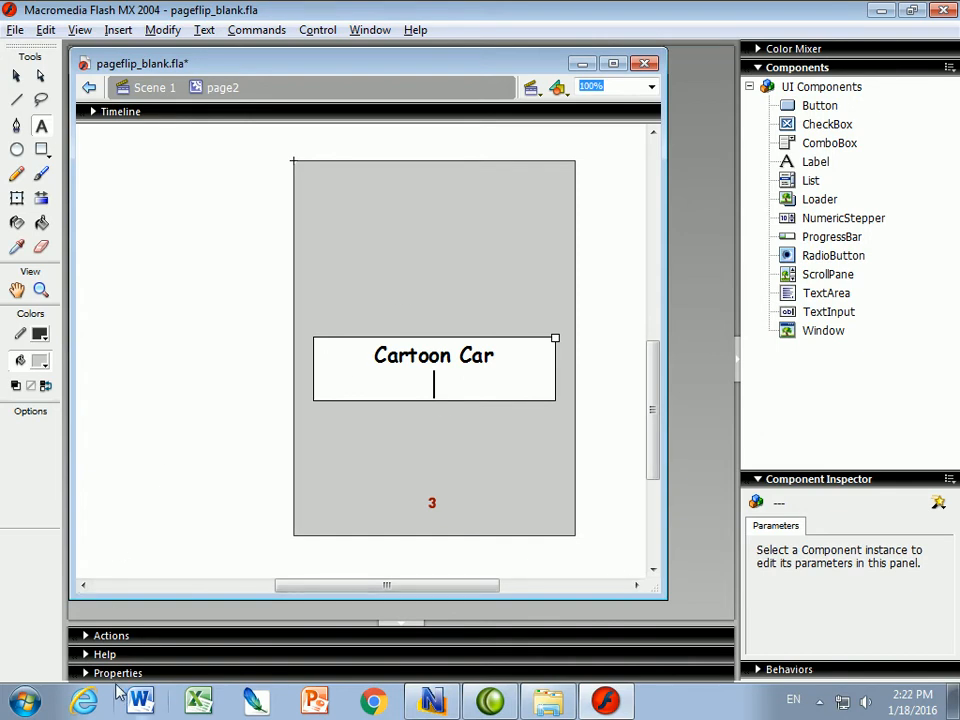
pyautogui.click(118, 672)
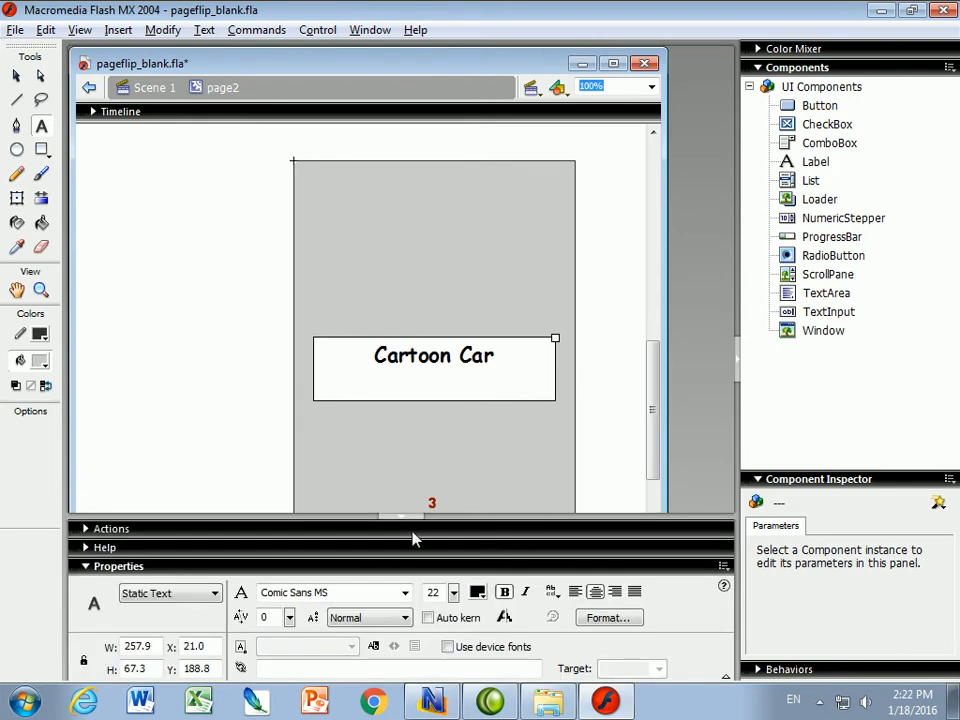
pyautogui.click(452, 598)
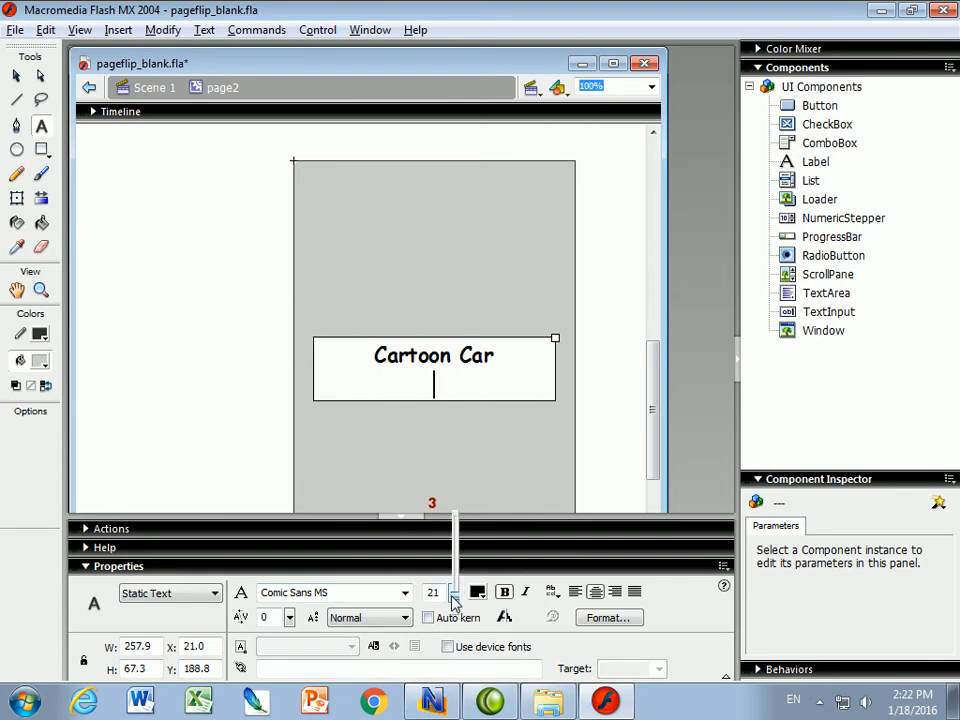
pyautogui.click(453, 598)
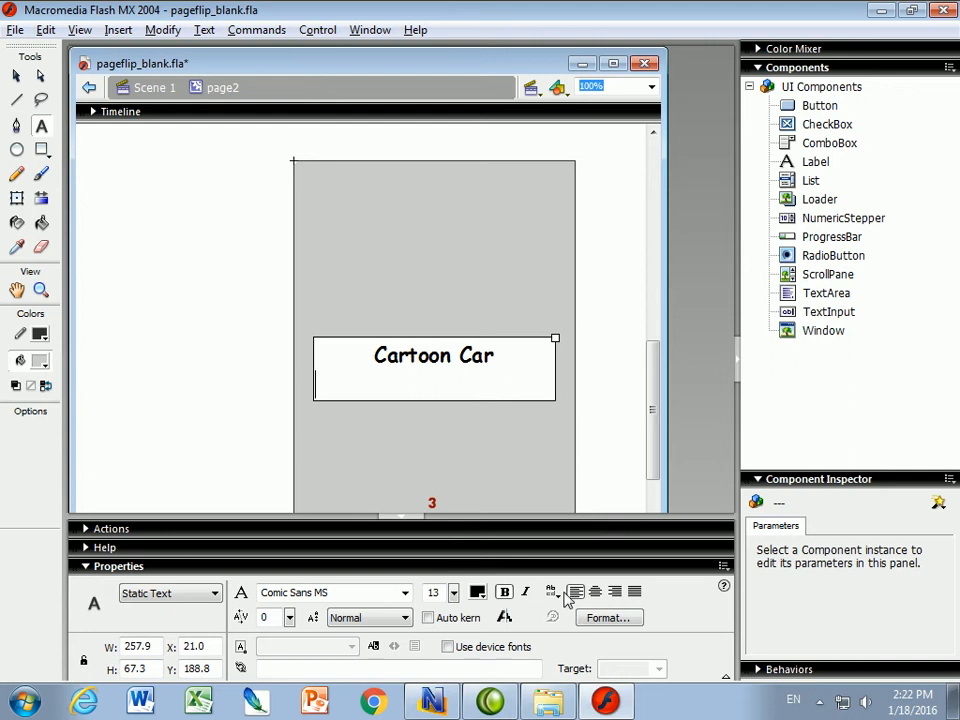
pyautogui.moveTo(560, 570)
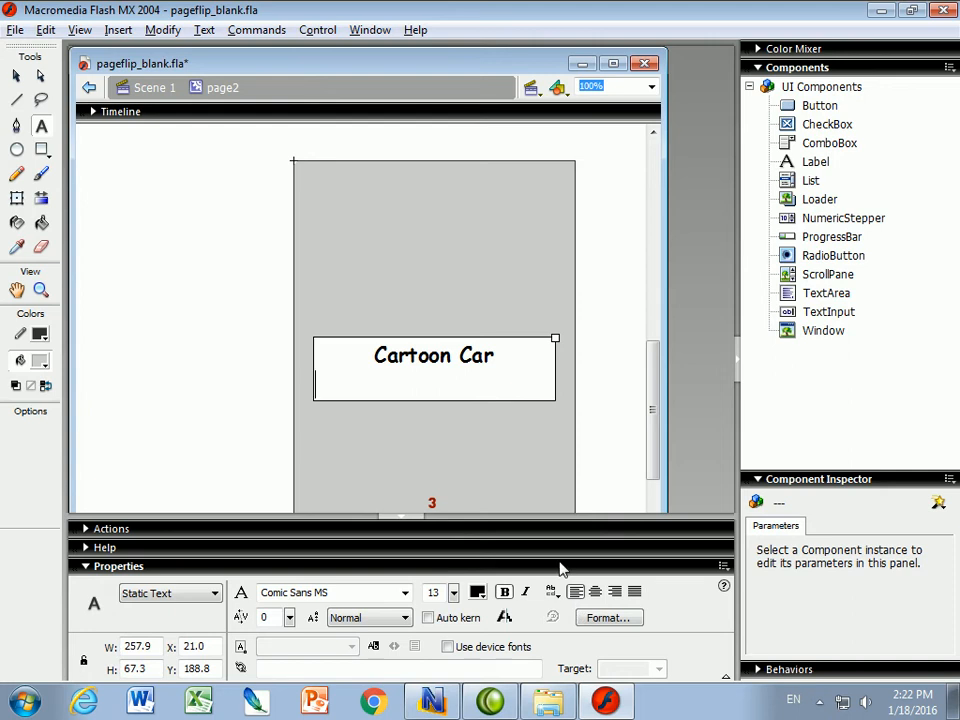
pyautogui.moveTo(452, 625)
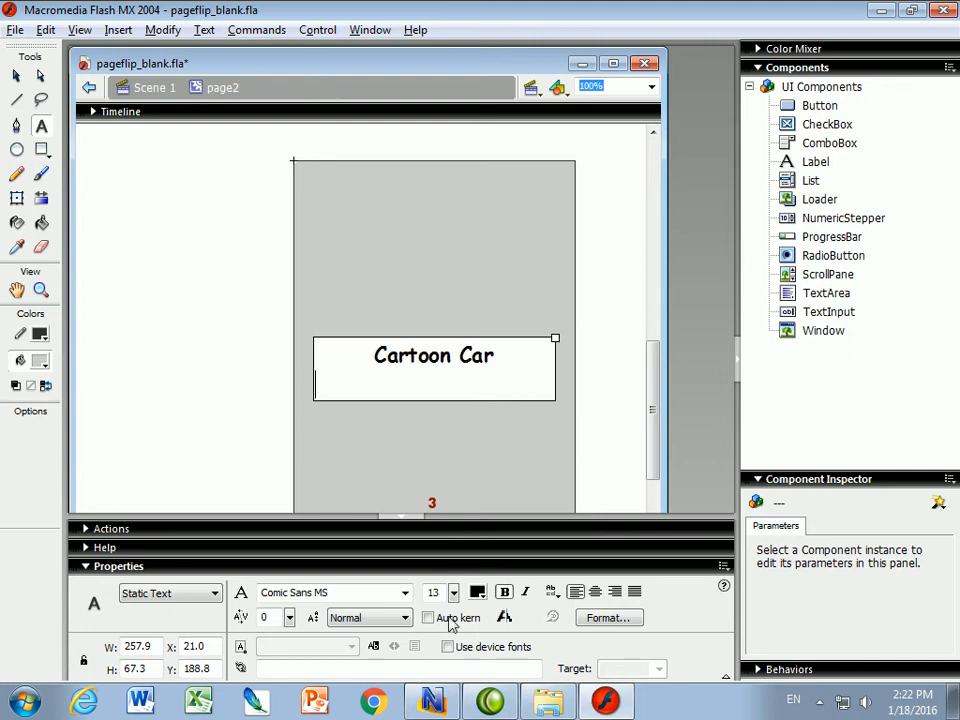
# Type an Arial paragraph below the title describing how the car photo's mid section was modified
pyautogui.click(404, 592)
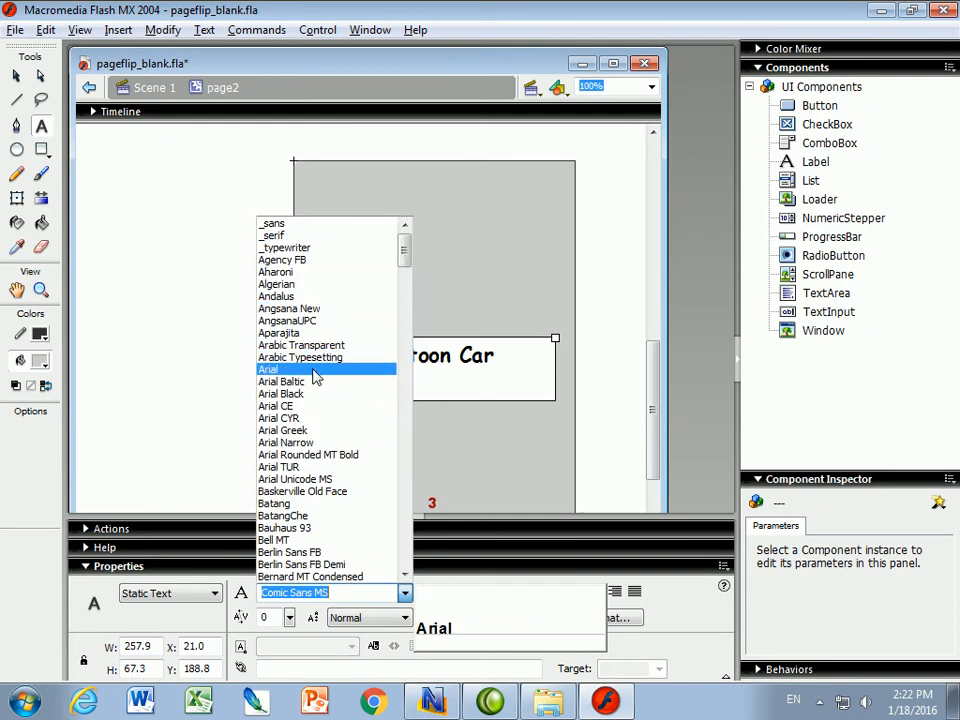
pyautogui.click(268, 369)
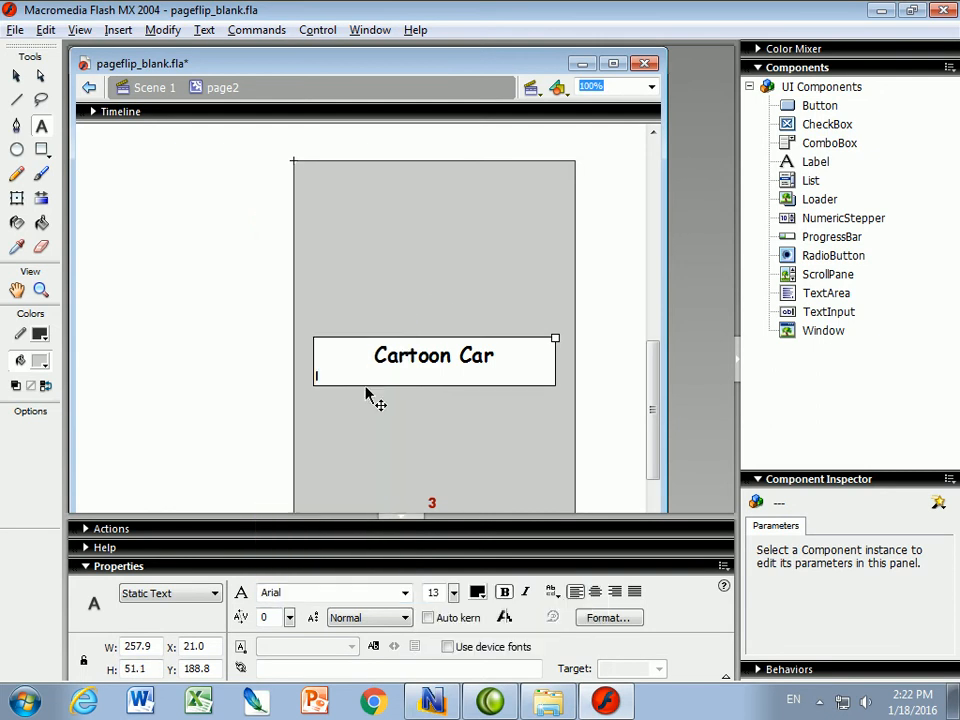
pyautogui.write('In this acti')
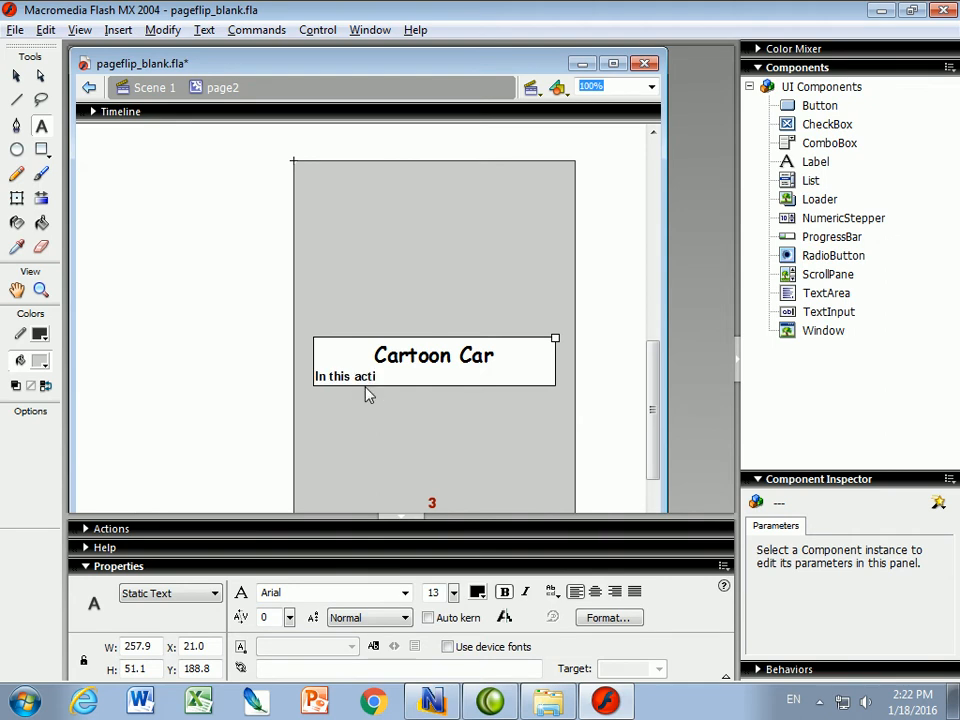
pyautogui.write('vity, I took a picture of a car')
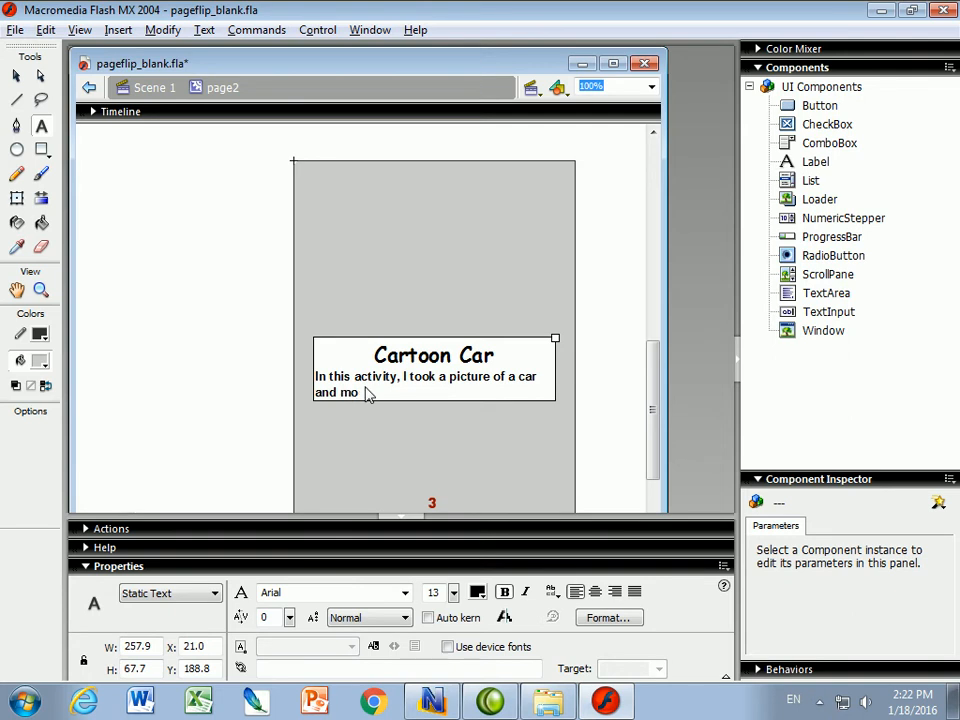
pyautogui.write('dified')
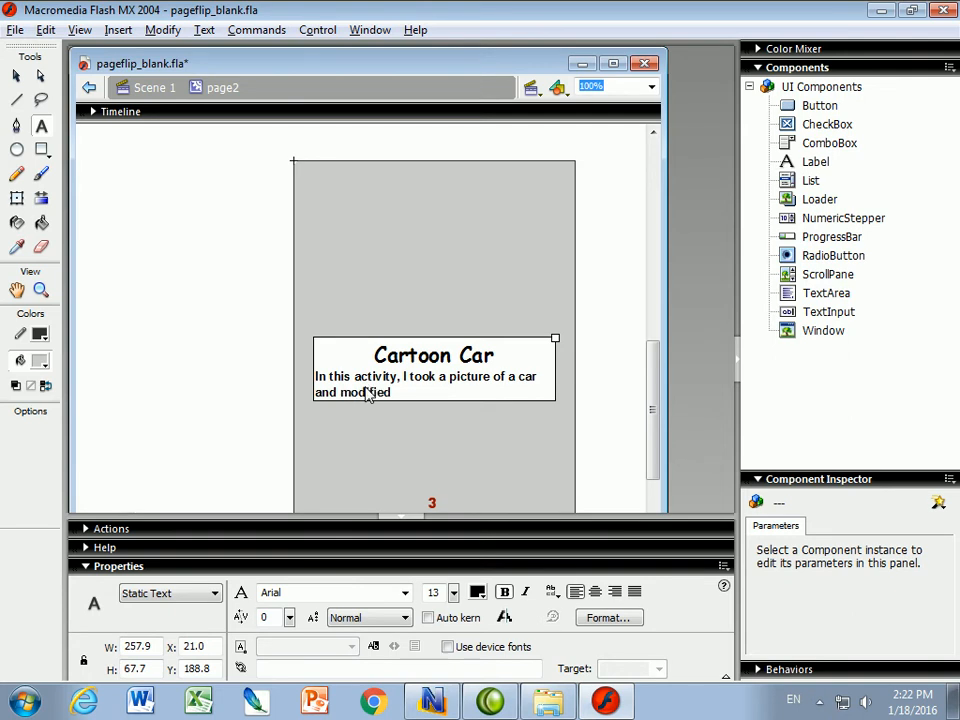
pyautogui.write('the mid s')
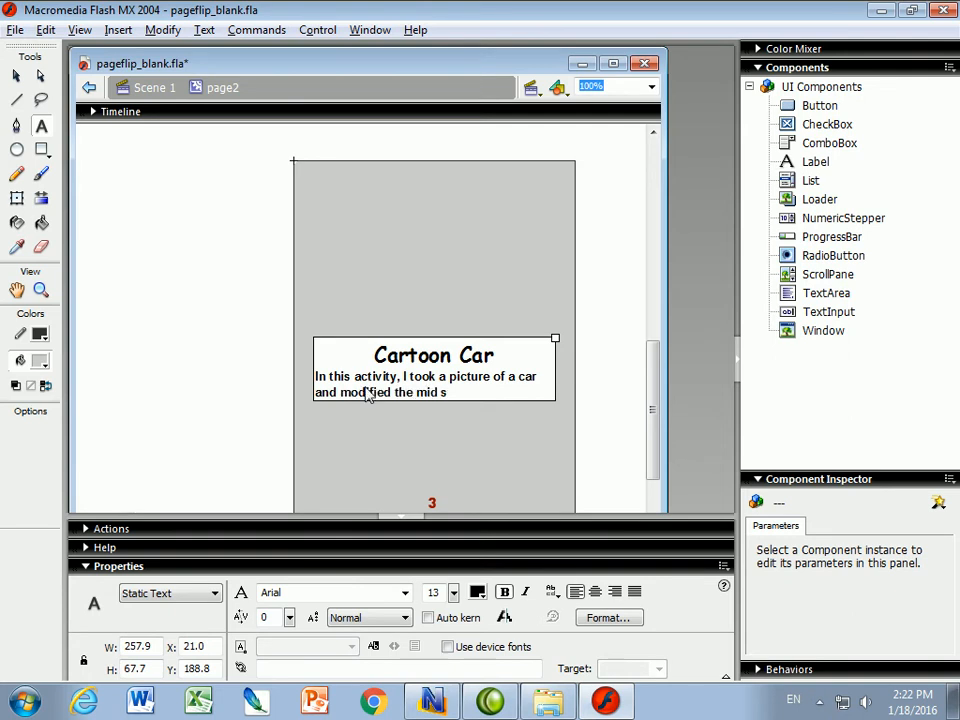
pyautogui.write('ection, but kept')
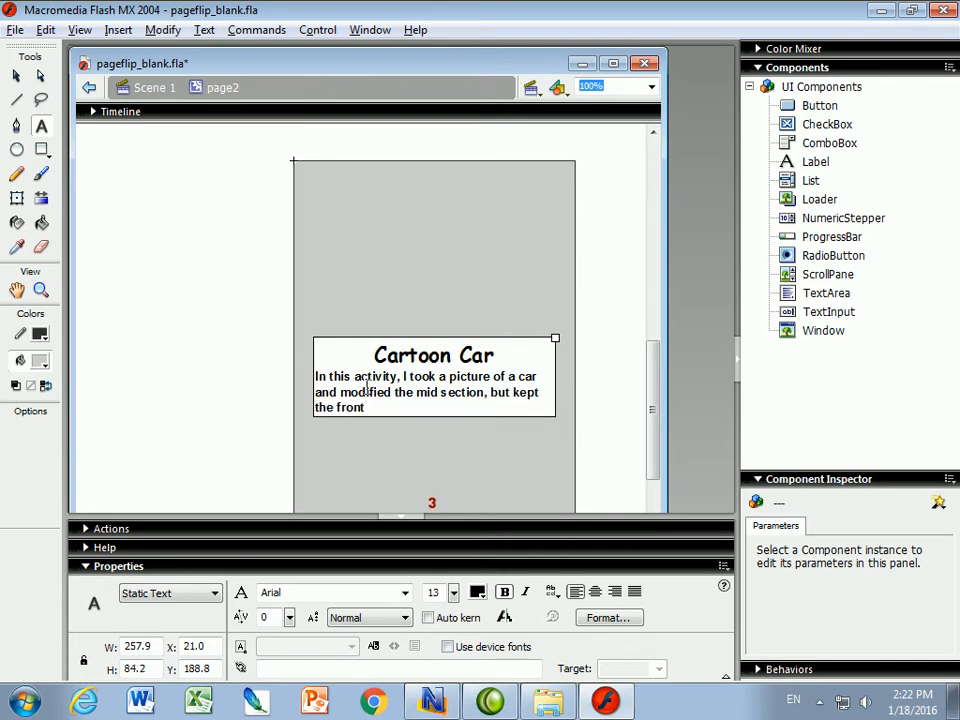
pyautogui.write('and back.  I used some phot.as')
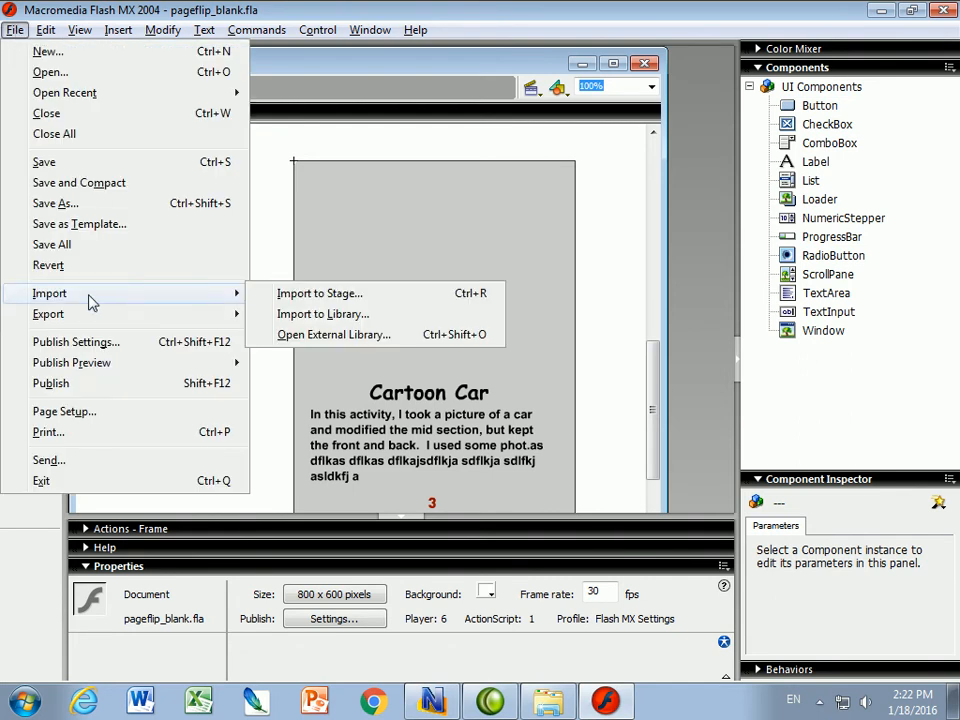
pyautogui.moveTo(319, 293)
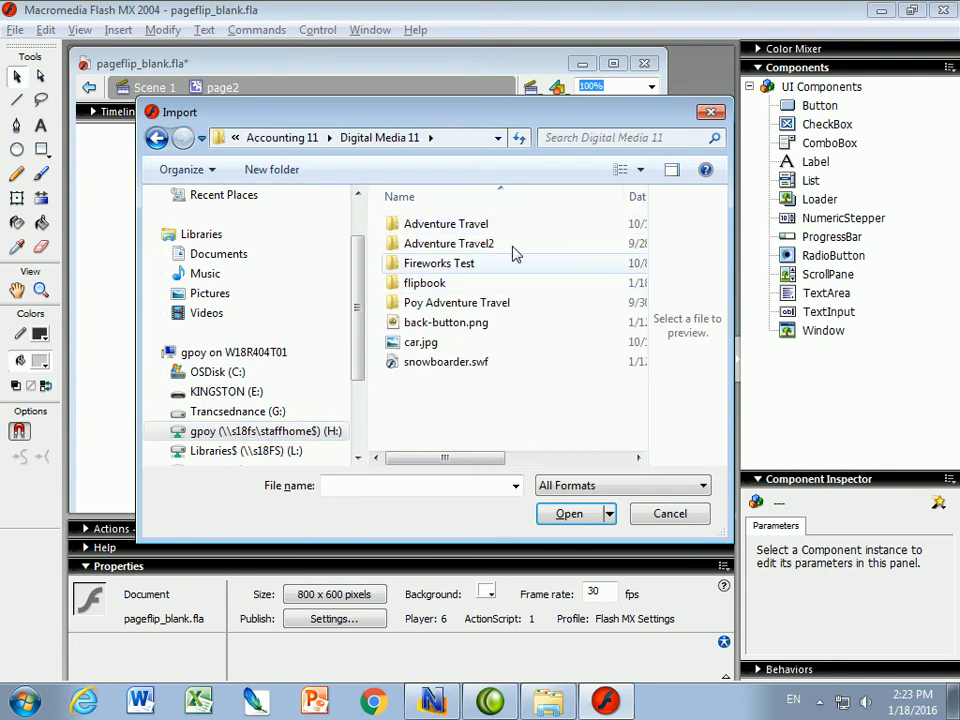
# Import small_car.jpg from the flipbook folder onto page2
pyautogui.doubleClick(424, 282)
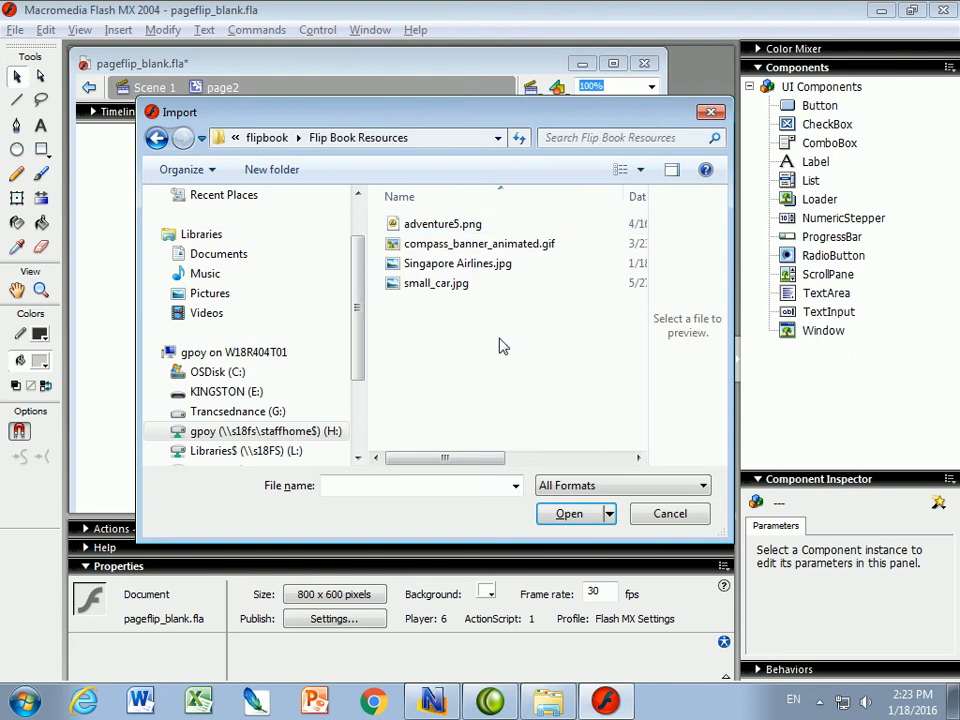
pyautogui.click(436, 283)
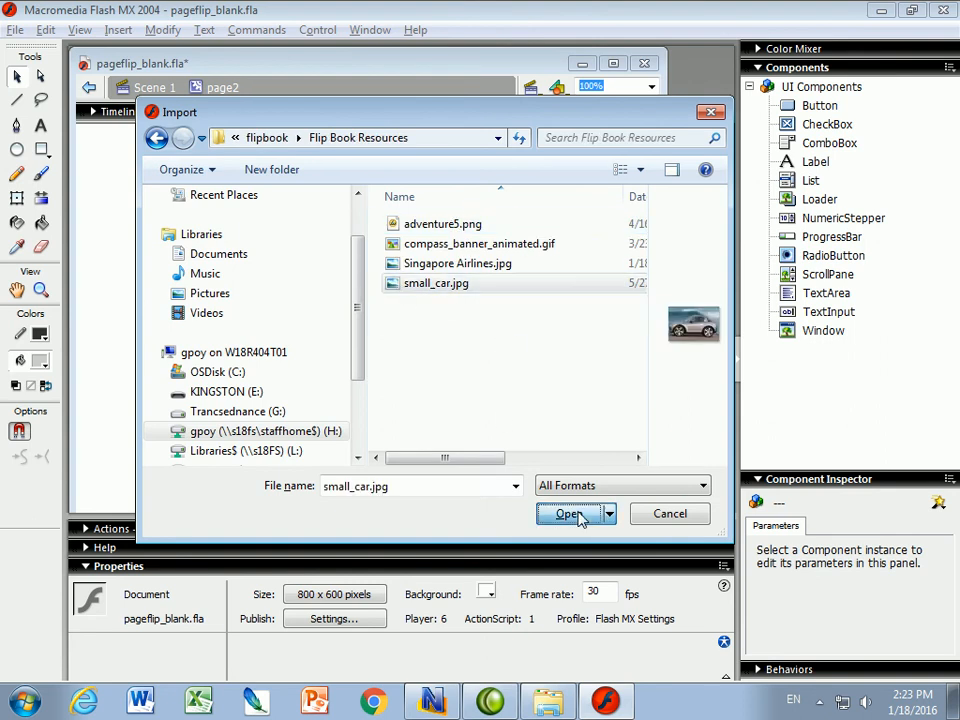
pyautogui.click(567, 513)
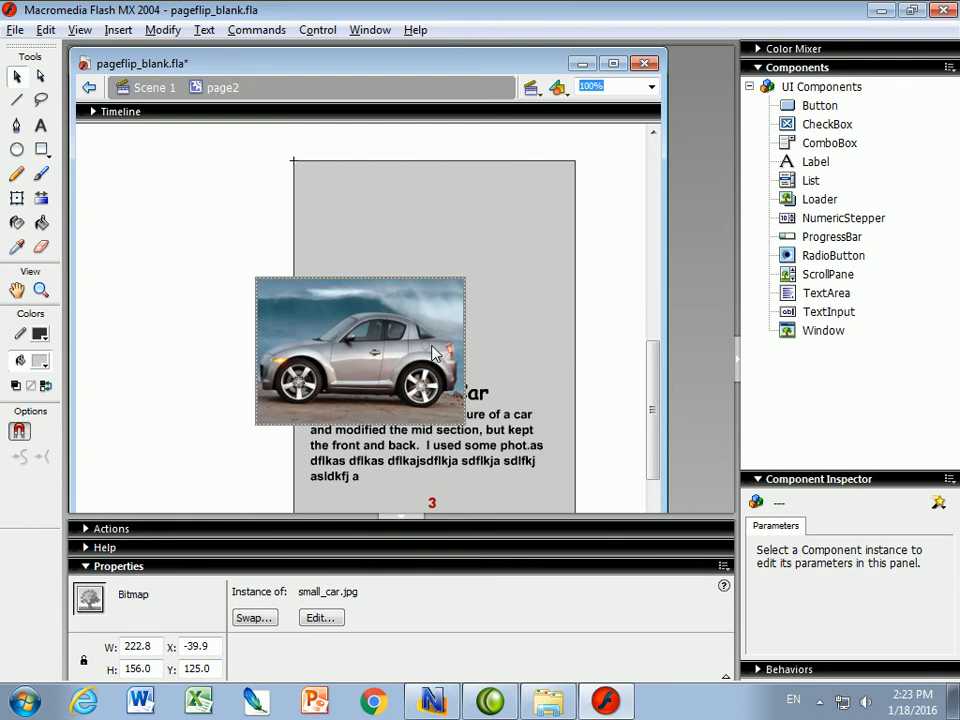
pyautogui.moveTo(365, 370)
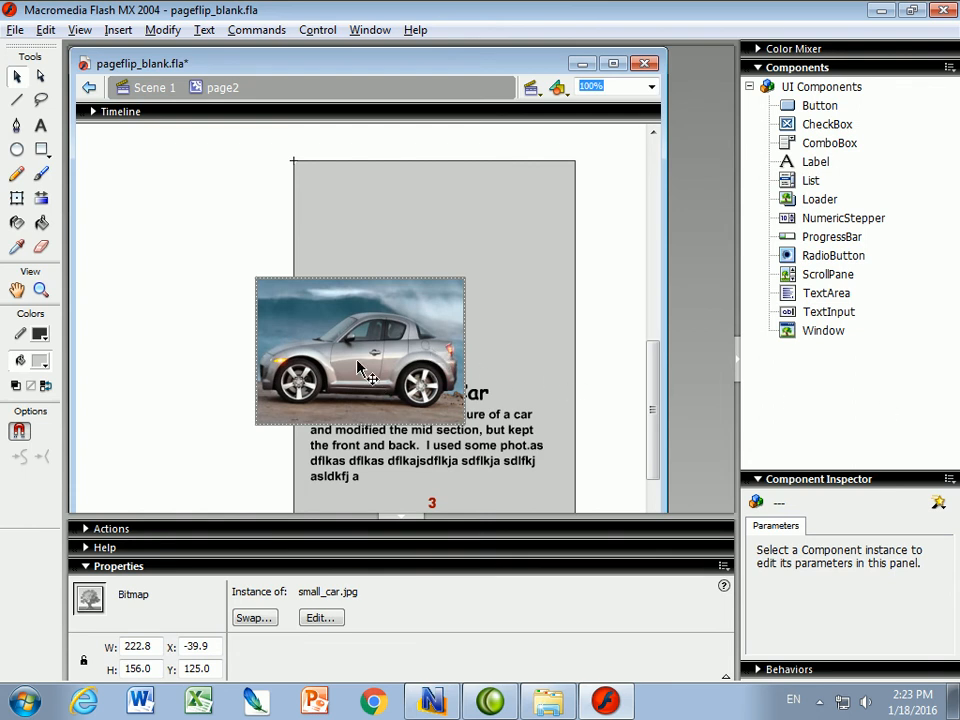
pyautogui.moveTo(380, 335)
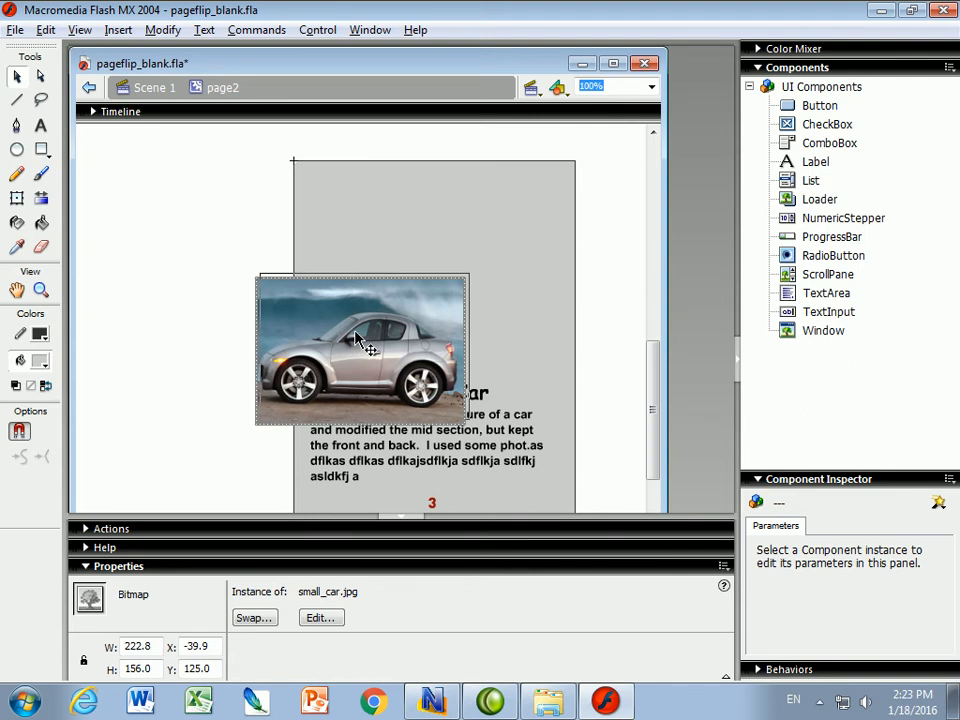
# Drag the car photo up above the Cartoon Car heading, clear of the paragraph
pyautogui.moveTo(360, 350); pyautogui.dragTo(437, 267)
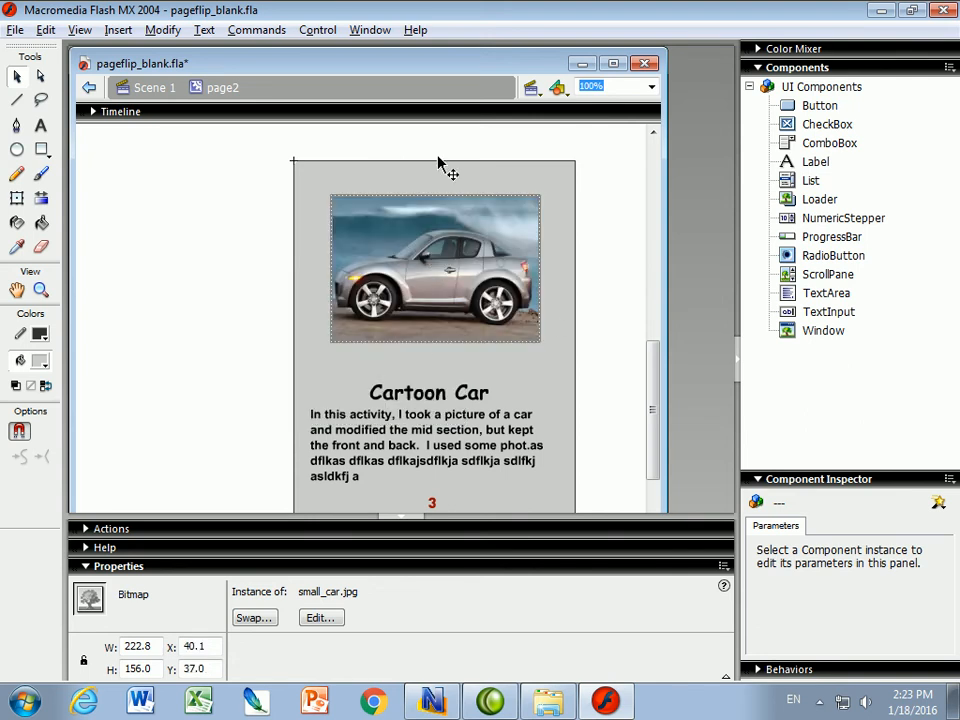
pyautogui.moveTo(517, 352)
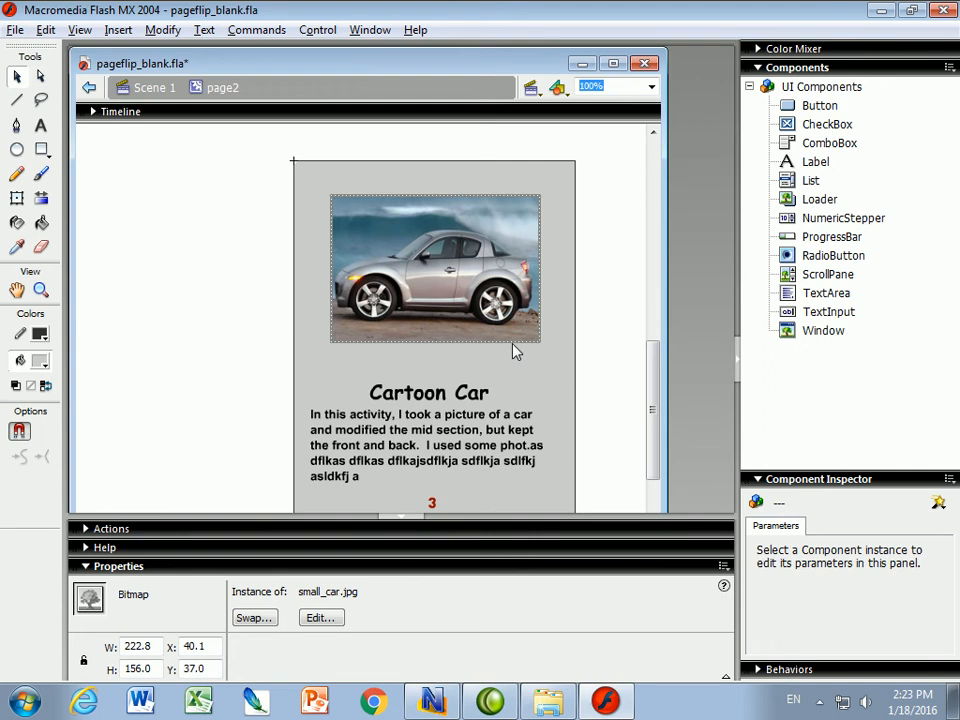
pyautogui.moveTo(462, 267)
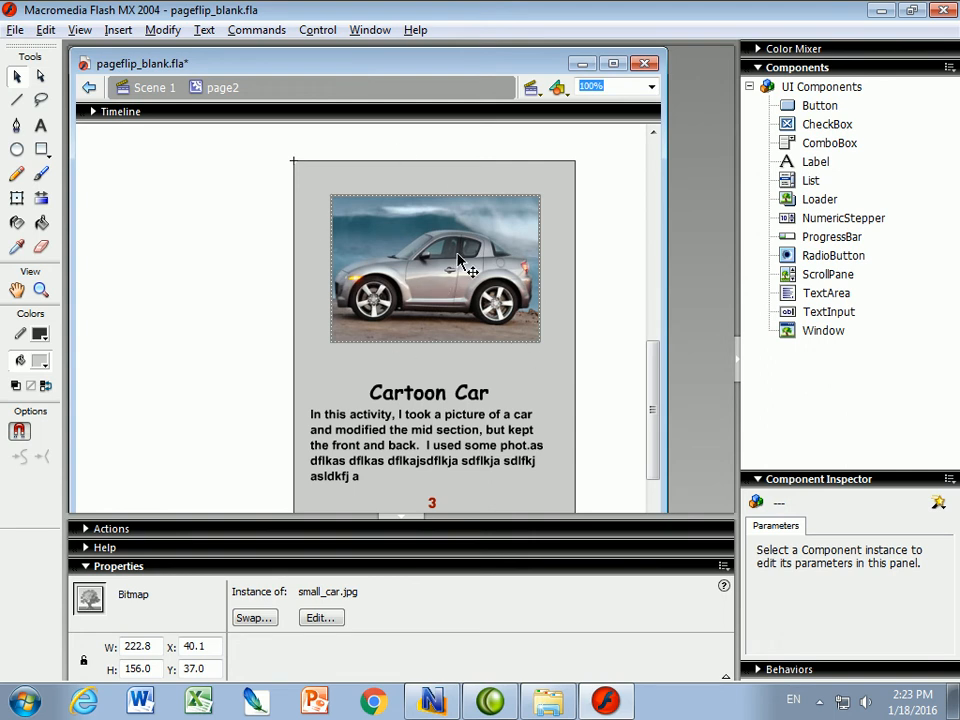
pyautogui.moveTo(202, 135)
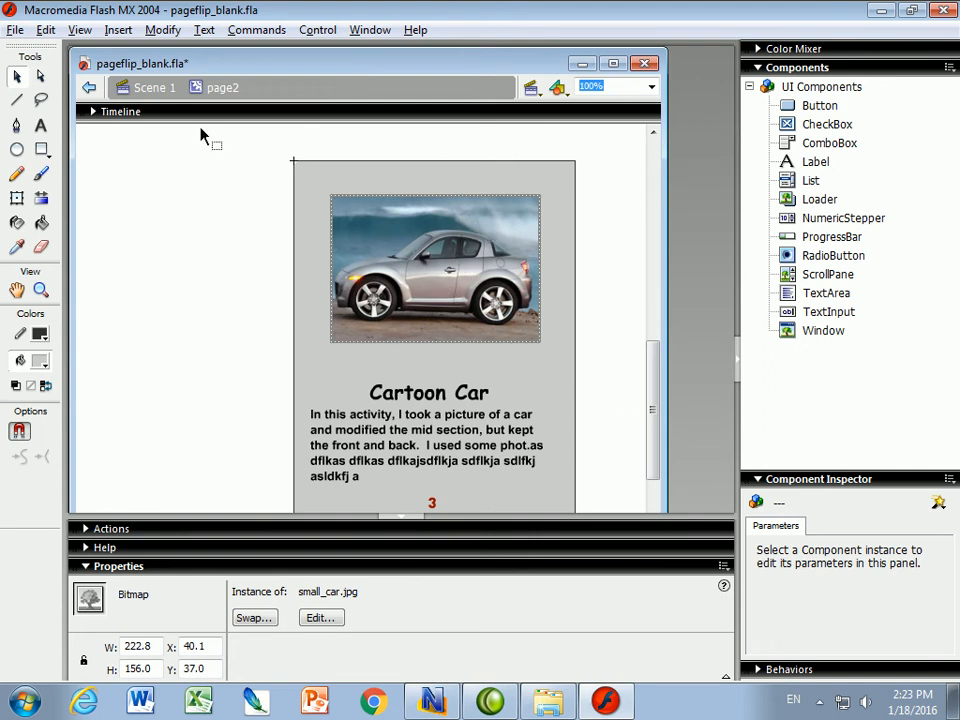
# Return to Scene 1 and reopen the document Library panel
pyautogui.click(88, 87)
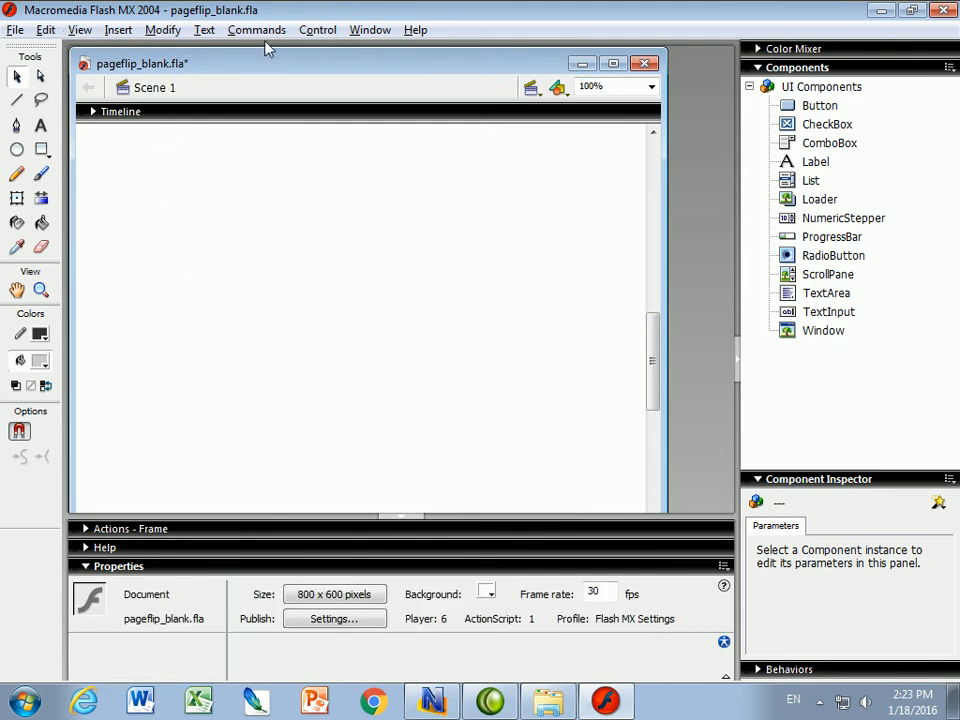
pyautogui.click(369, 29)
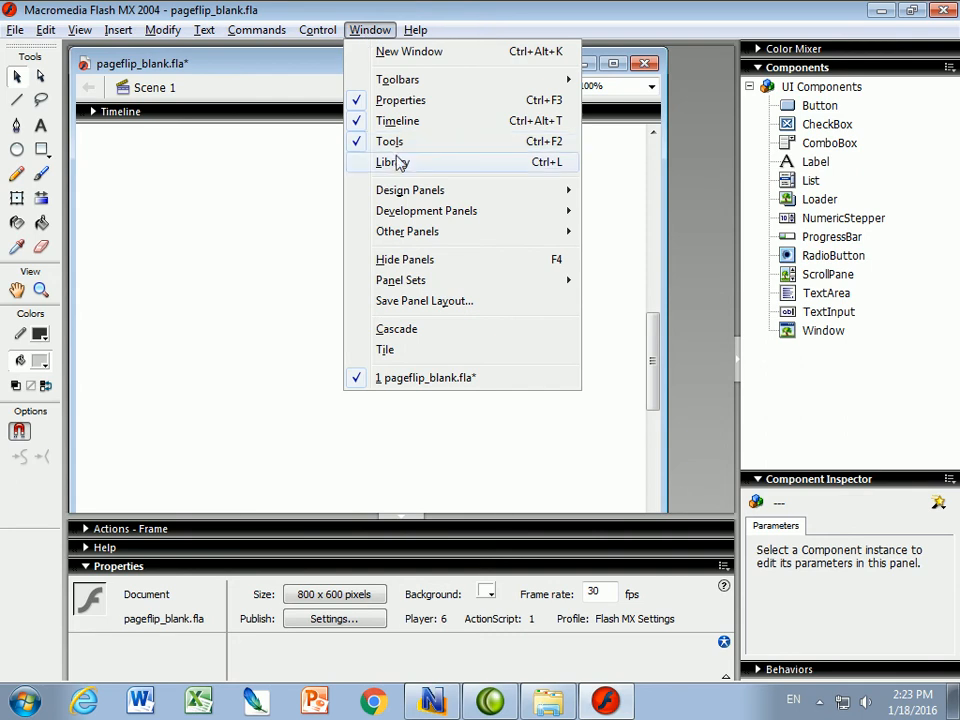
pyautogui.click(392, 162)
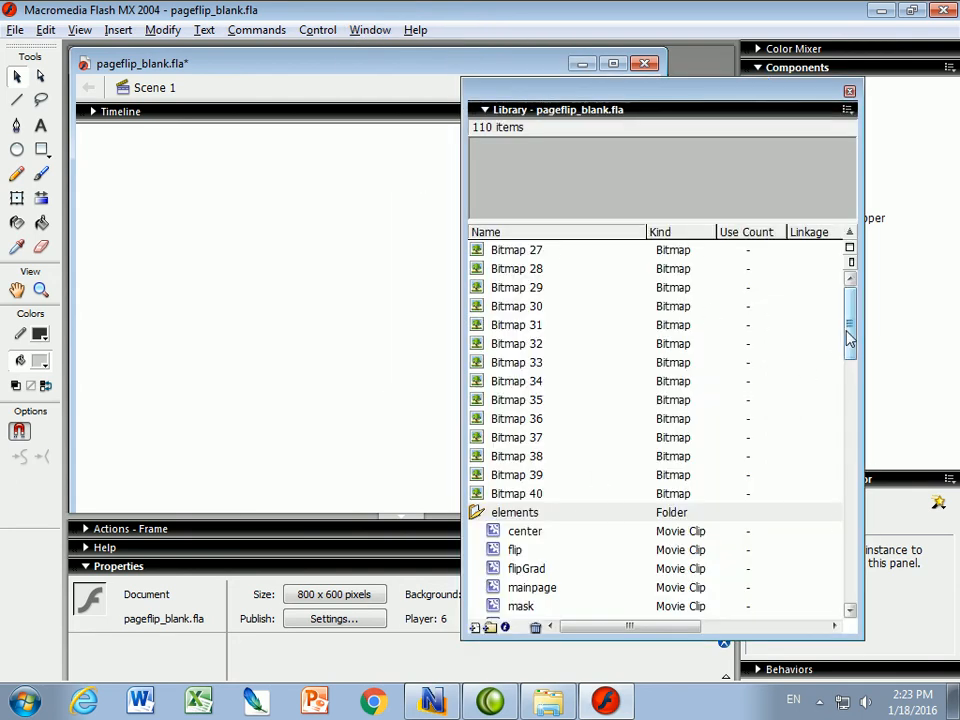
# Open the page3 movie clip from the Library's PageElements for editing, then close the Library
pyautogui.scroll(-3)
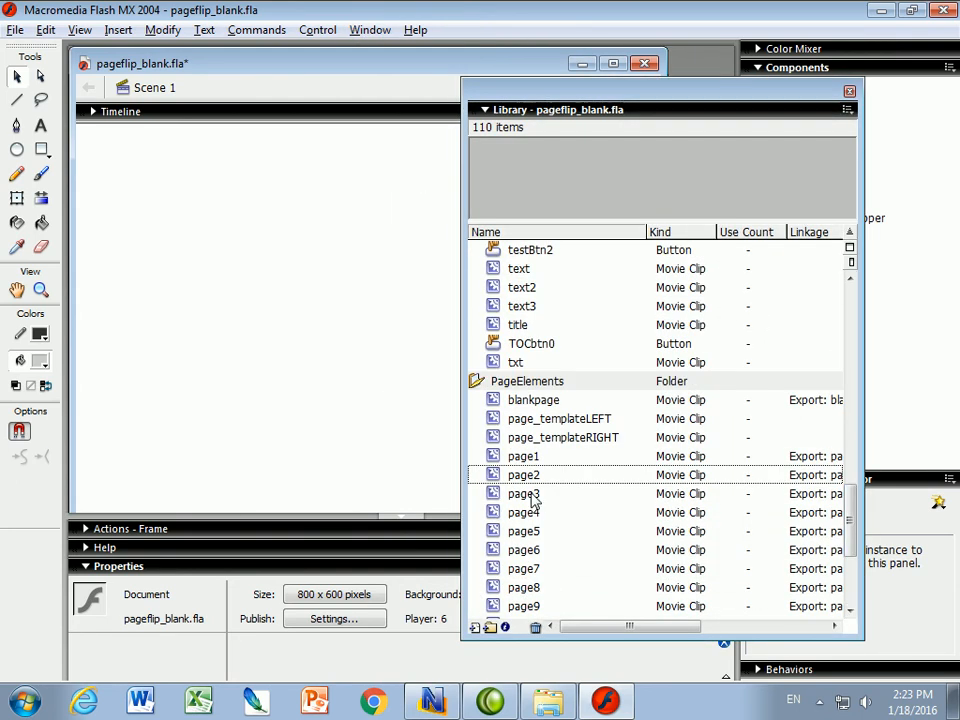
pyautogui.doubleClick(524, 493)
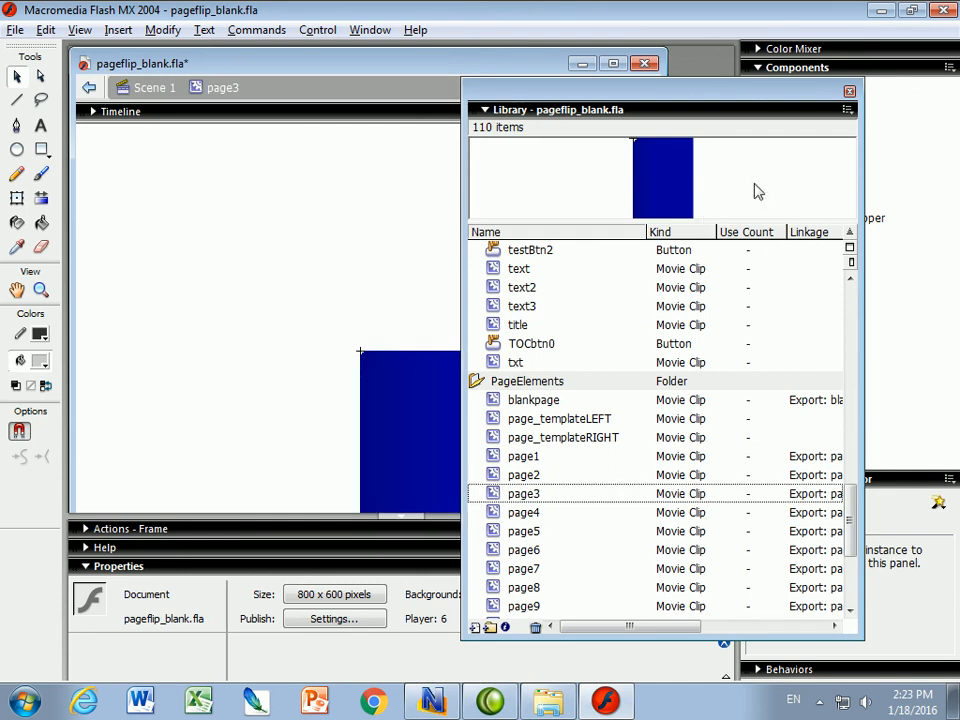
pyautogui.moveTo(850, 92)
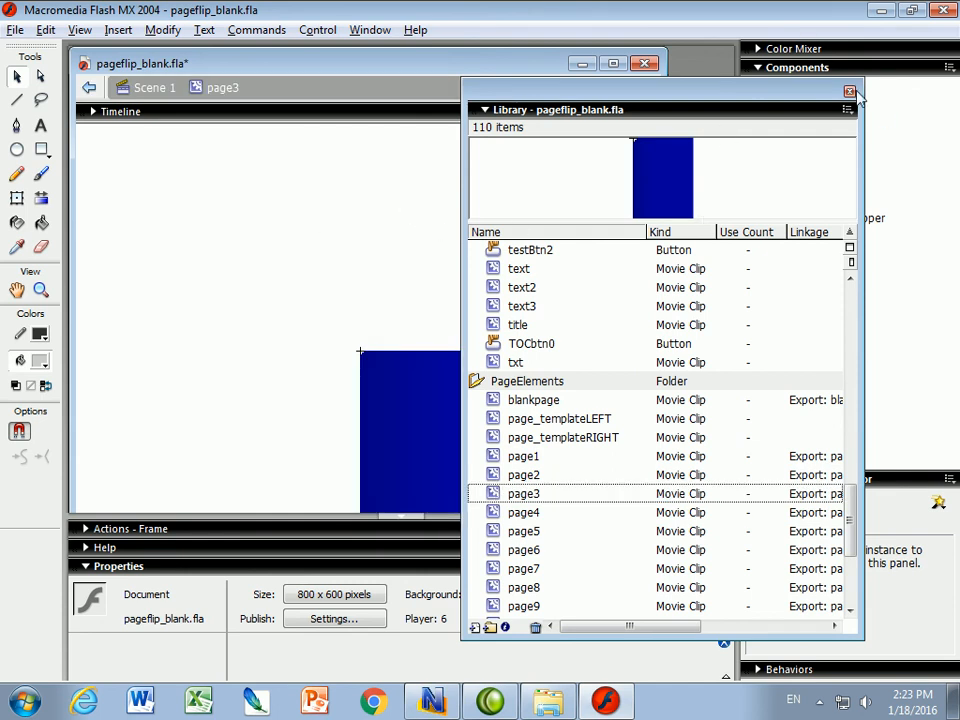
pyautogui.click(849, 92)
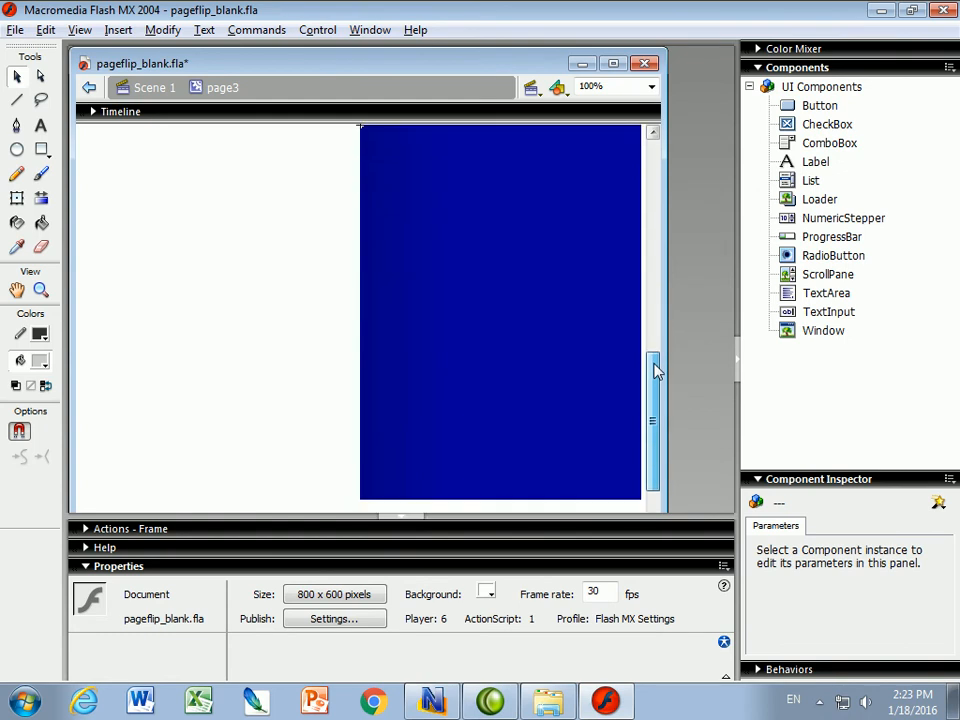
# Recolour page3's blue background rectangle to light grey
pyautogui.click(41, 150)
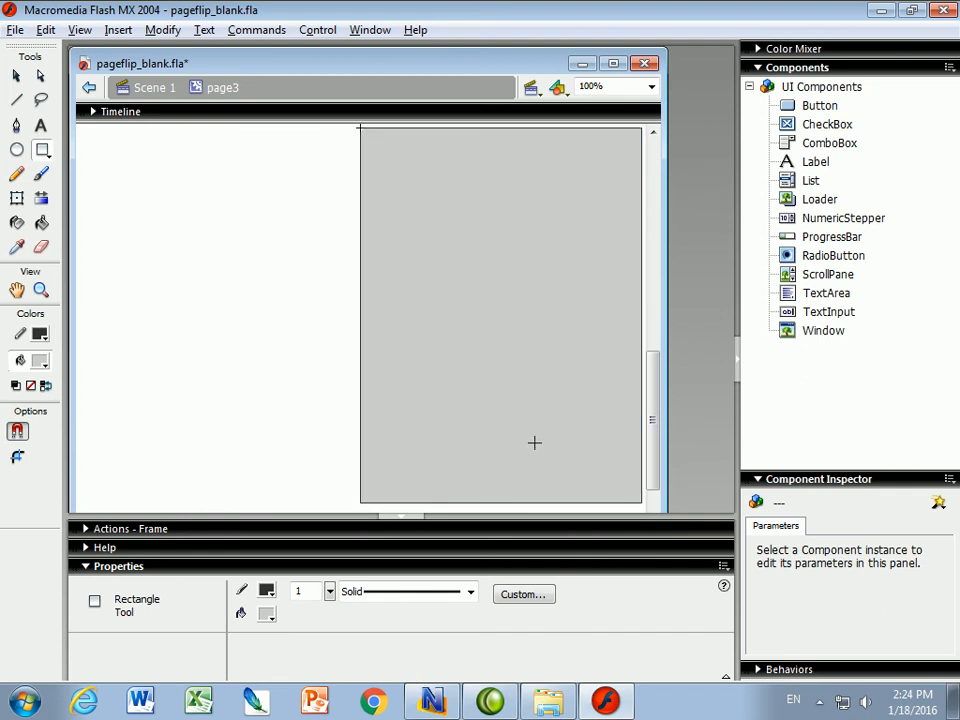
pyautogui.moveTo(540, 383)
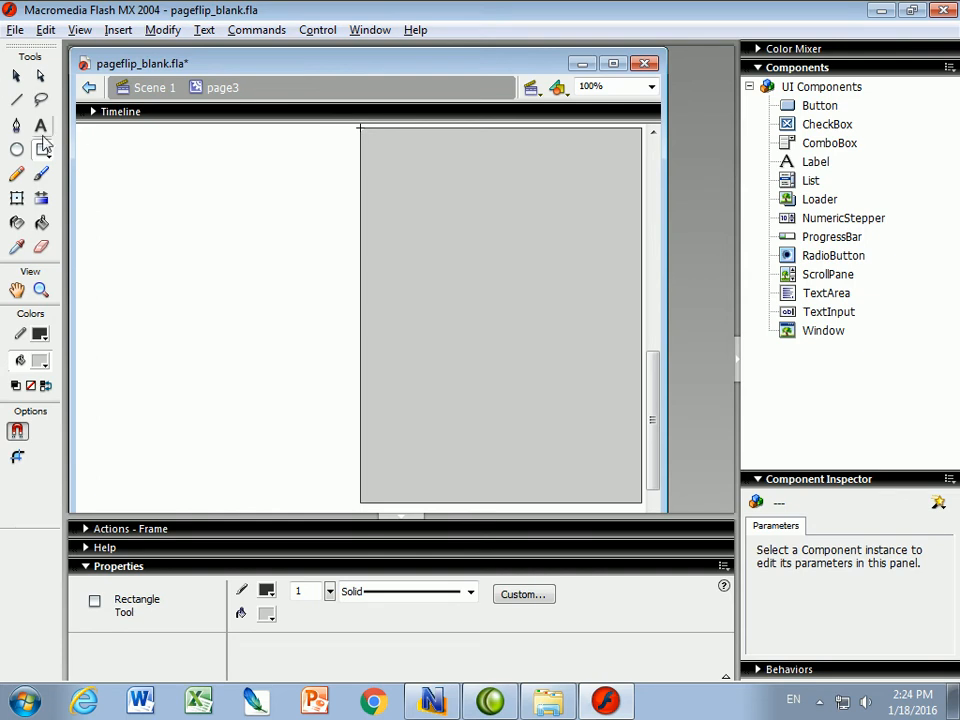
pyautogui.click(15, 29)
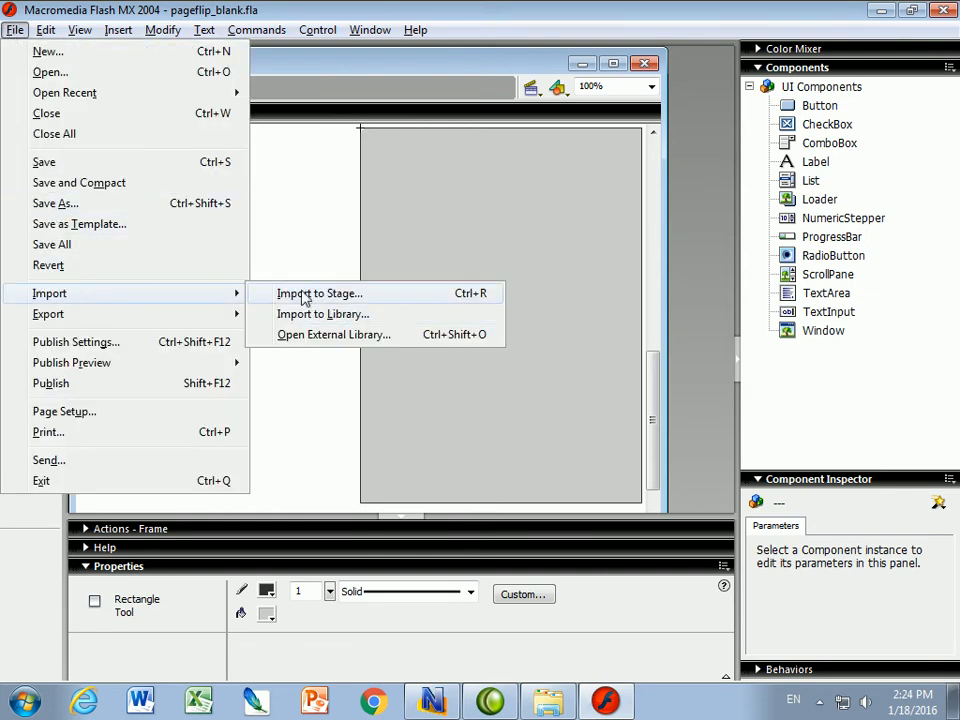
# Import the adventure5.png Compass Adventure screenshot onto page3's grey page
pyautogui.click(319, 293)
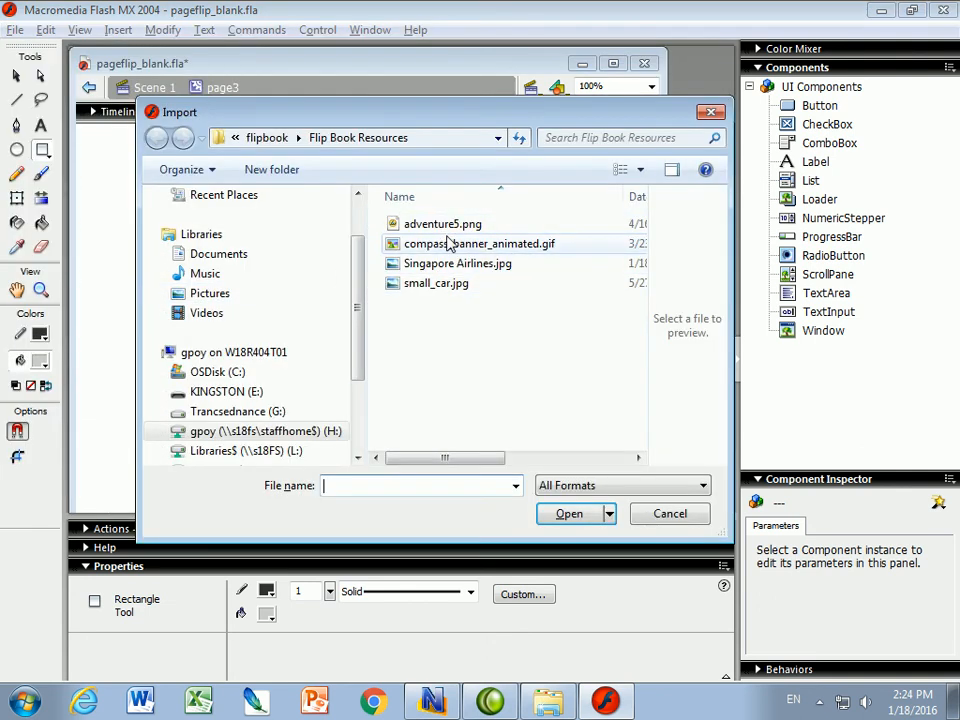
pyautogui.click(442, 223)
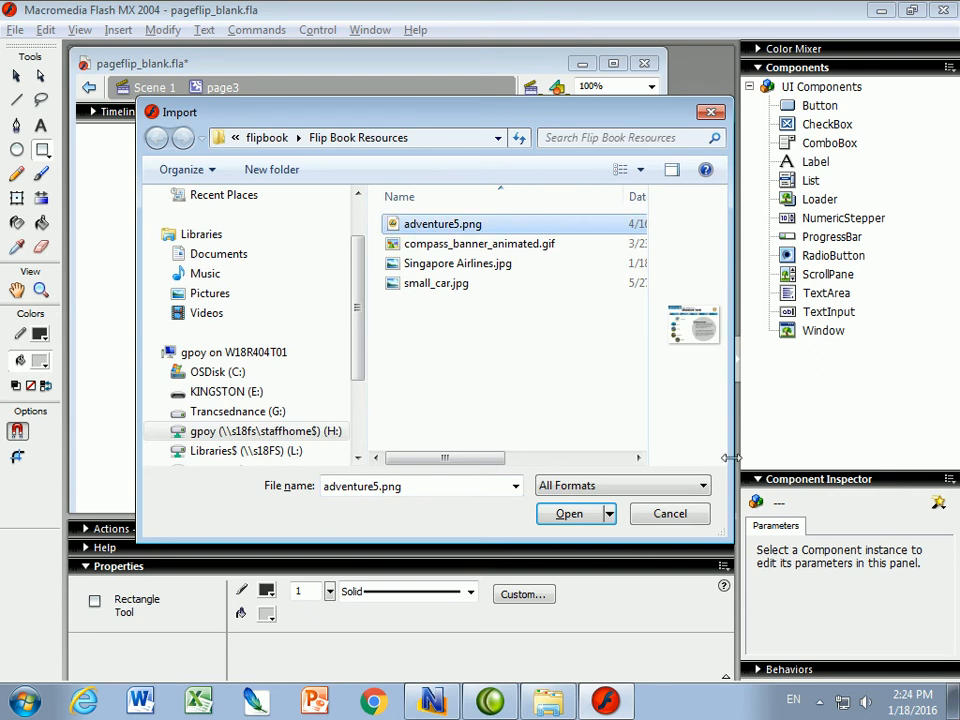
pyautogui.click(569, 513)
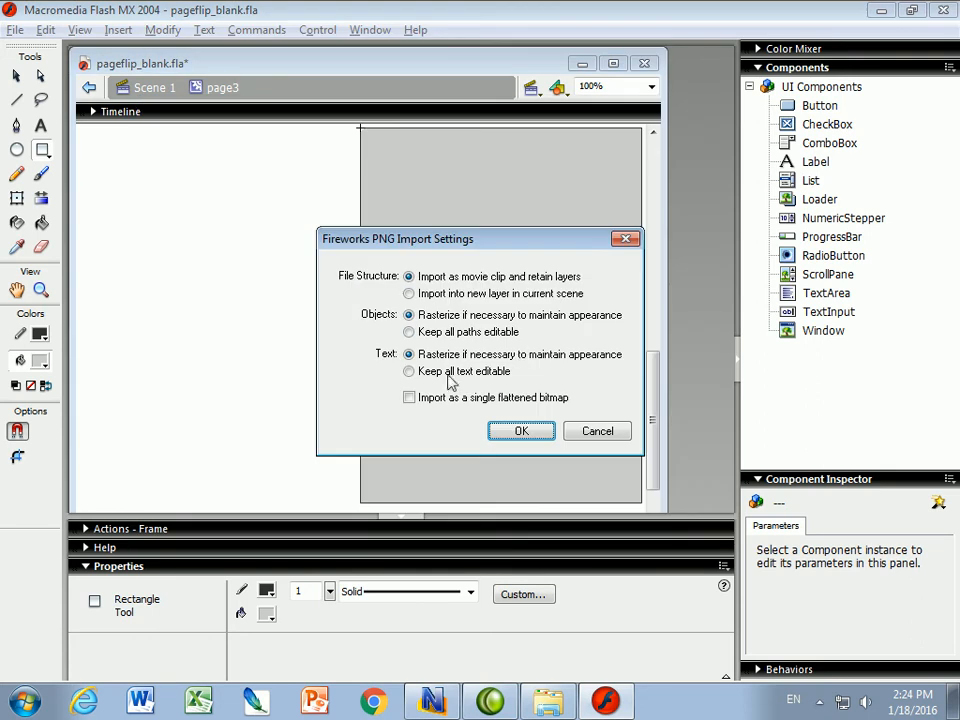
pyautogui.click(521, 431)
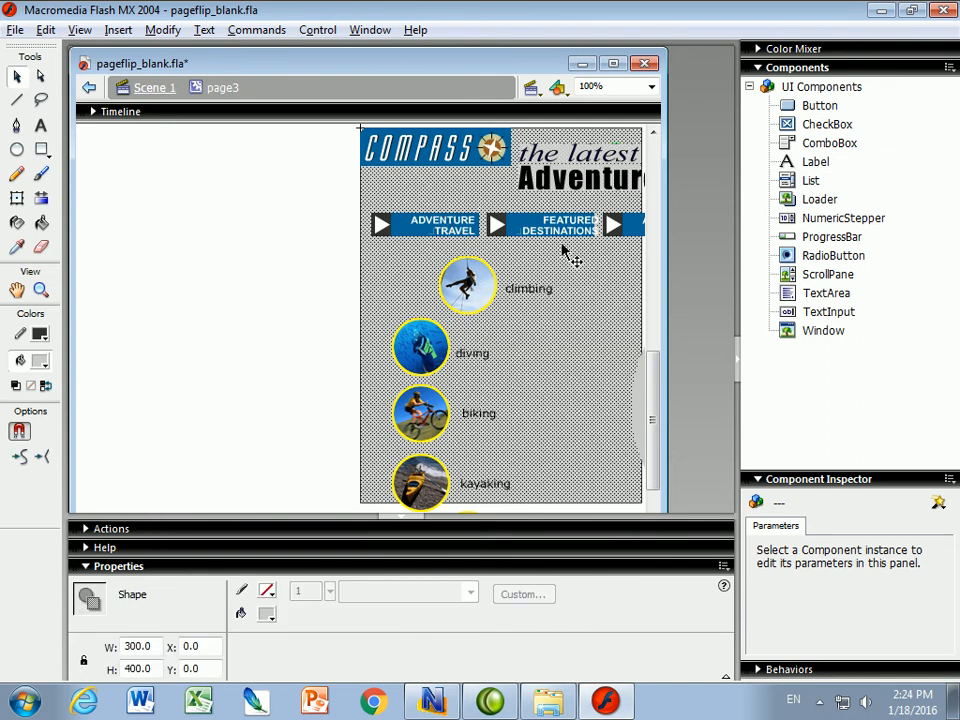
# Scale the screenshot down with Modify > Transform > Scale and move it to page3's top
pyautogui.click(420, 413)
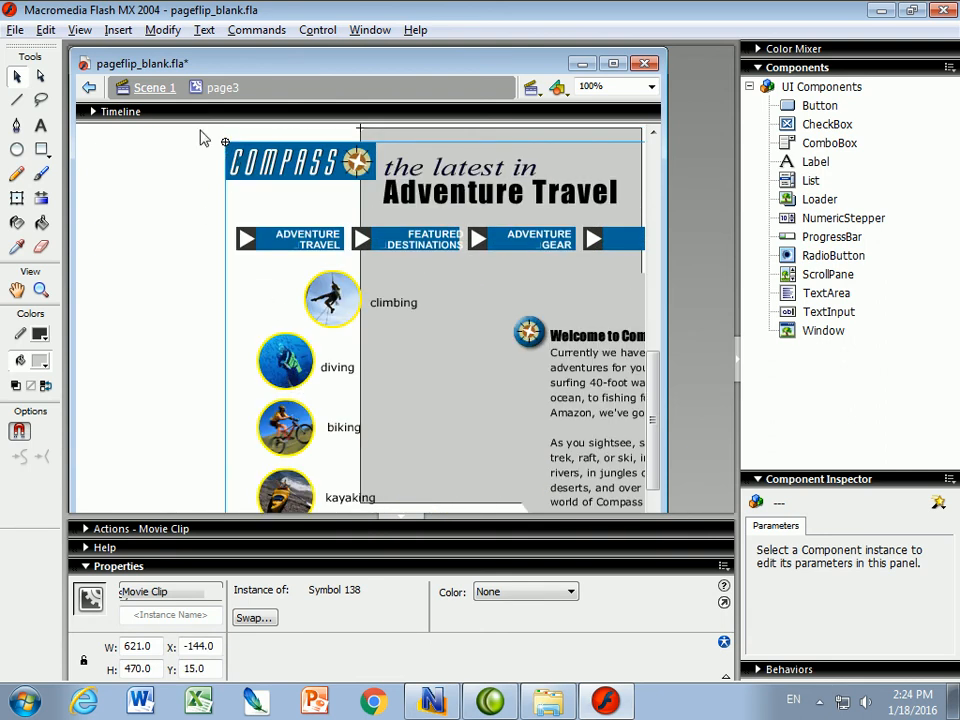
pyautogui.click(162, 29)
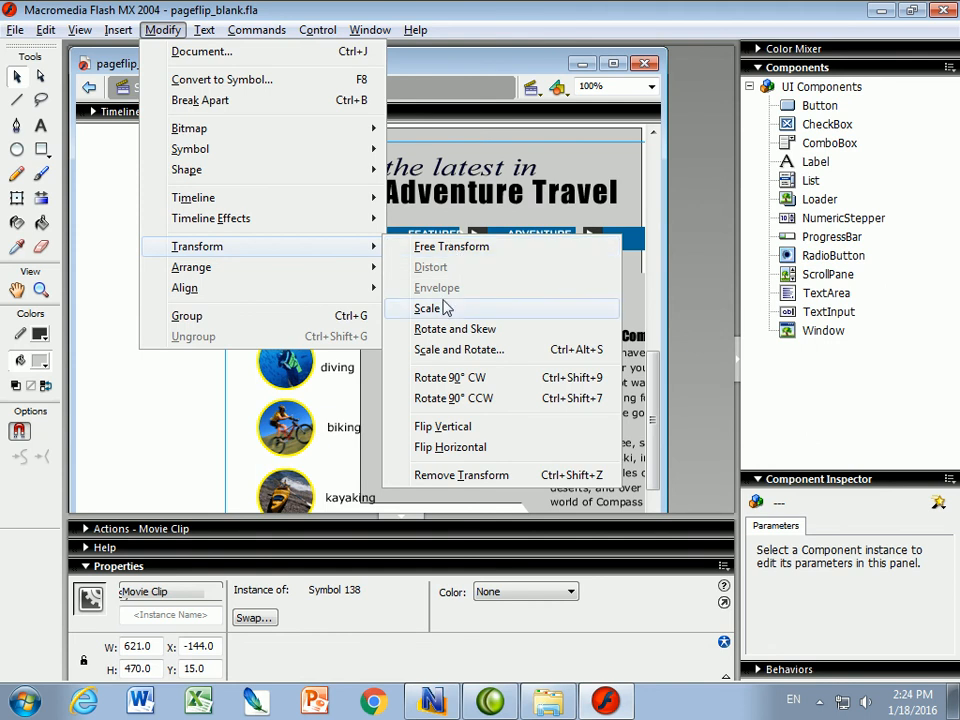
pyautogui.click(427, 308)
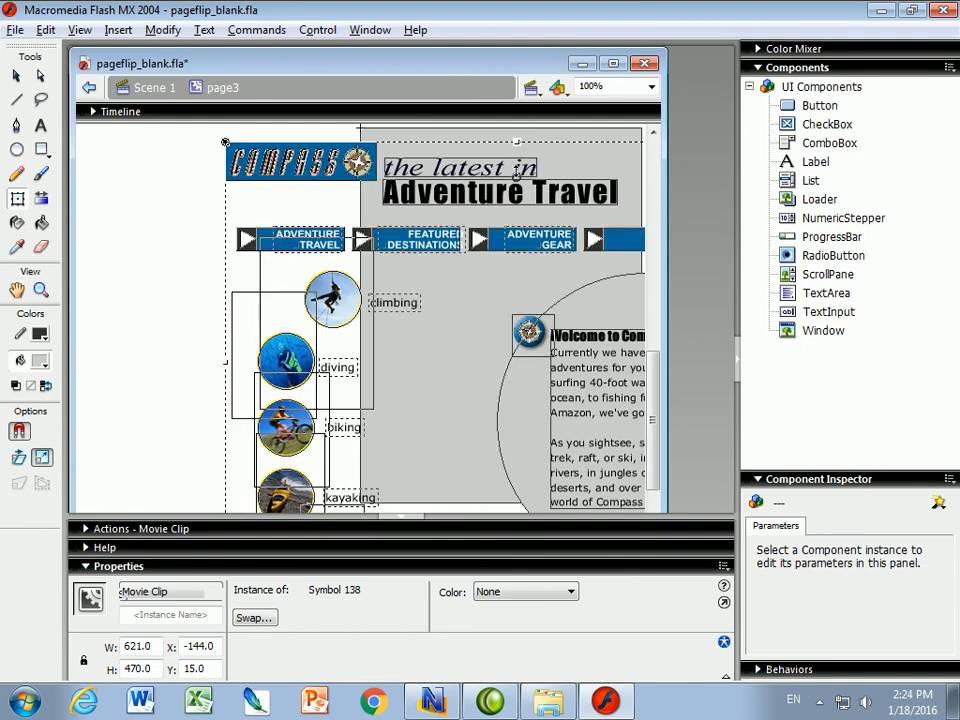
pyautogui.click(180, 160)
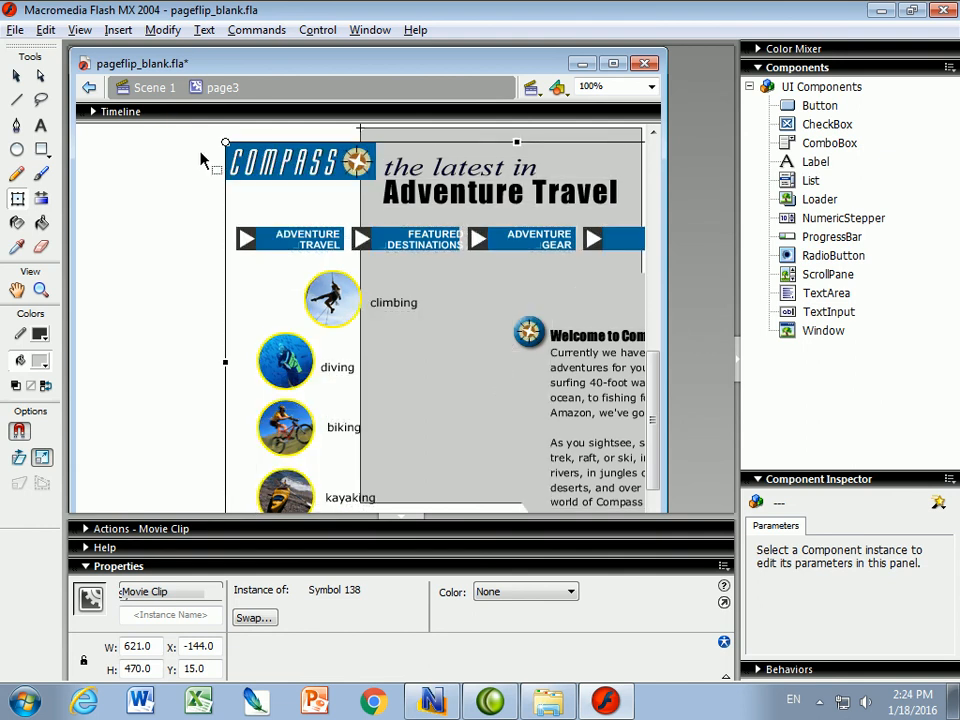
pyautogui.moveTo(424, 320)
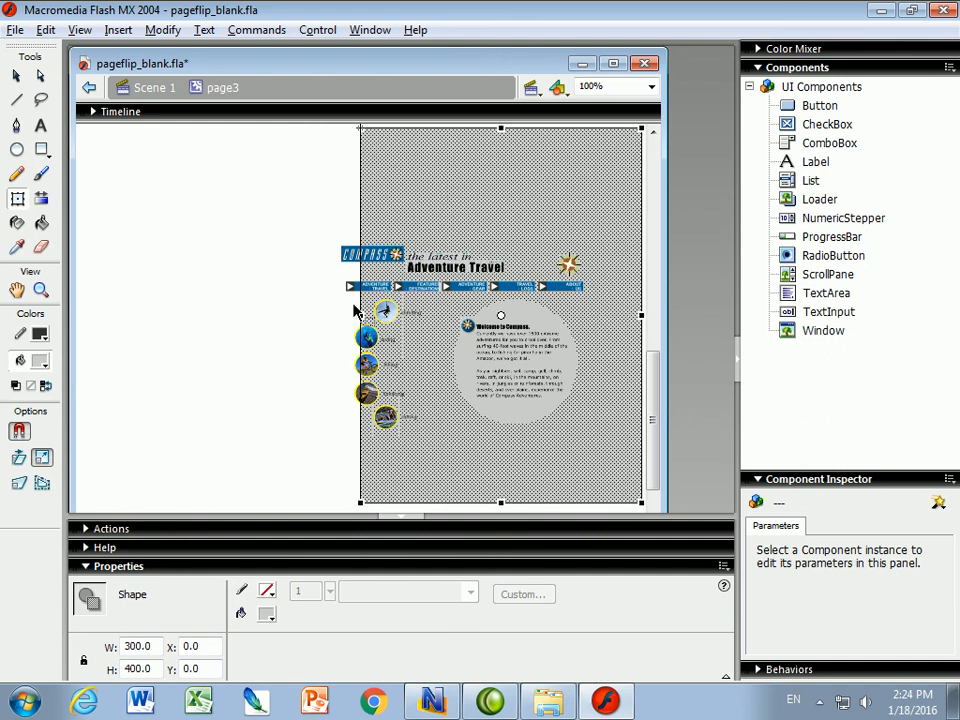
pyautogui.click(460, 340)
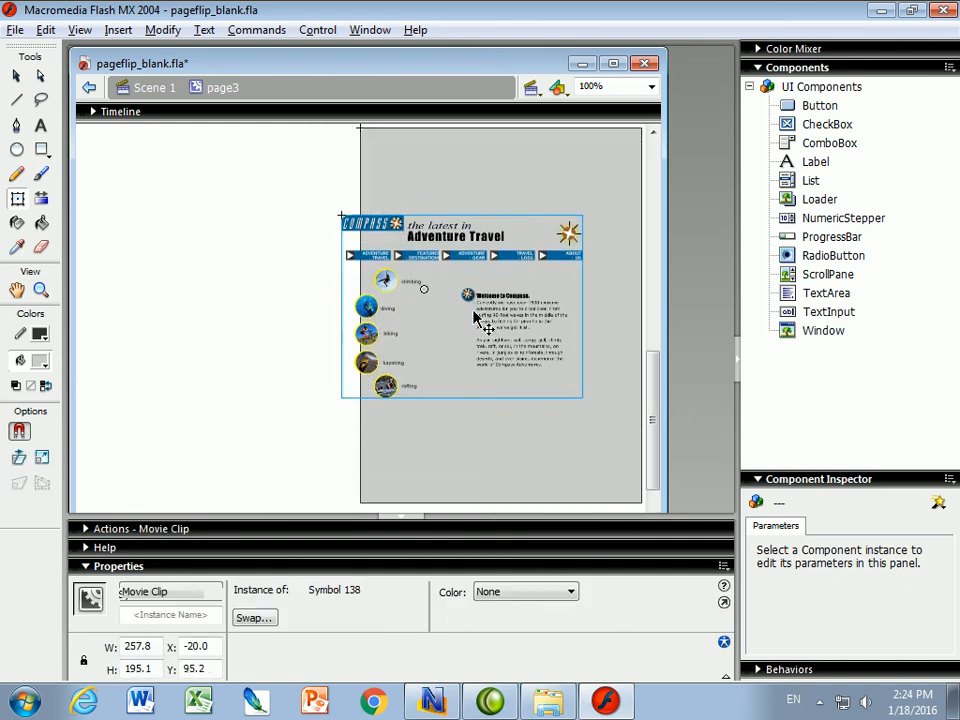
pyautogui.moveTo(460, 305); pyautogui.dragTo(460, 245)
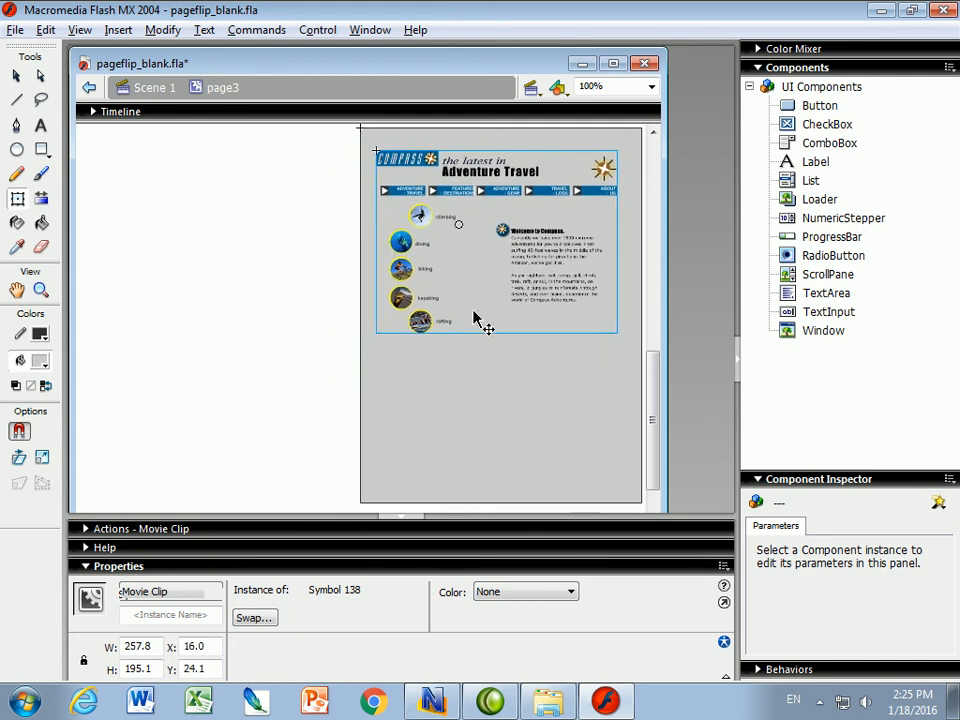
# Type the centred Comic Sans heading 'Website using Fireworks' in a text box below the screenshot
pyautogui.click(40, 125)
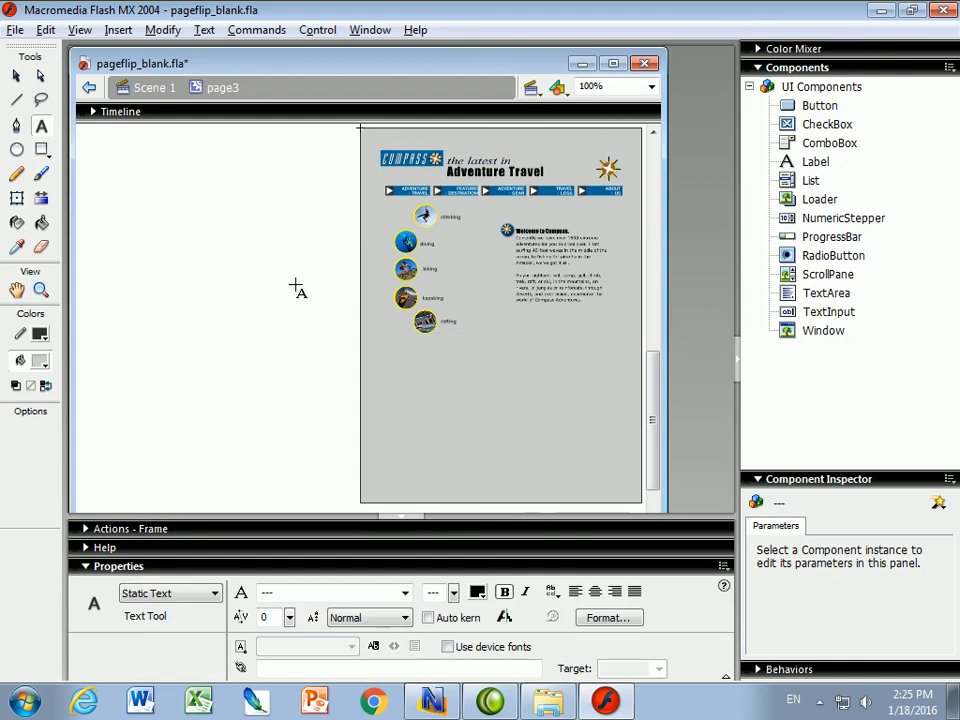
pyautogui.moveTo(378, 330); pyautogui.dragTo(613, 363)
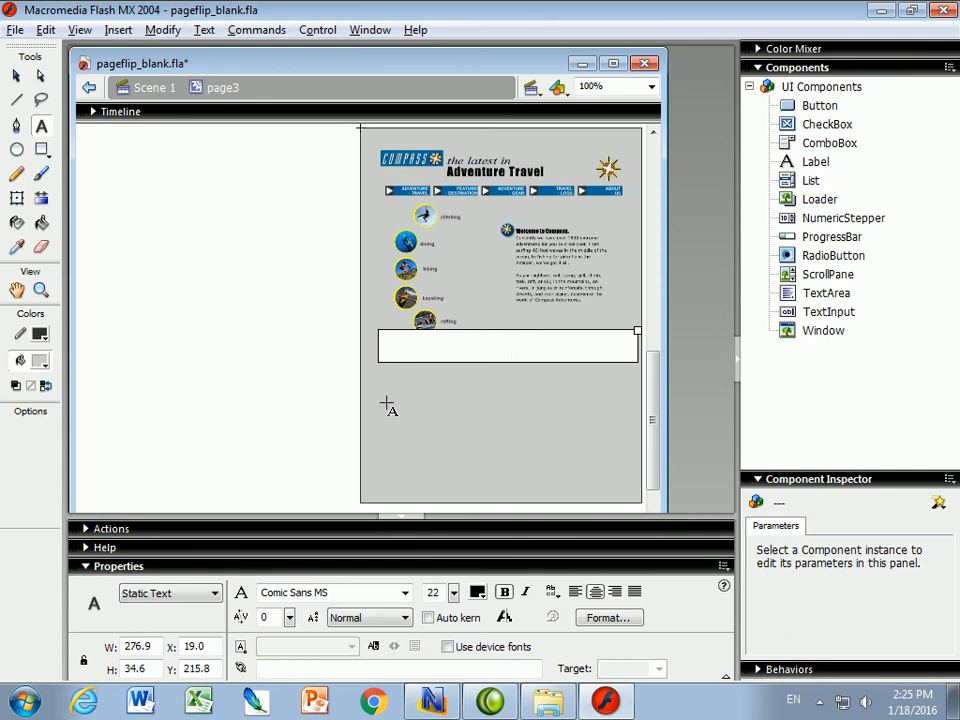
pyautogui.write('Website')
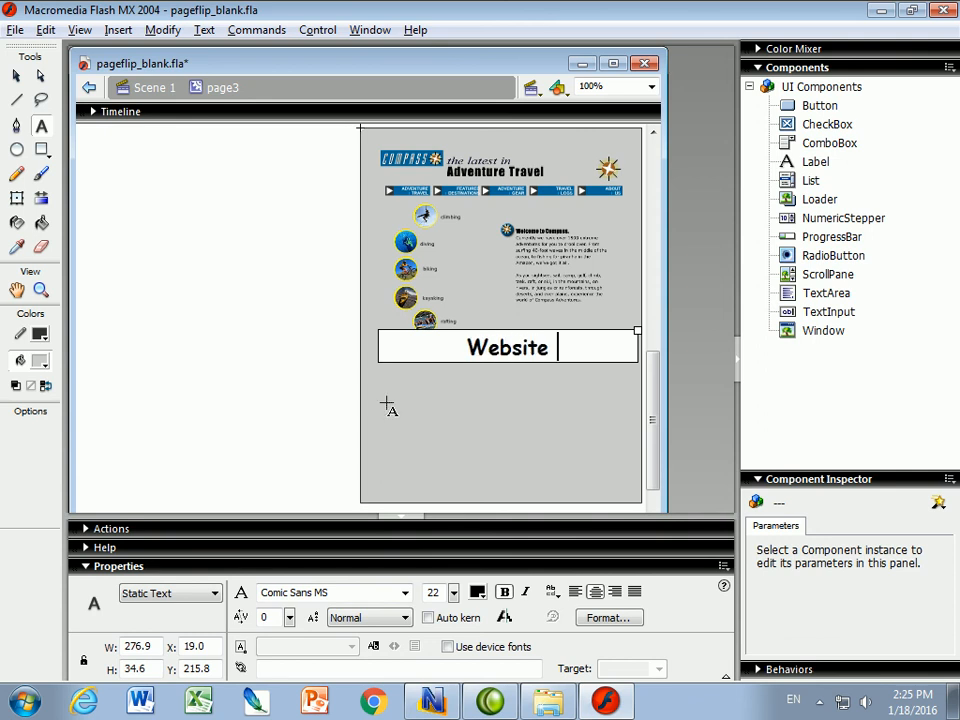
pyautogui.write('using')
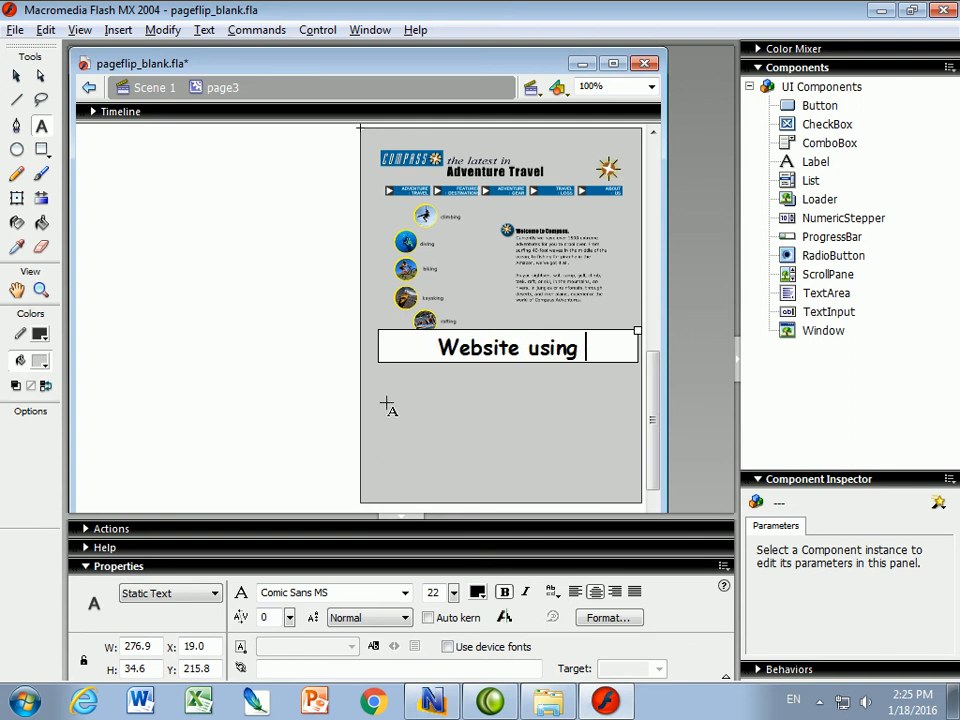
pyautogui.write('F')
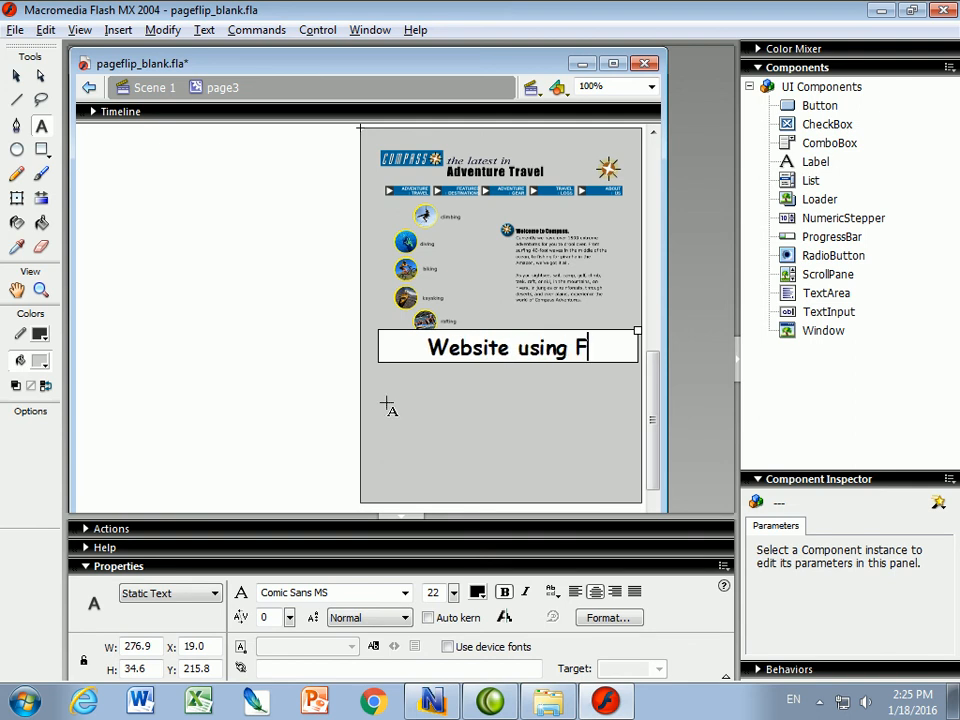
pyautogui.write('ireworks')
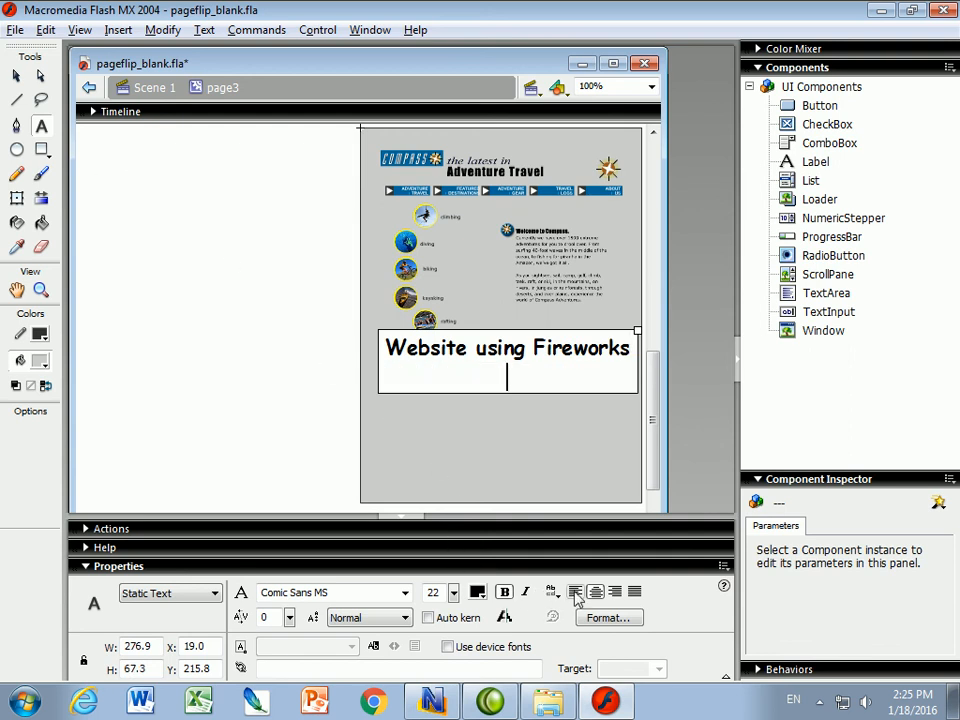
# Type an Arial paragraph beginning 'In this example I used Mac…' under page3's heading
pyautogui.click(330, 592)
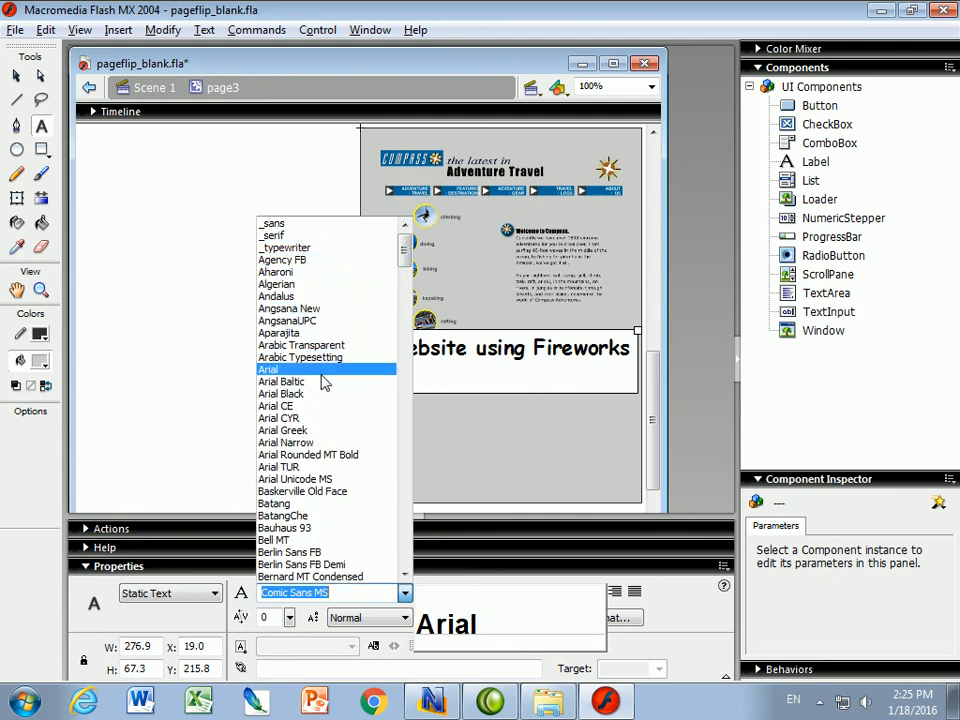
pyautogui.click(269, 369)
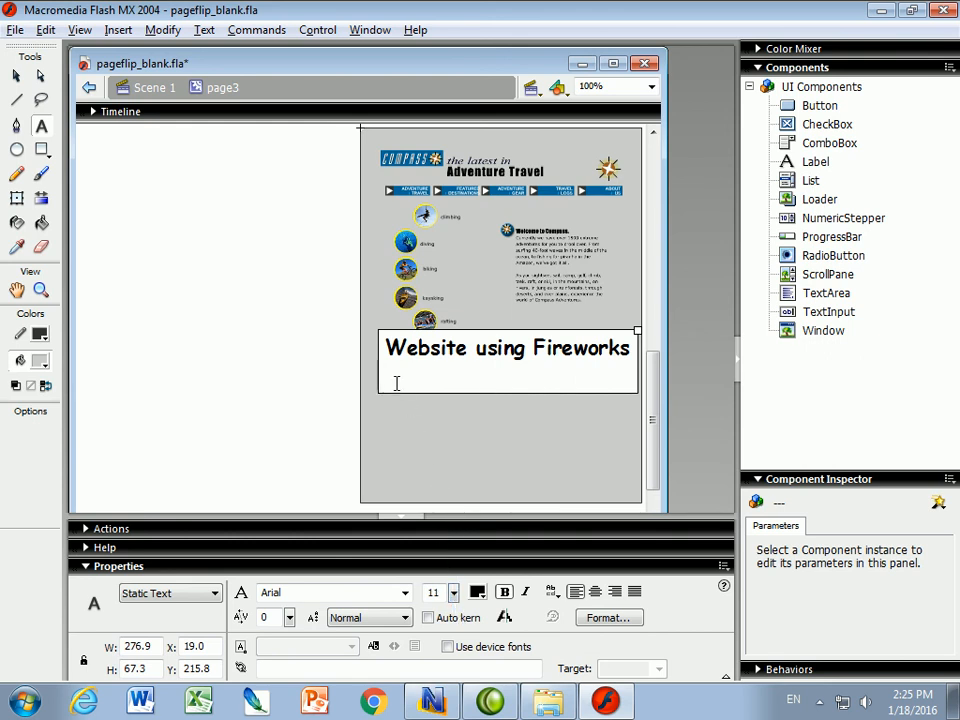
pyautogui.write('In this')
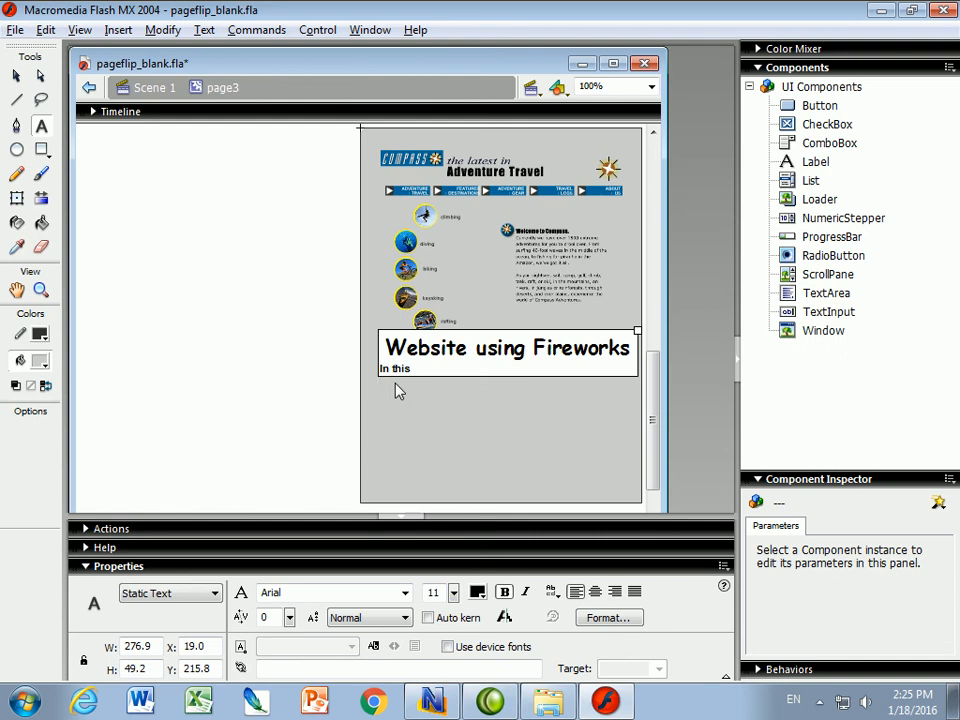
pyautogui.write('example I us')
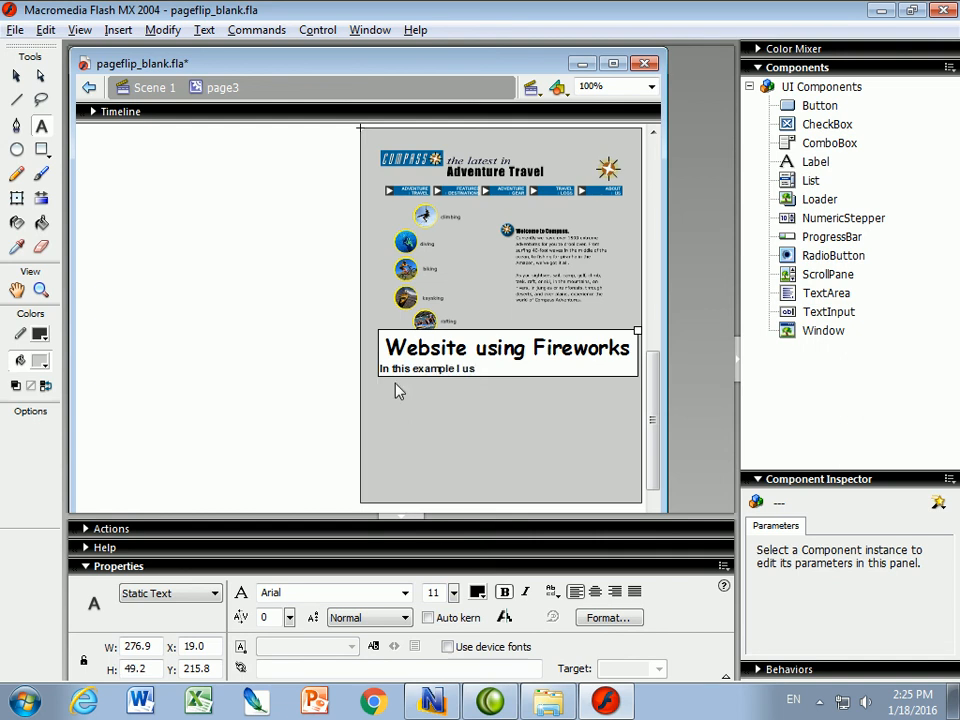
pyautogui.write('ed Macromedia Fireworks')
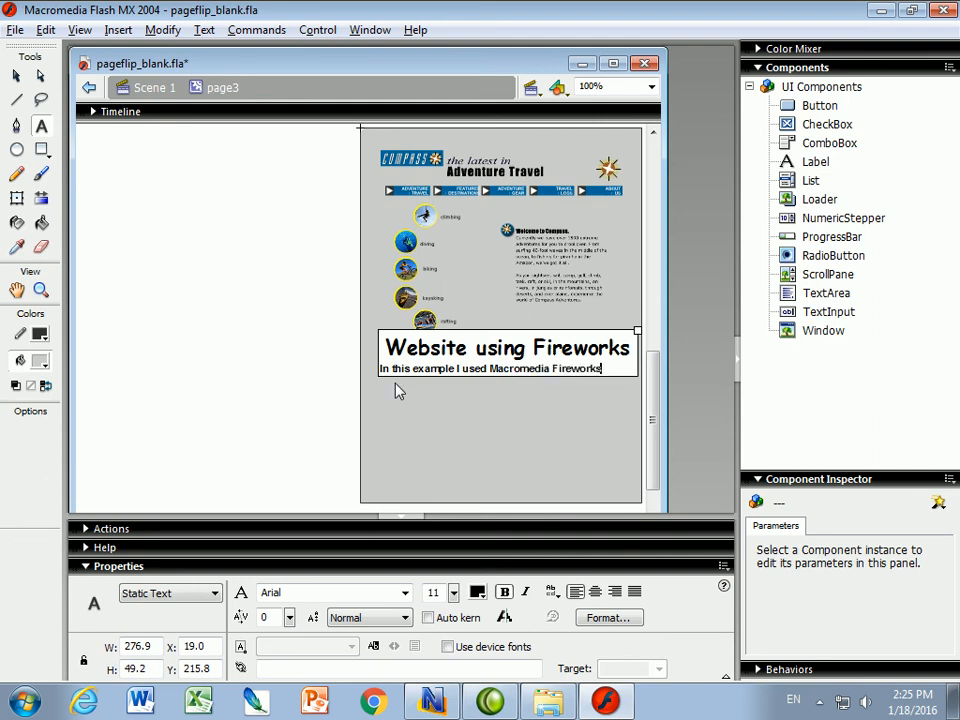
pyautogui.write('MX2005 to create a website.')
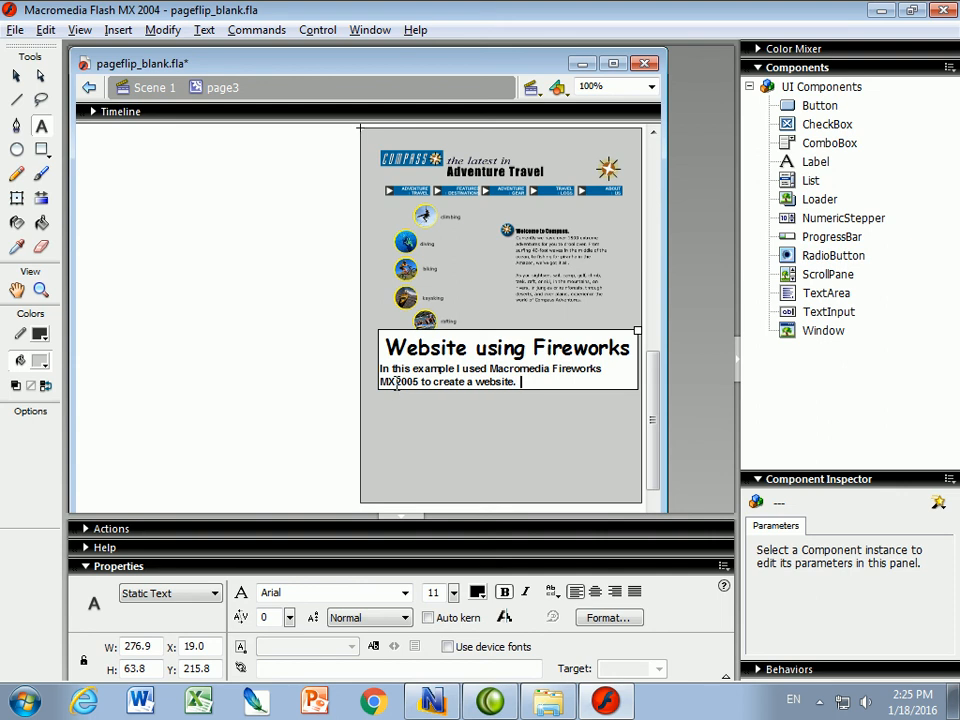
pyautogui.write('I made buttons as;dkfj')
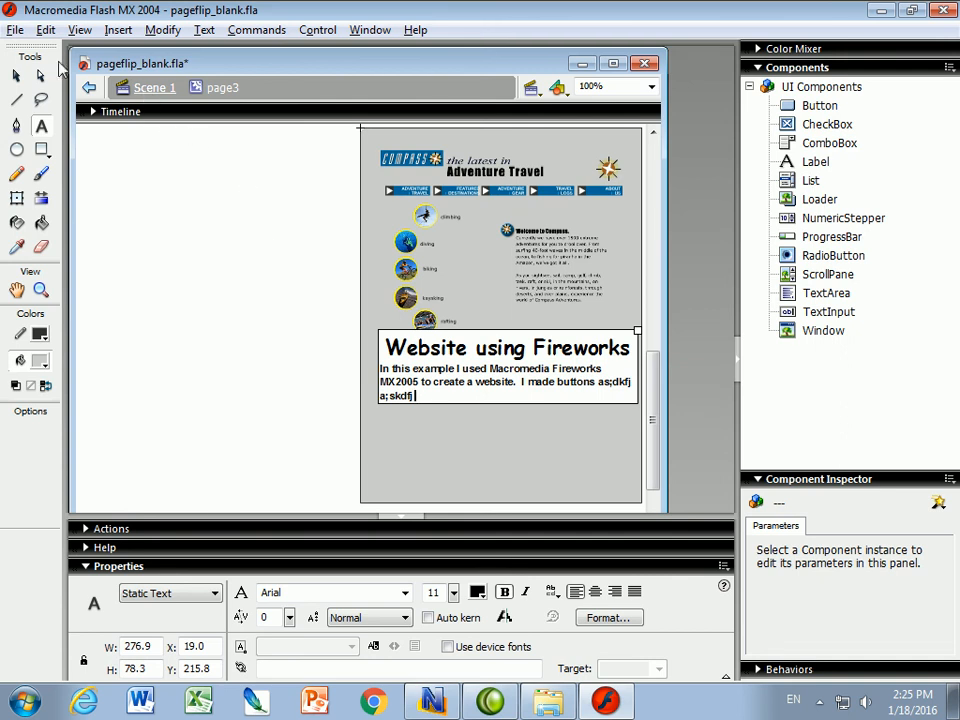
# Finish the text and nudge the caption block slightly lower on page3
pyautogui.click(15, 29)
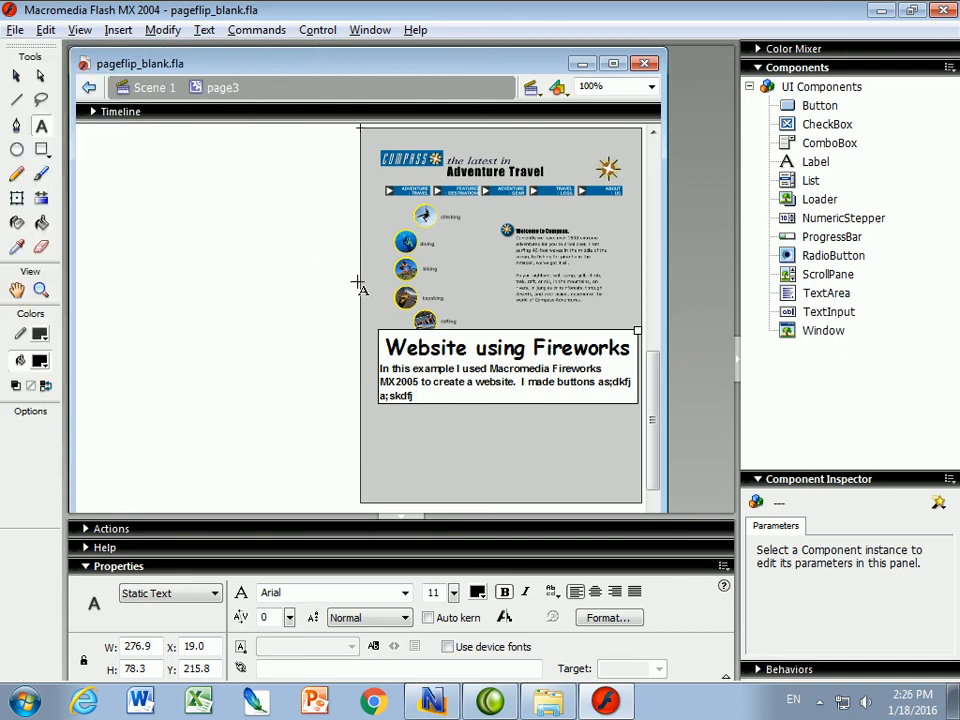
pyautogui.click(505, 380)
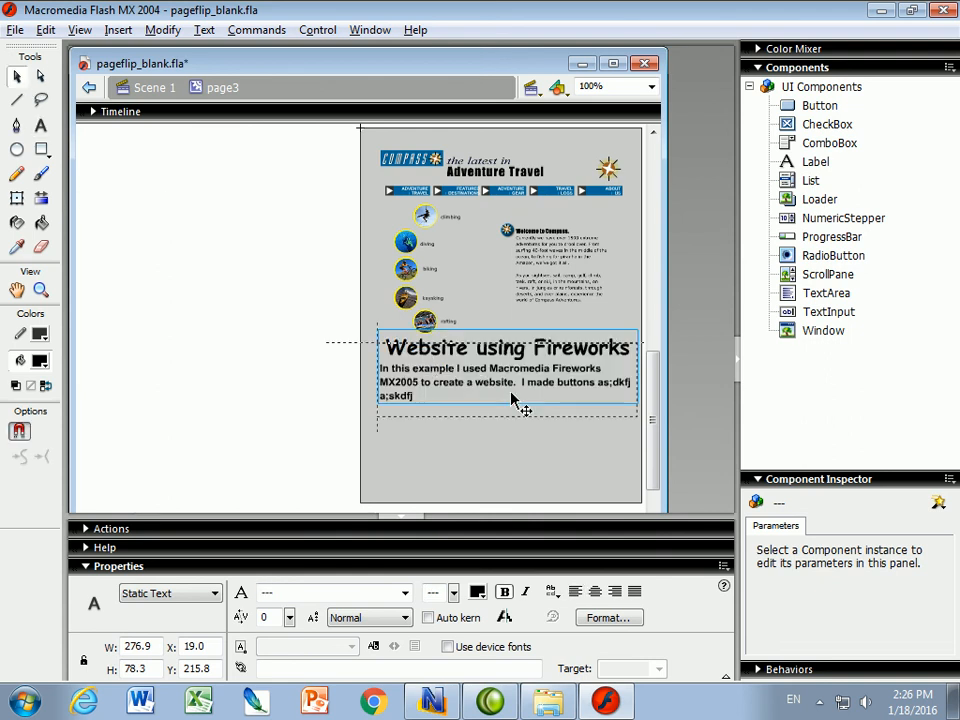
pyautogui.moveTo(505, 370); pyautogui.dragTo(505, 384)
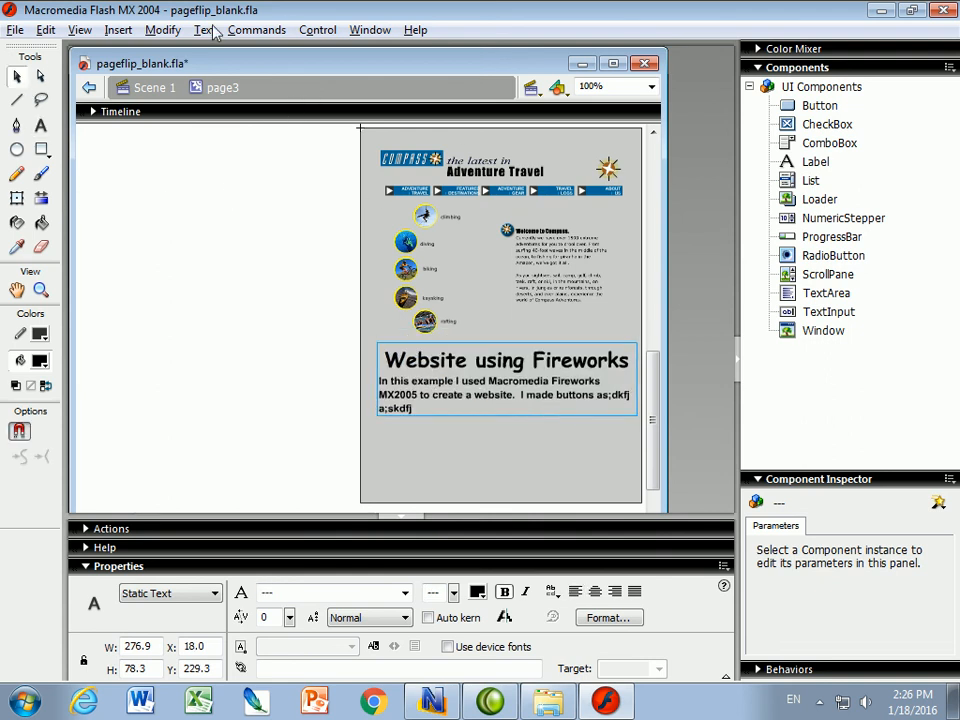
# Test the movie, flip to the next book page, and close the preview window
pyautogui.click(317, 29)
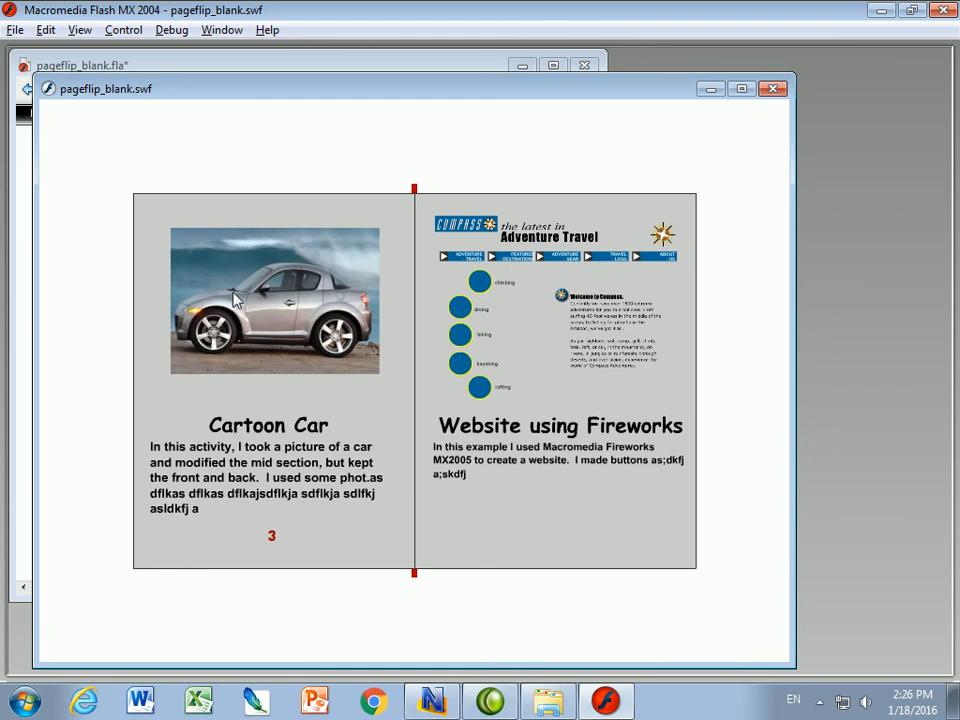
pyautogui.moveTo(658, 257)
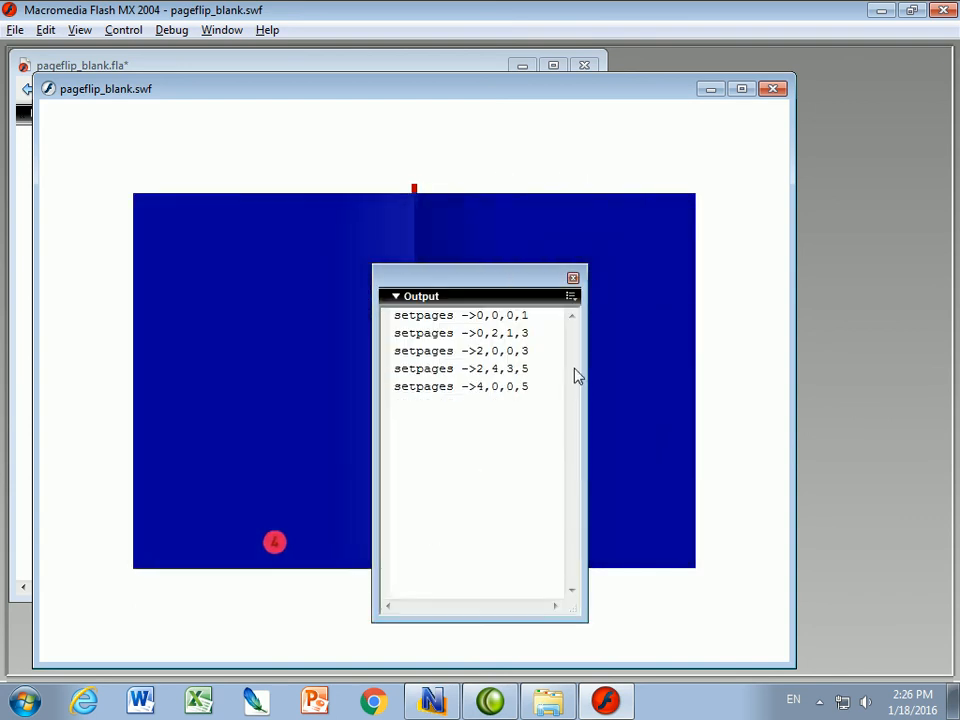
pyautogui.click(573, 278)
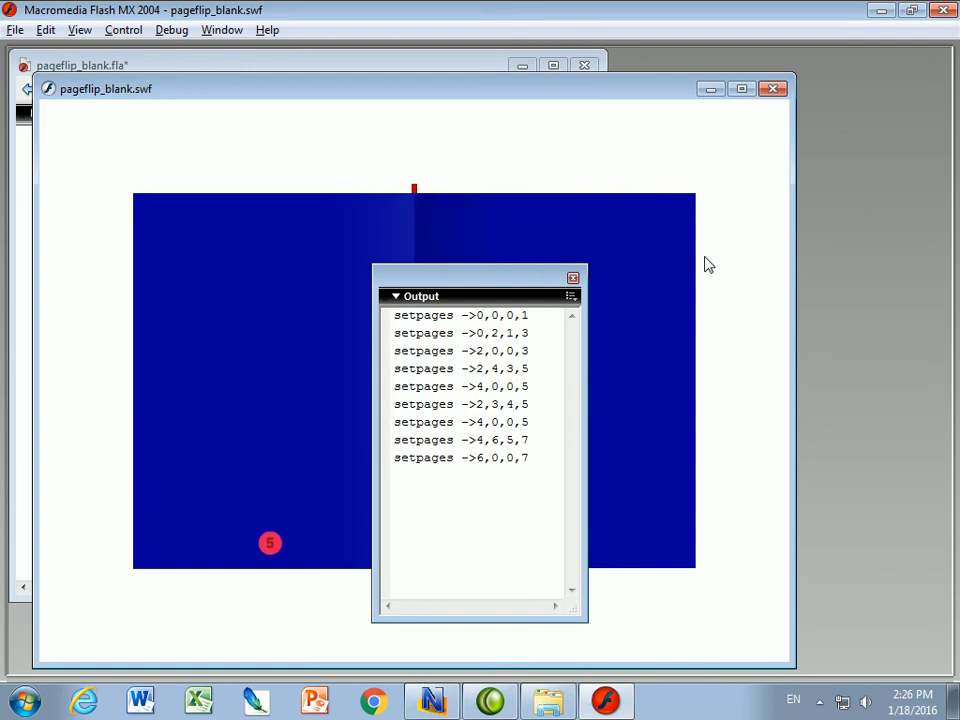
pyautogui.moveTo(493, 554)
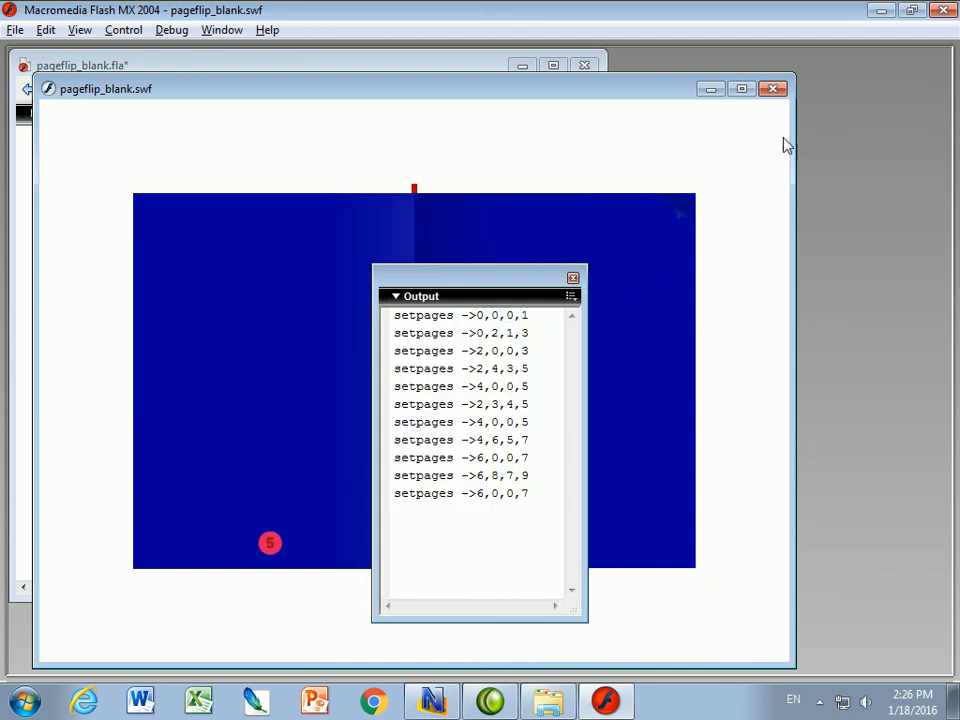
pyautogui.click(772, 88)
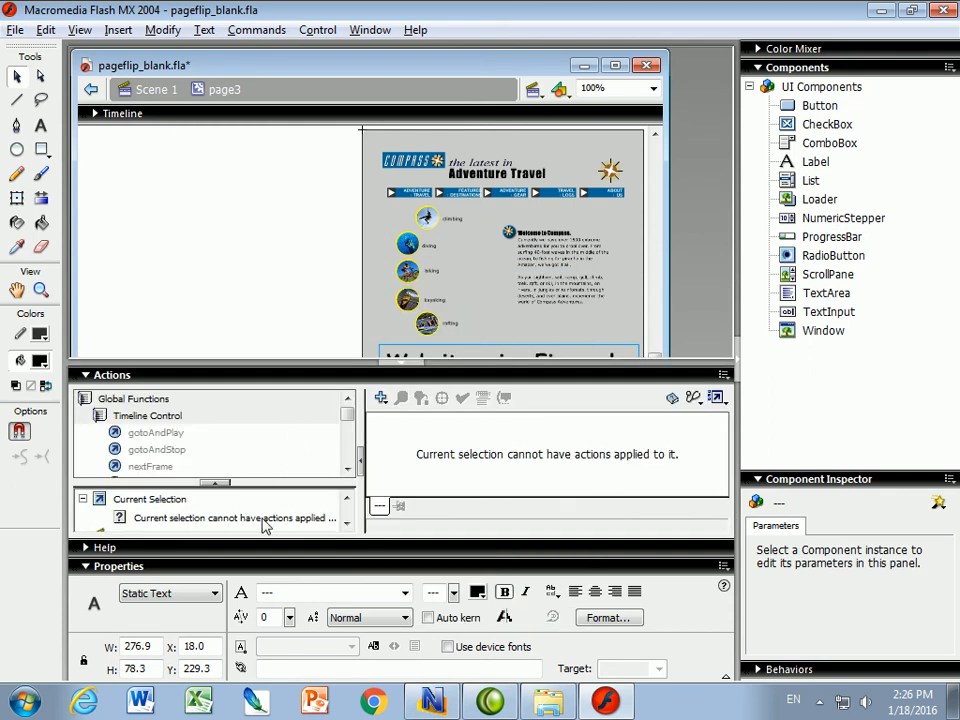
pyautogui.moveTo(453, 378)
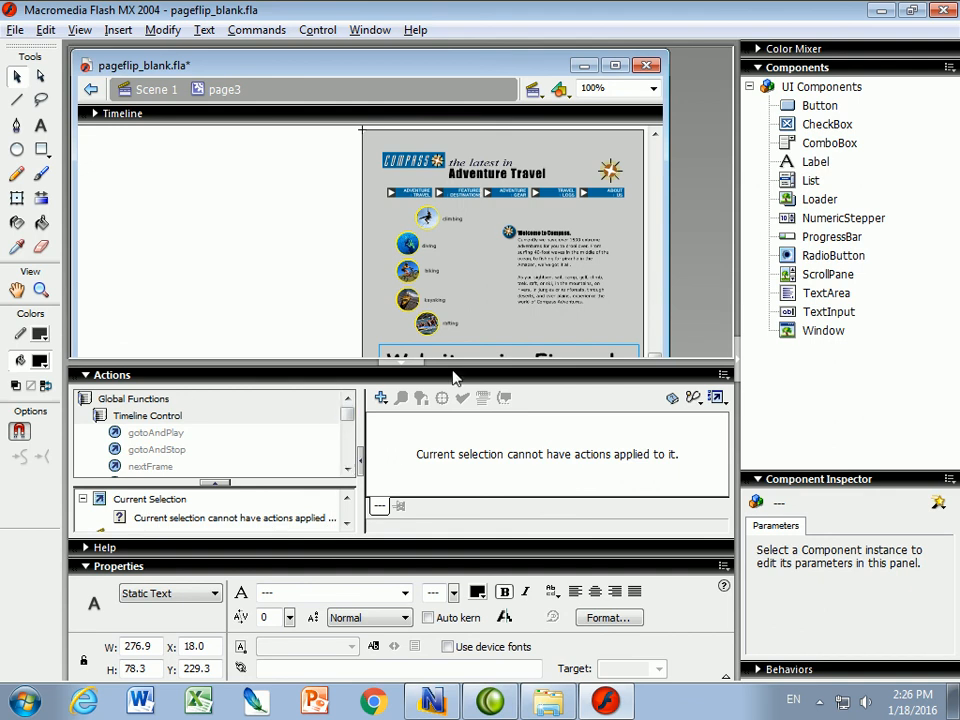